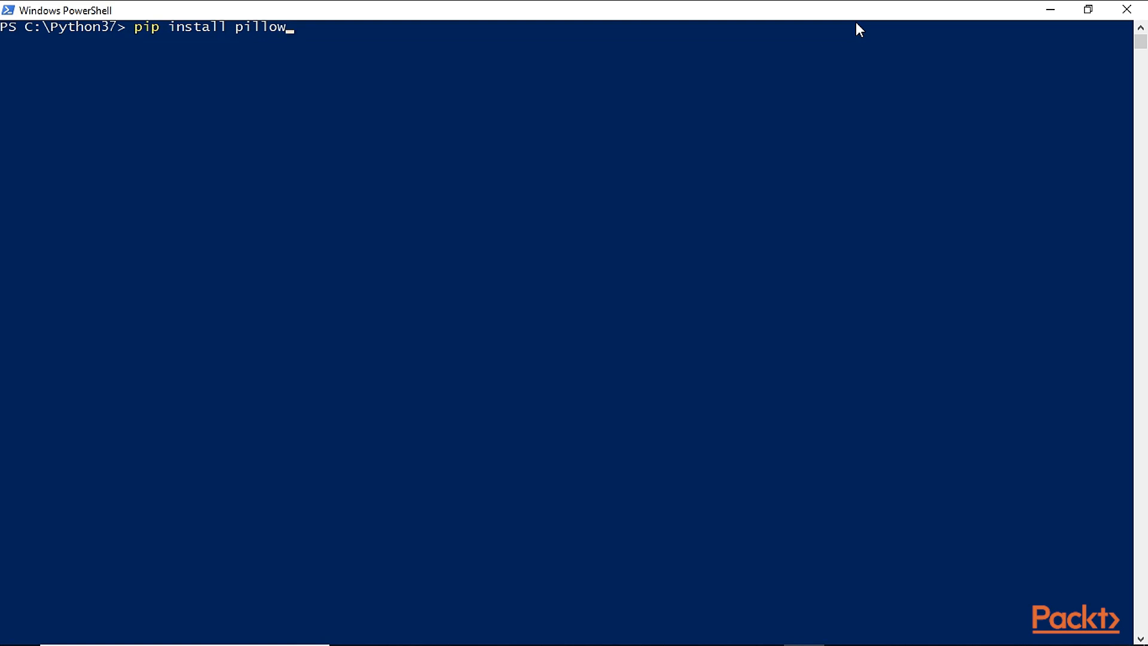
Execute 'pip install pillow' in PowerShell from C:\Python37
key(Return)
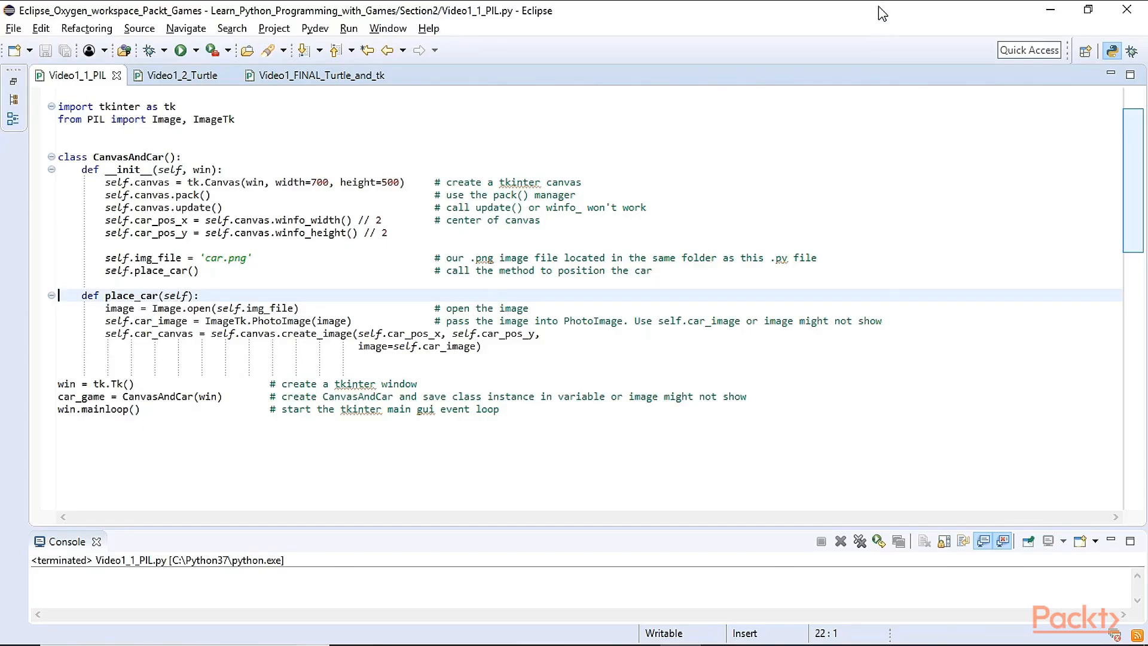
mouse_move(94, 132)
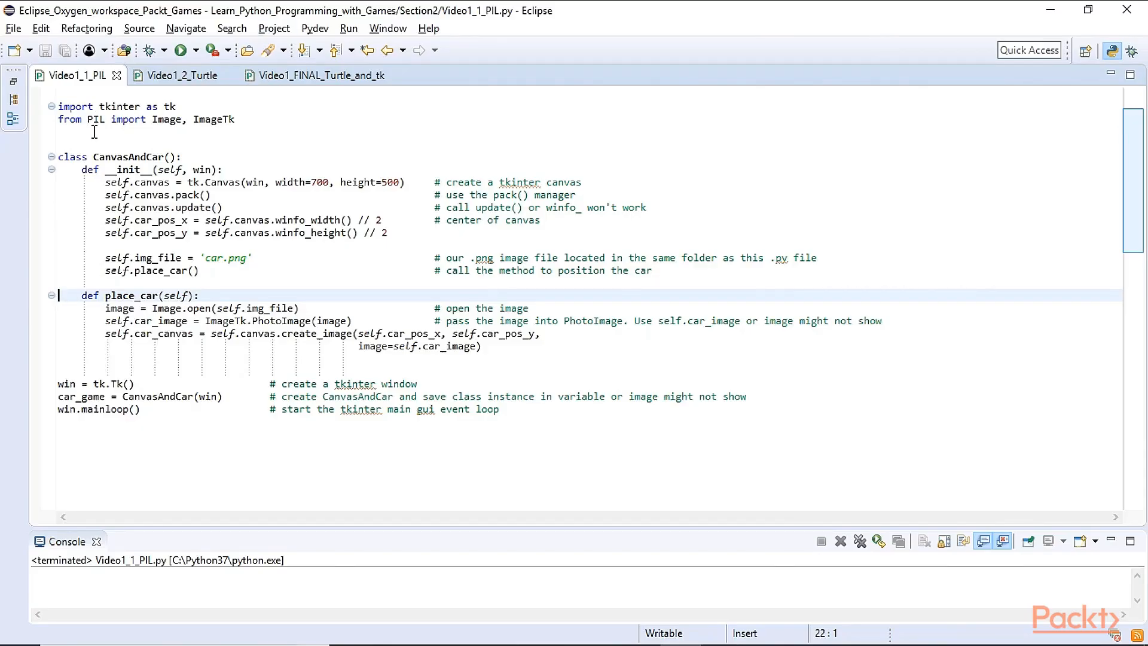
click(94, 119)
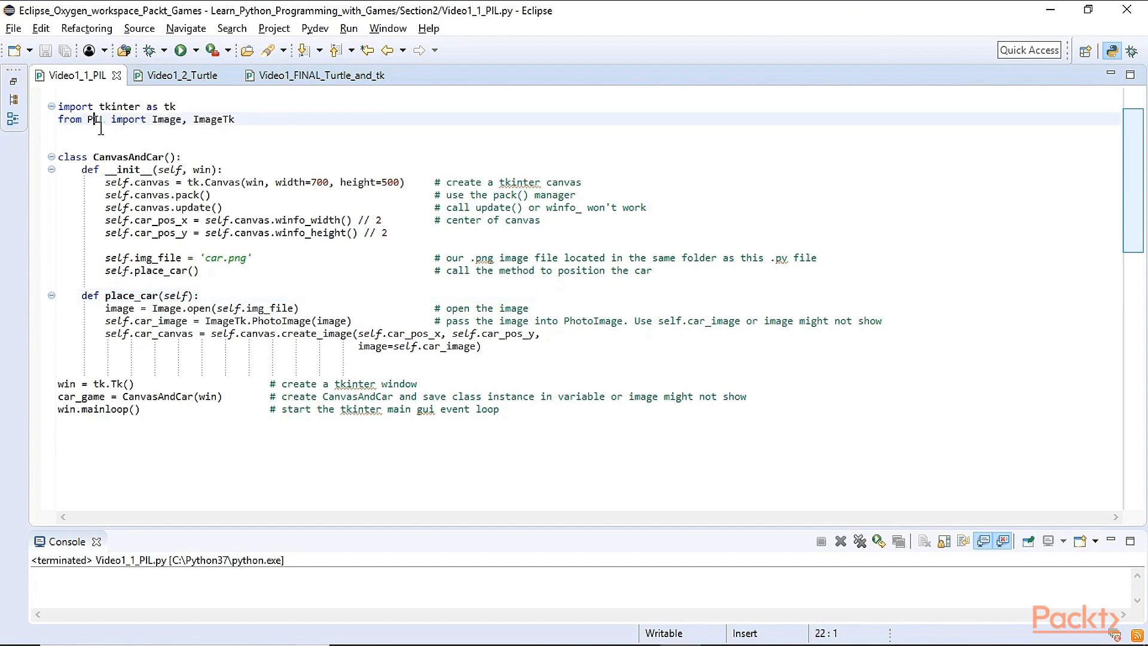
double_click(95, 120)
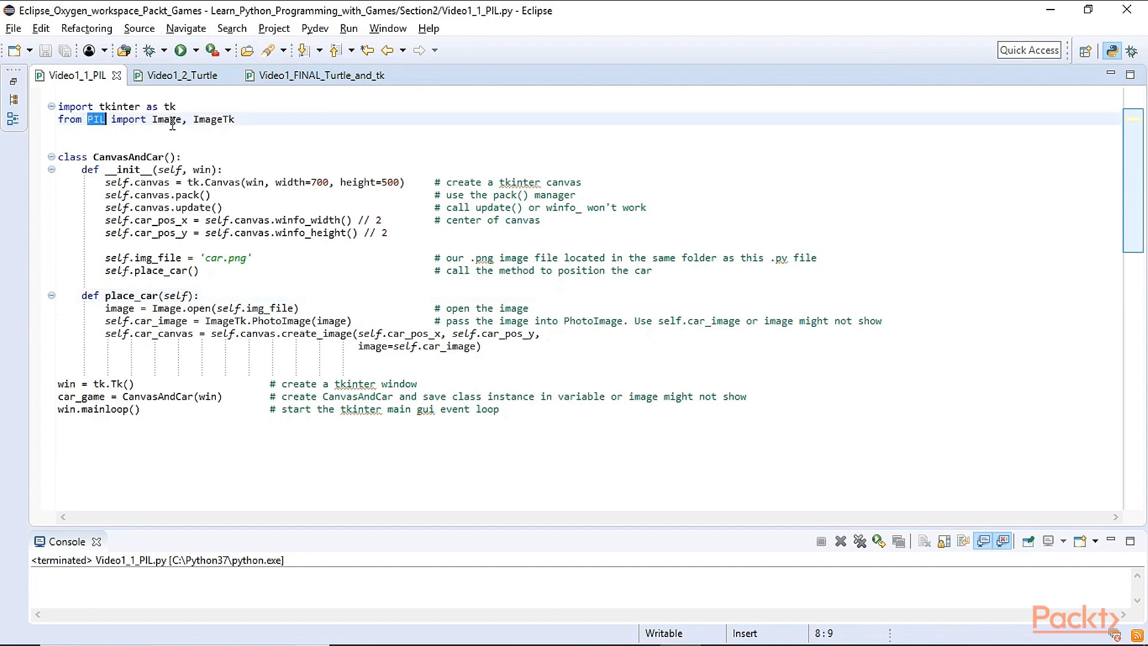
double_click(213, 120)
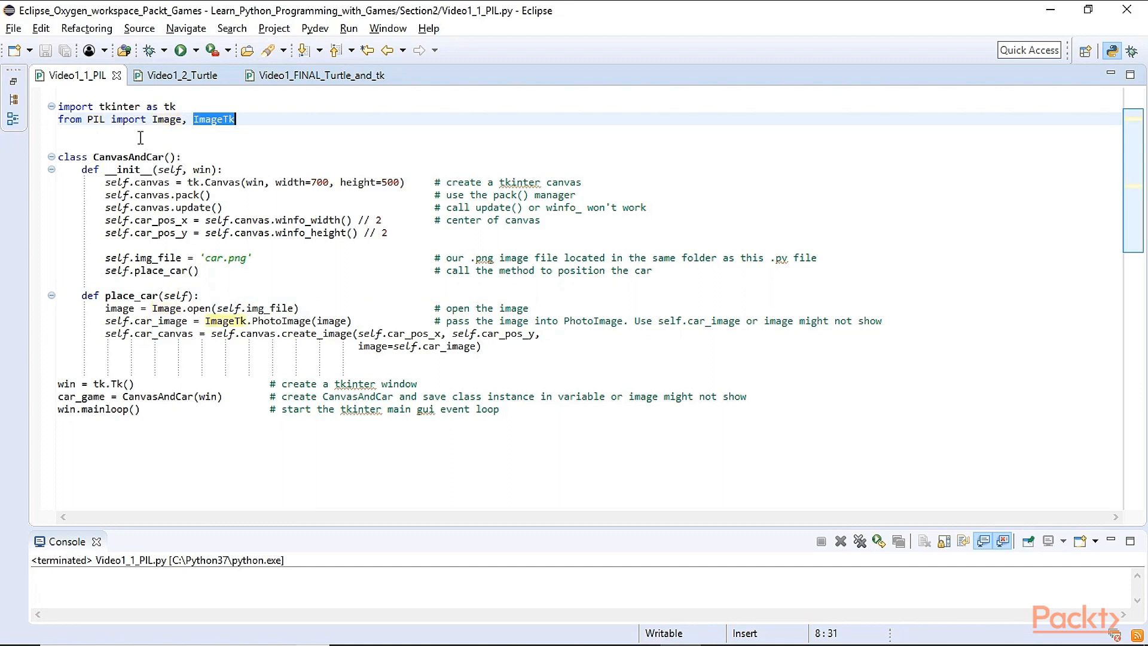
double_click(118, 107)
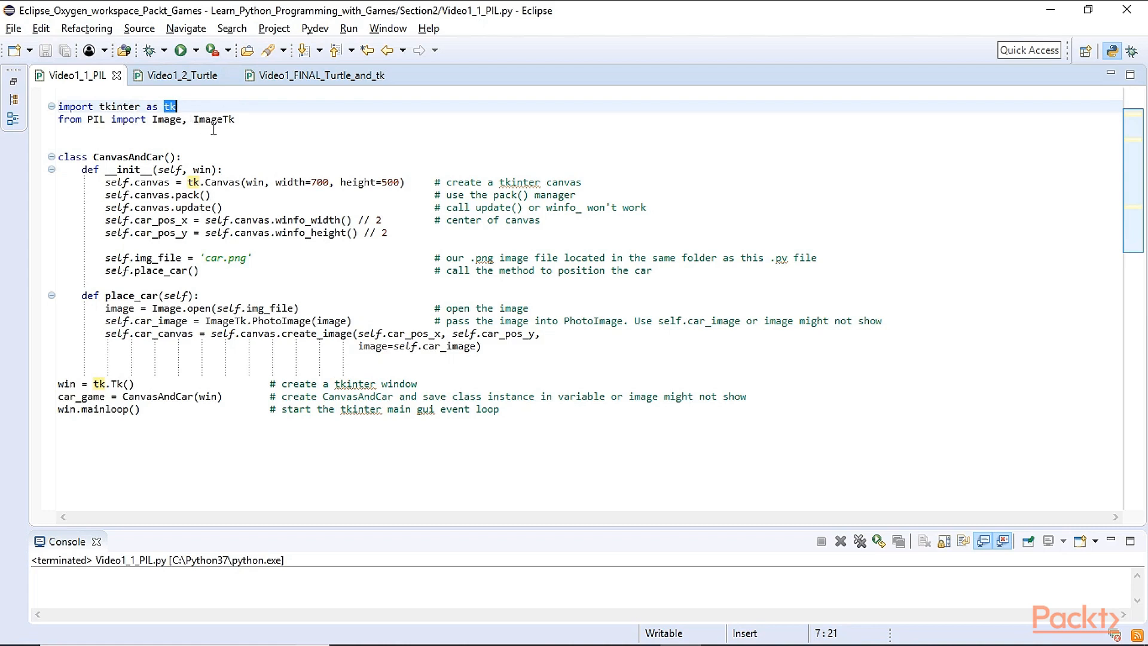
click(130, 156)
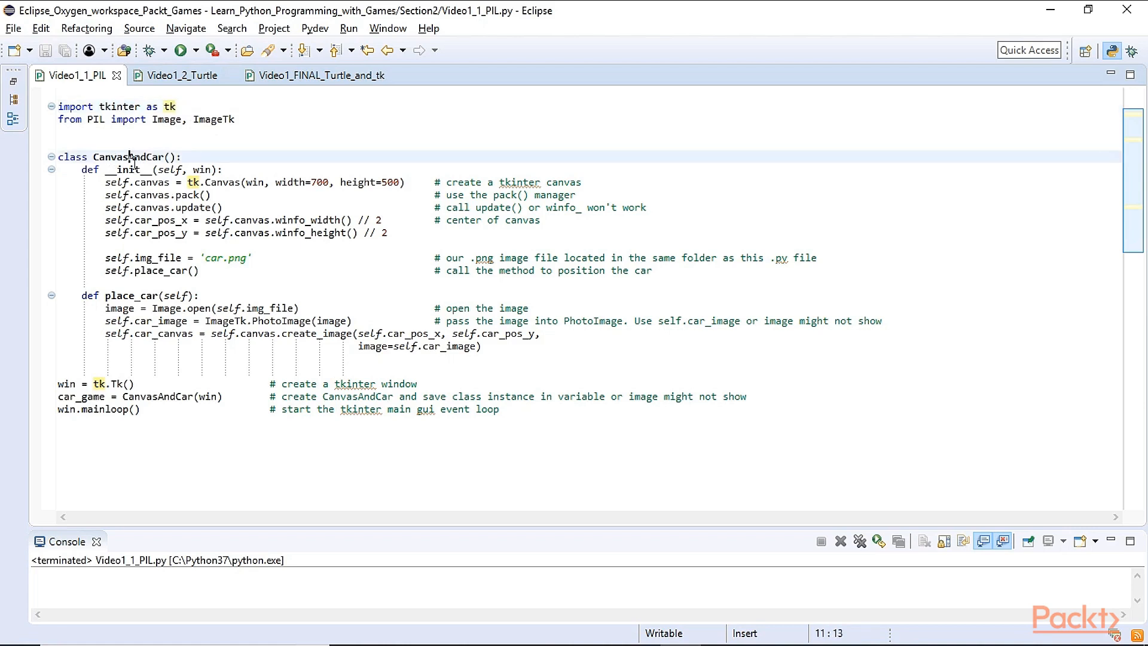
double_click(127, 157)
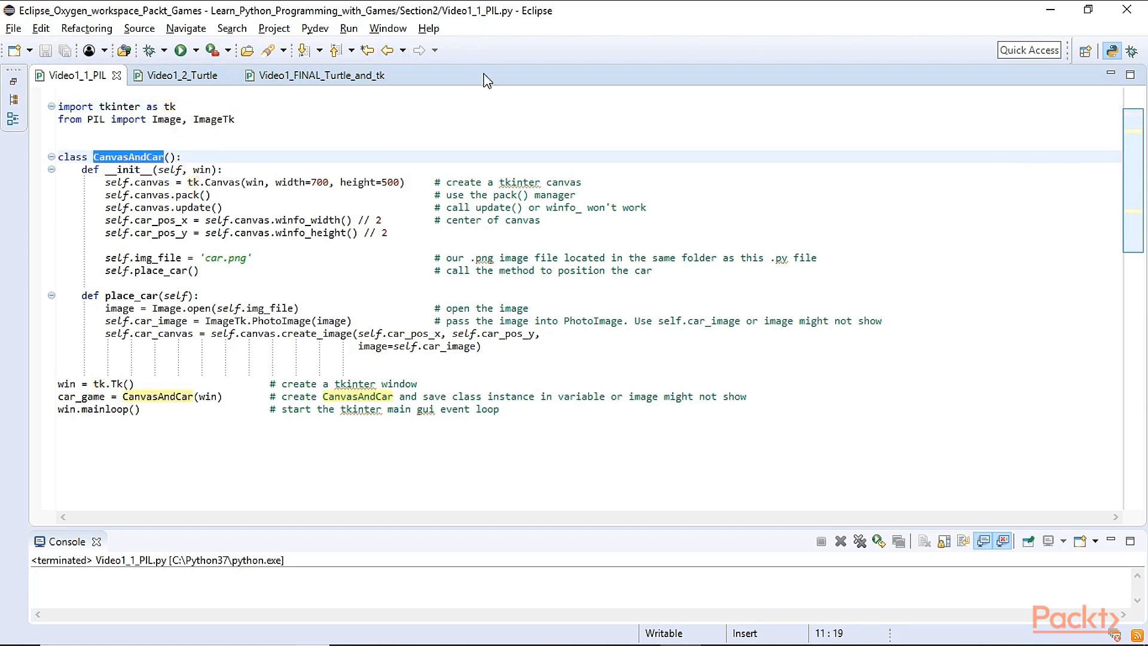
mouse_move(267, 138)
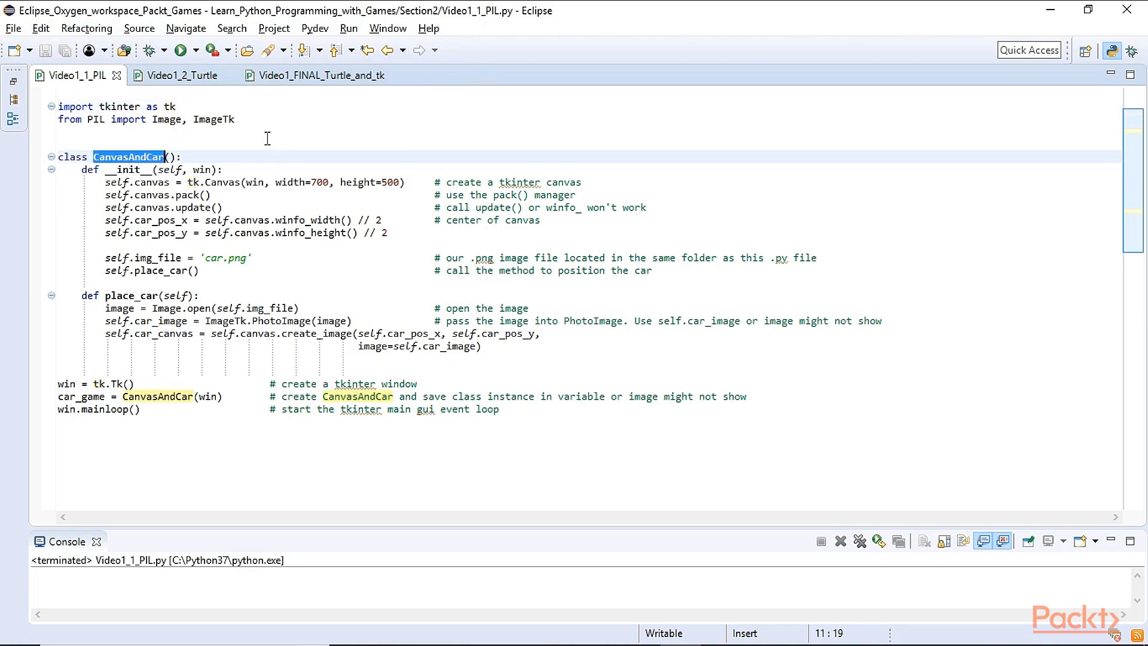
click(59, 132)
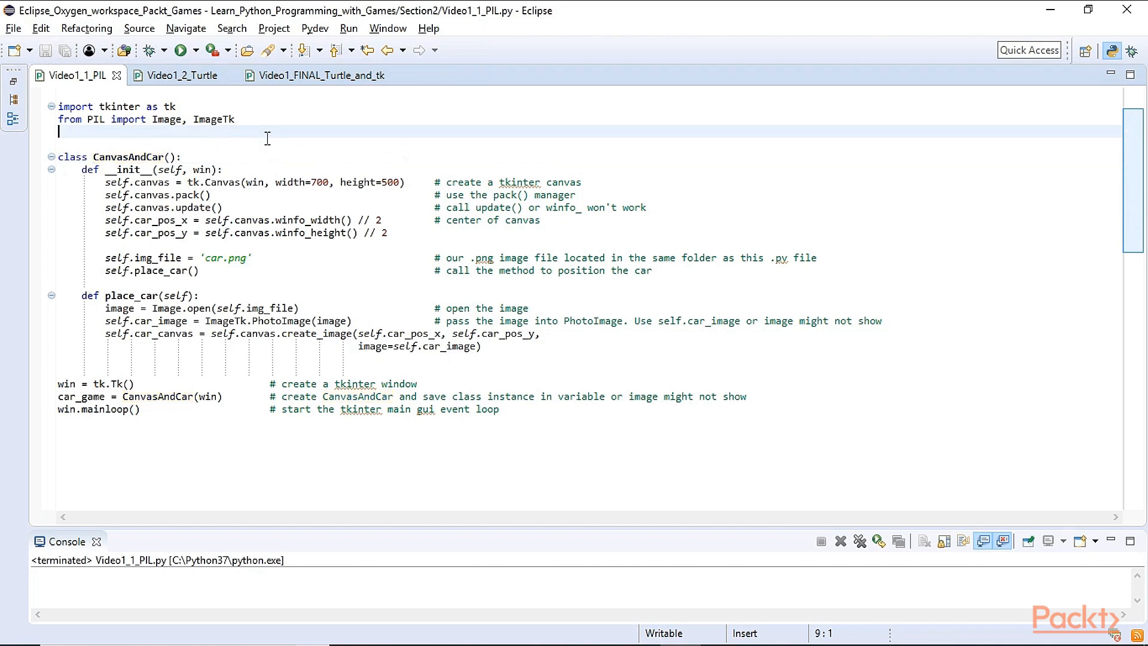
mouse_move(104, 175)
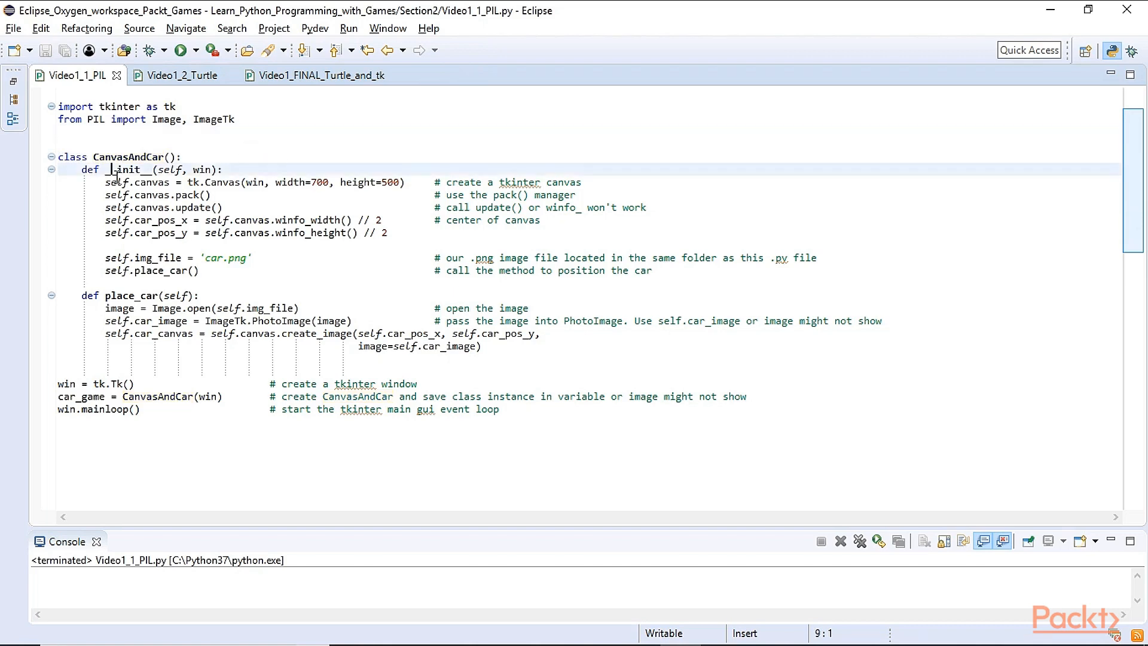
double_click(128, 169)
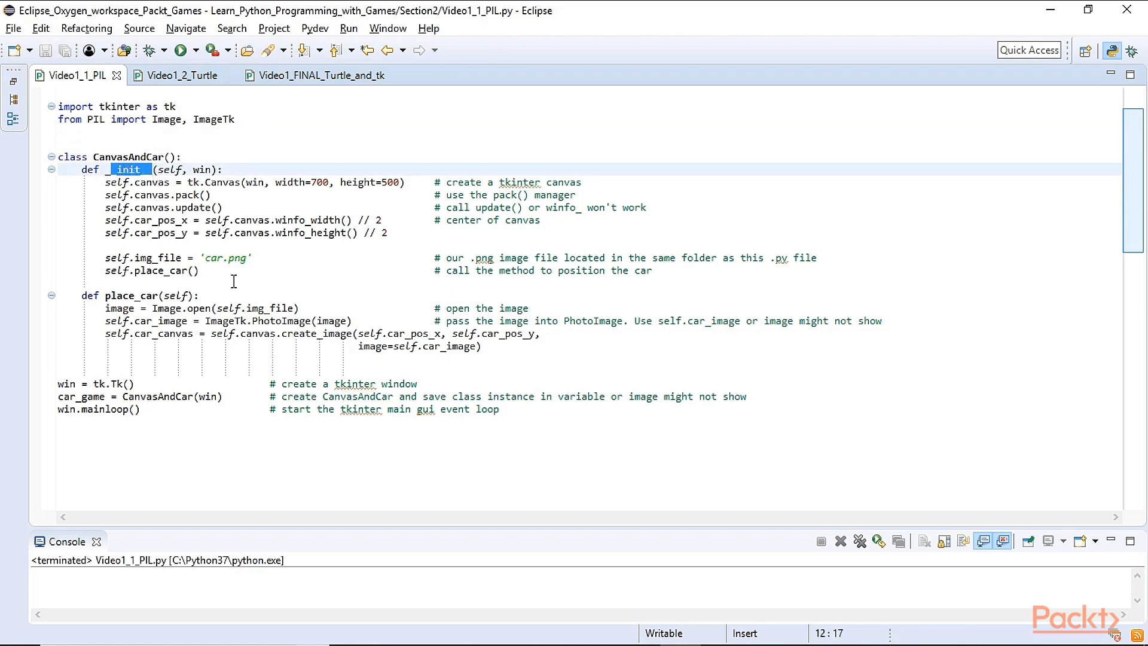
double_click(170, 169)
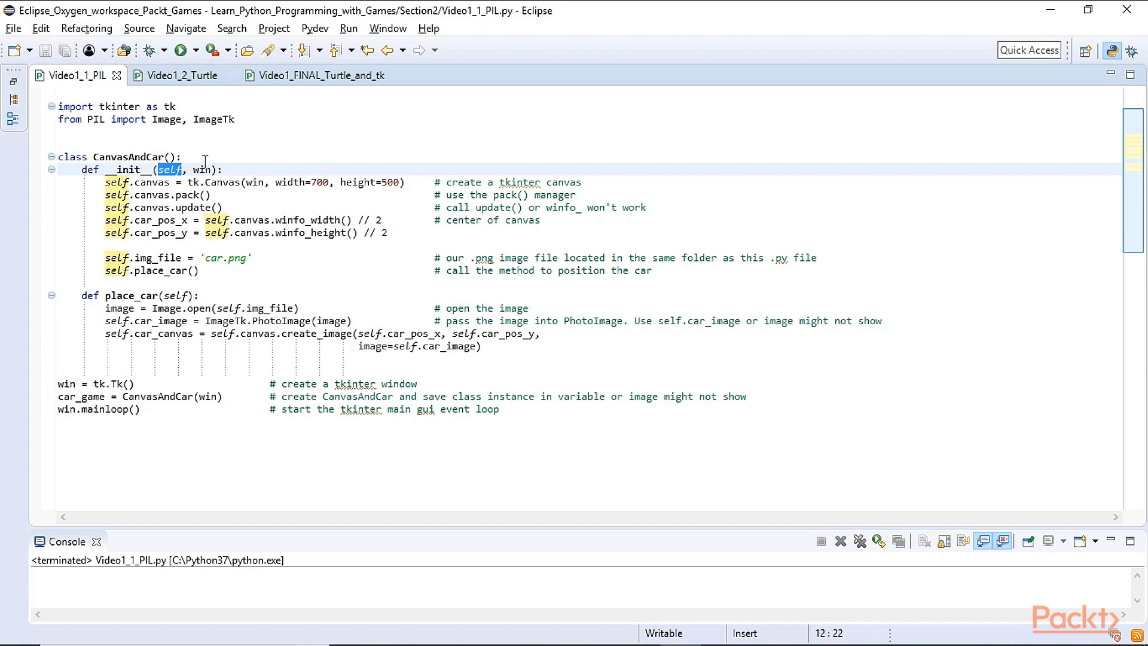
double_click(201, 169)
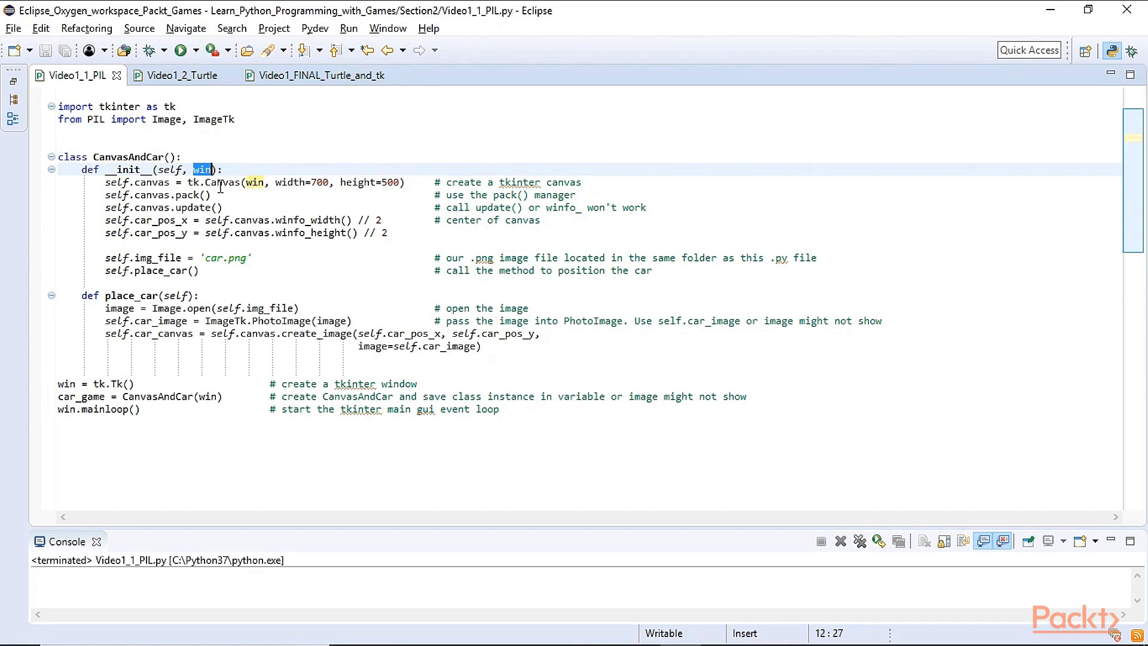
mouse_move(263, 248)
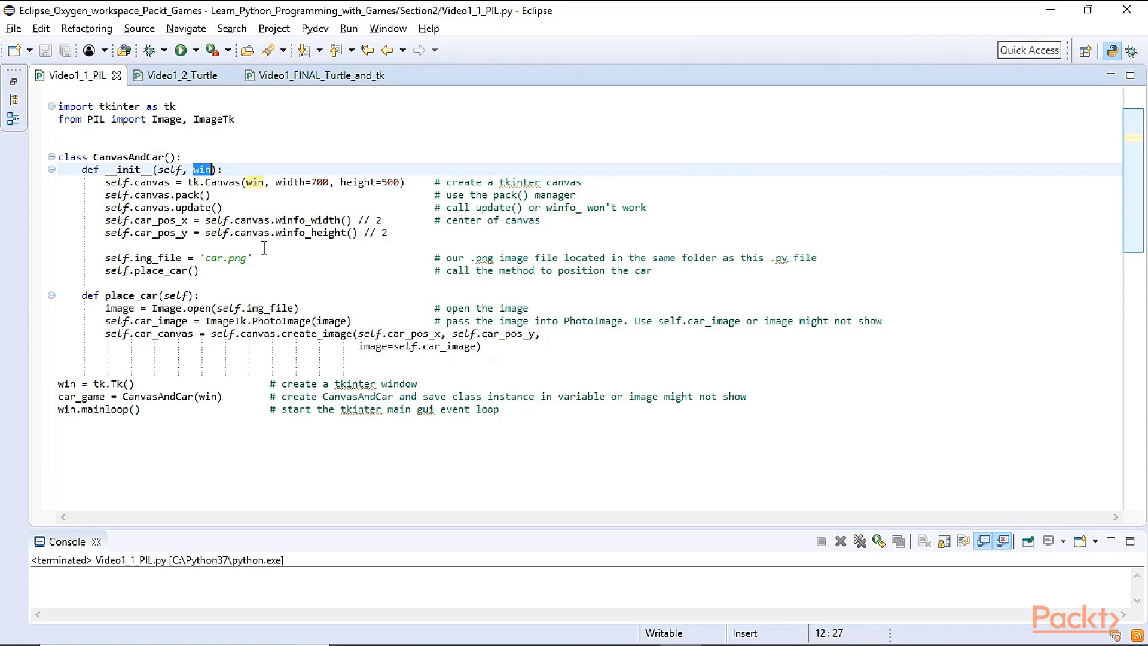
mouse_move(270, 194)
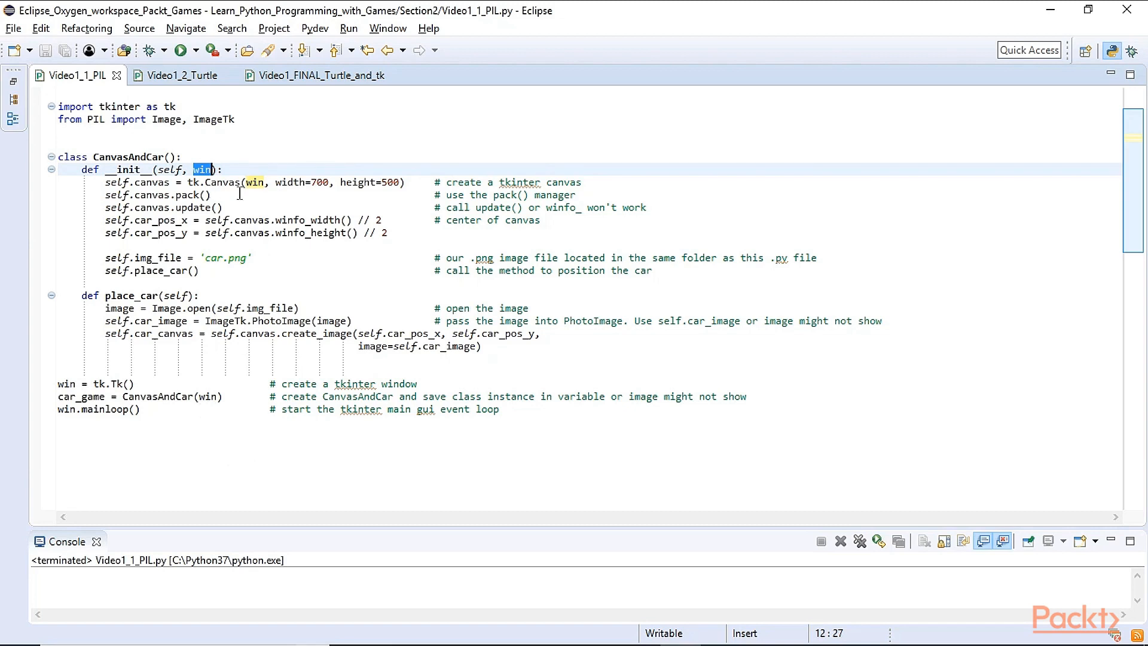
double_click(223, 182)
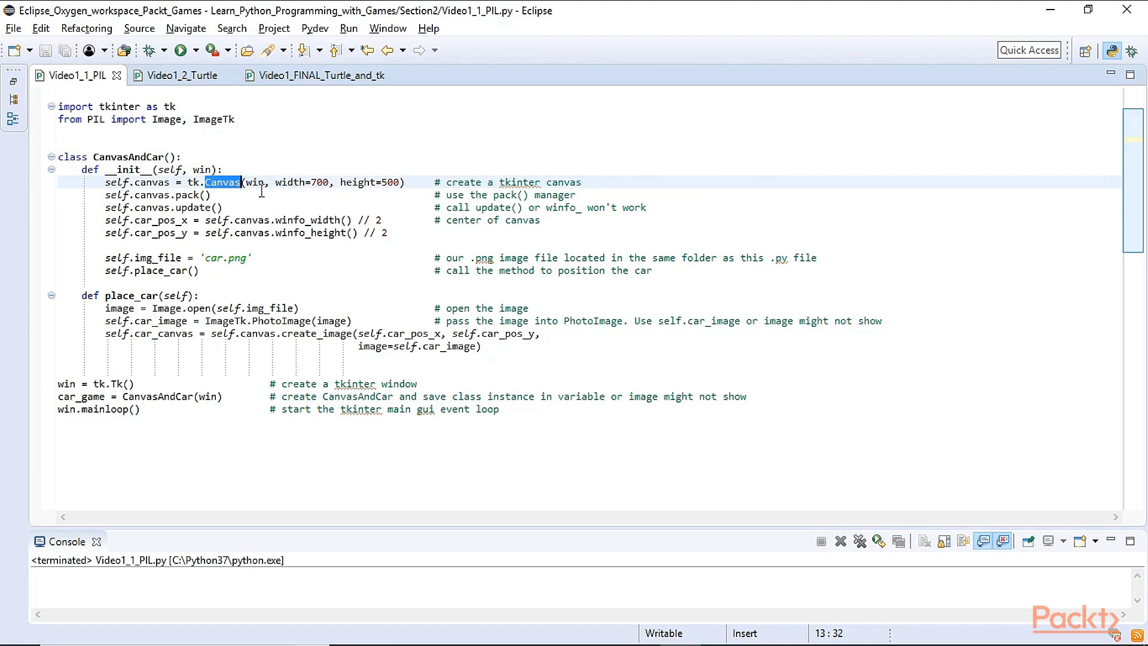
double_click(255, 181)
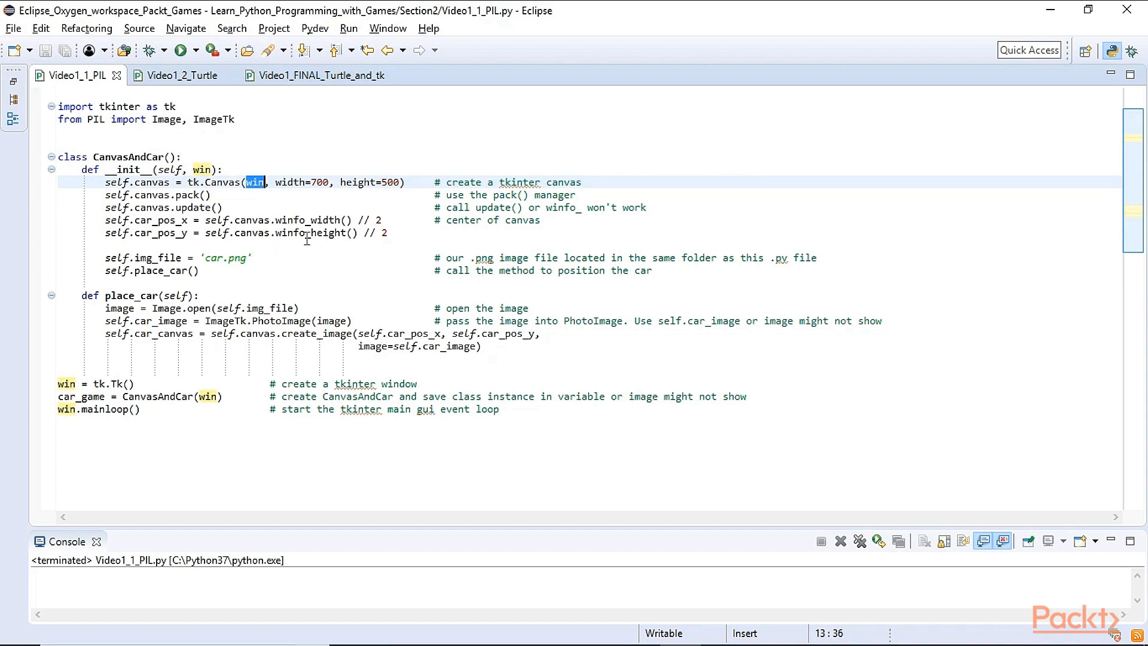
click(108, 383)
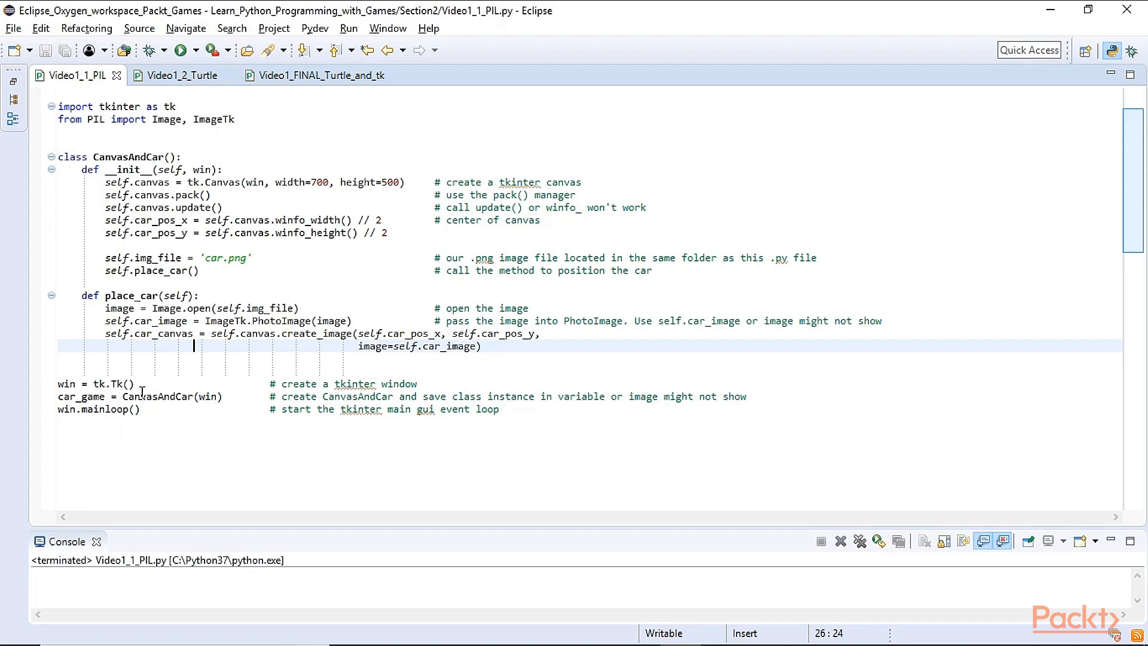
double_click(120, 384)
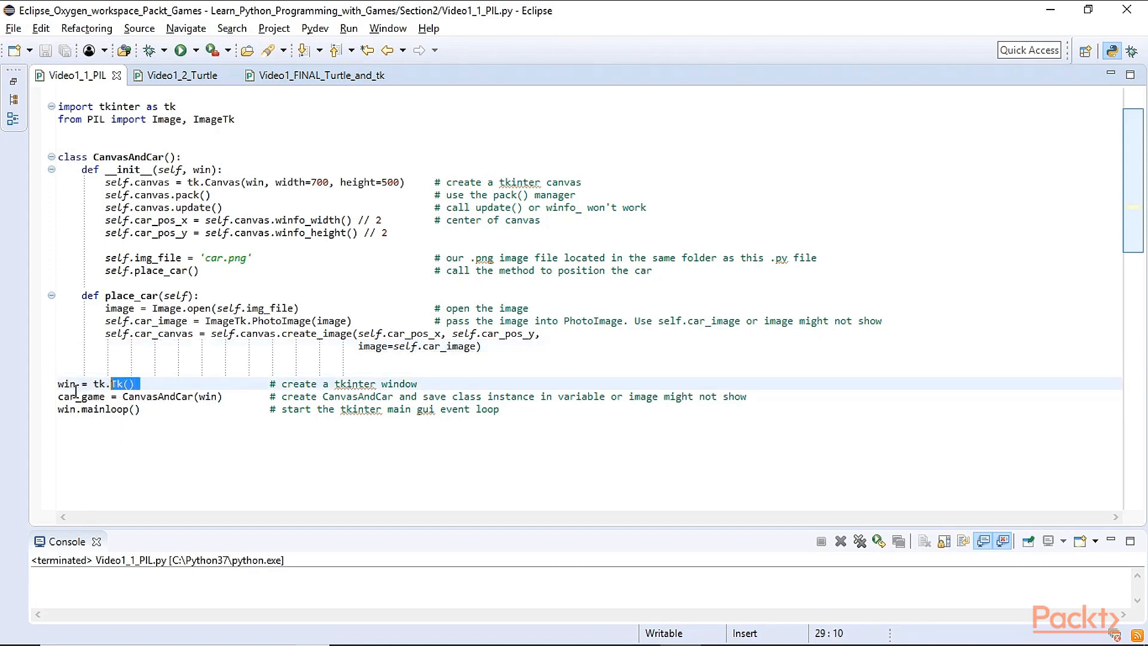
double_click(66, 384)
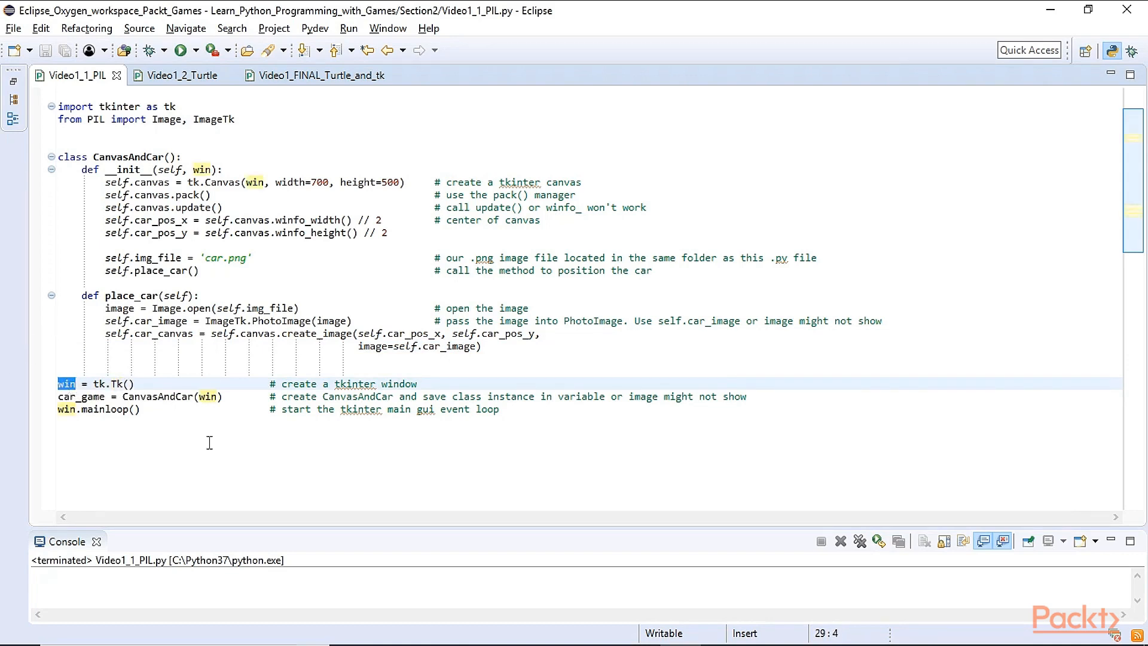
double_click(158, 396)
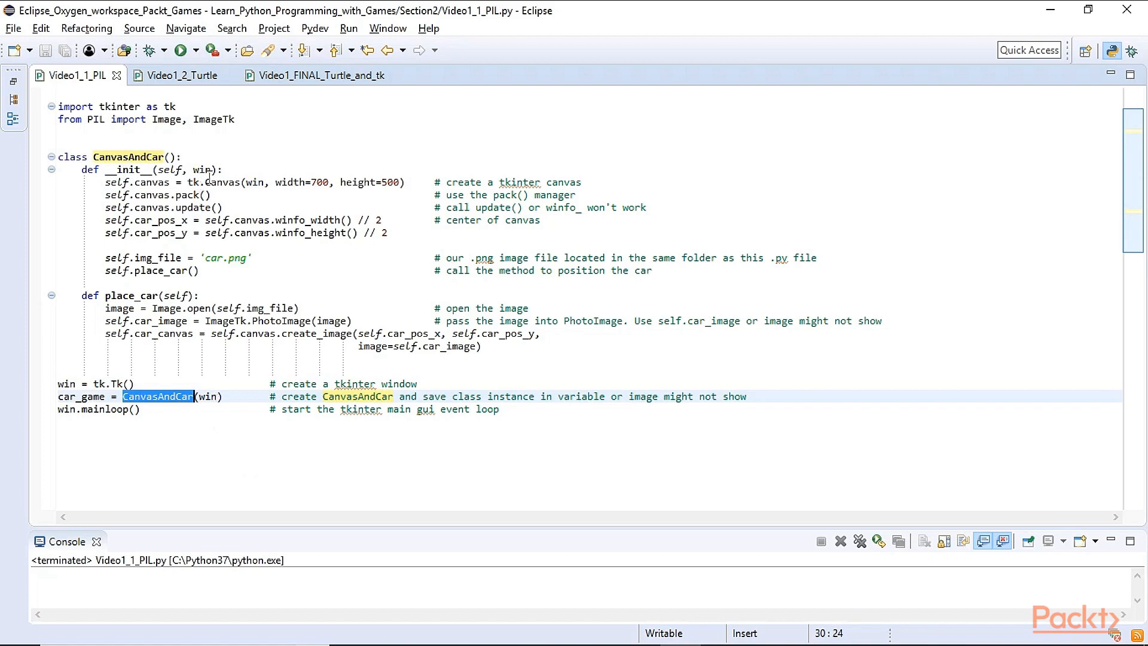
double_click(203, 169)
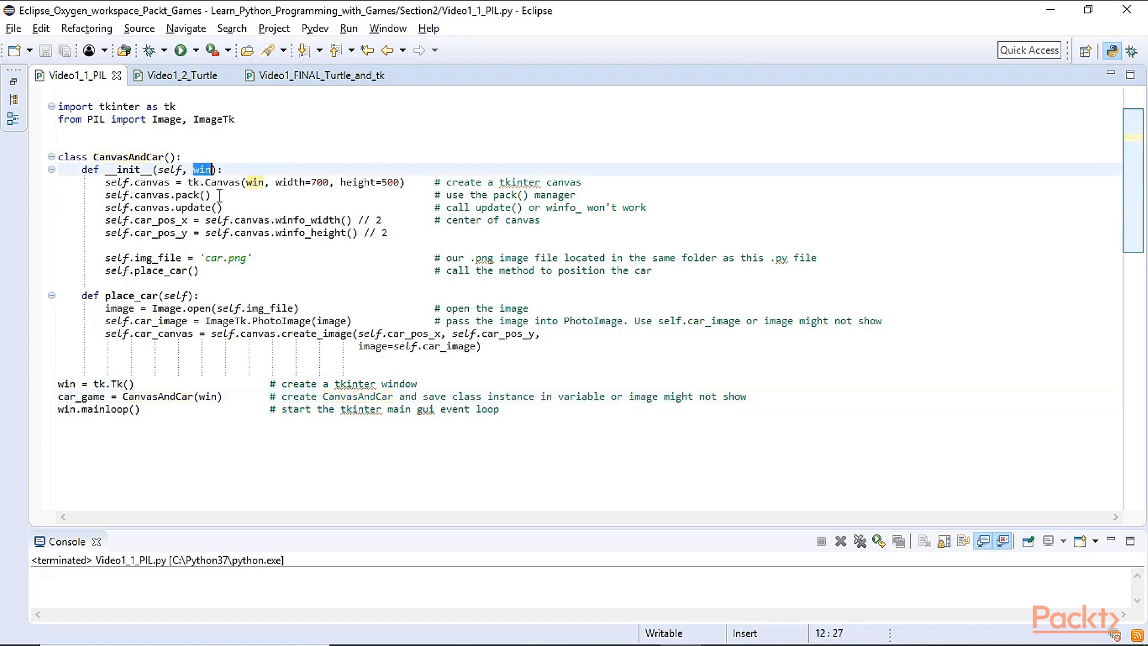
double_click(222, 181)
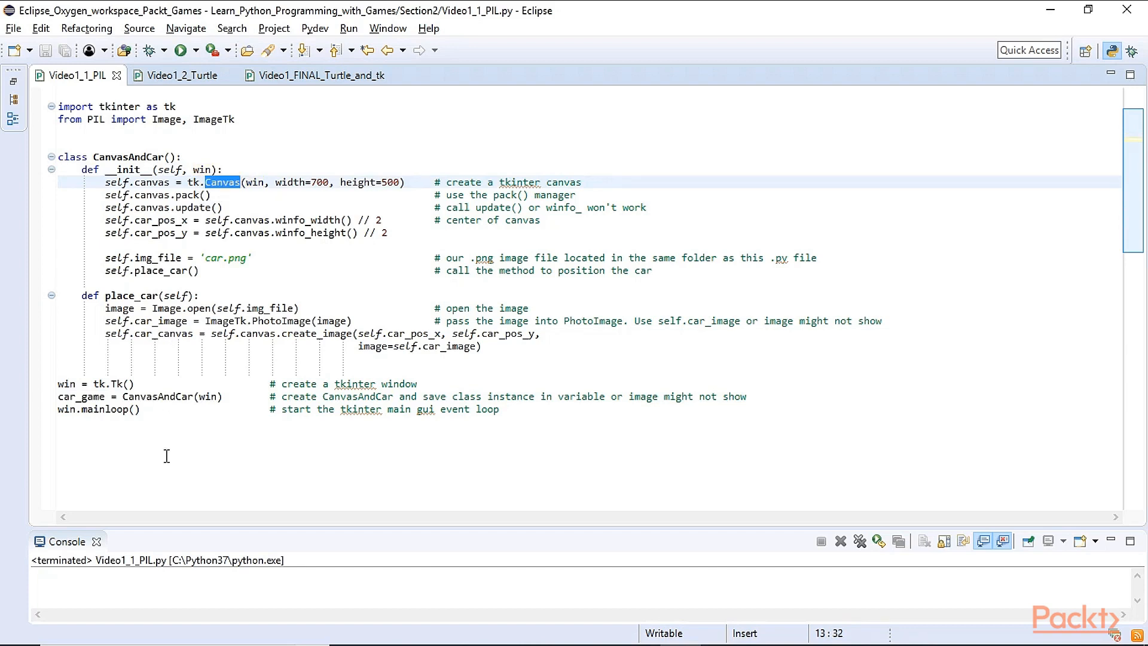
click(144, 409)
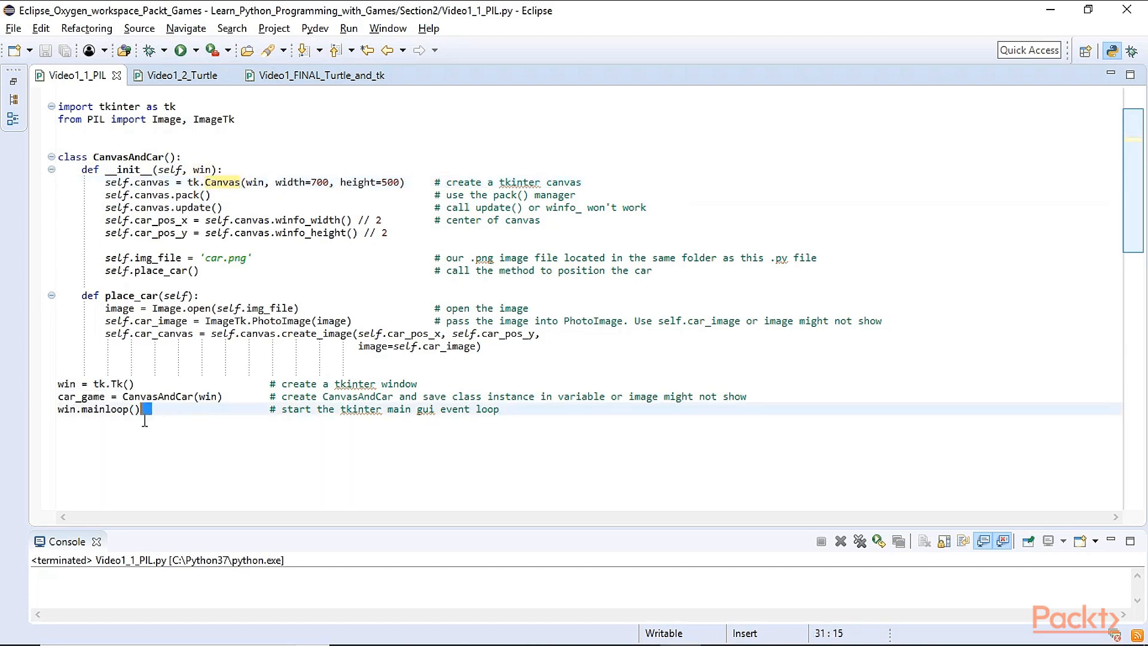
click(63, 383)
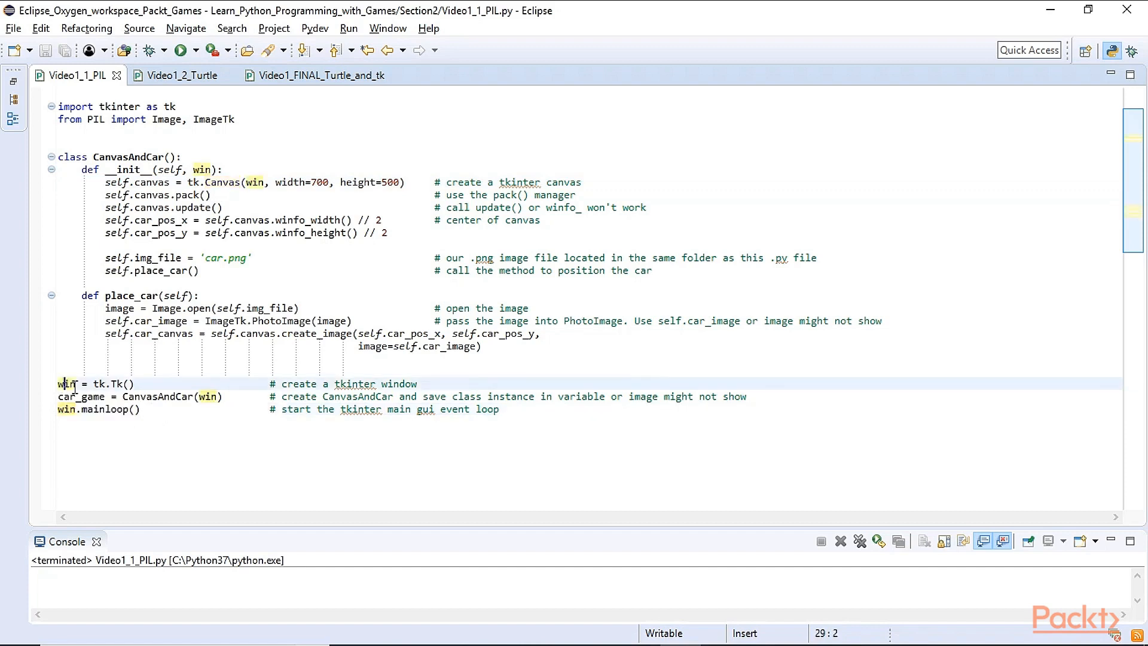
double_click(207, 396)
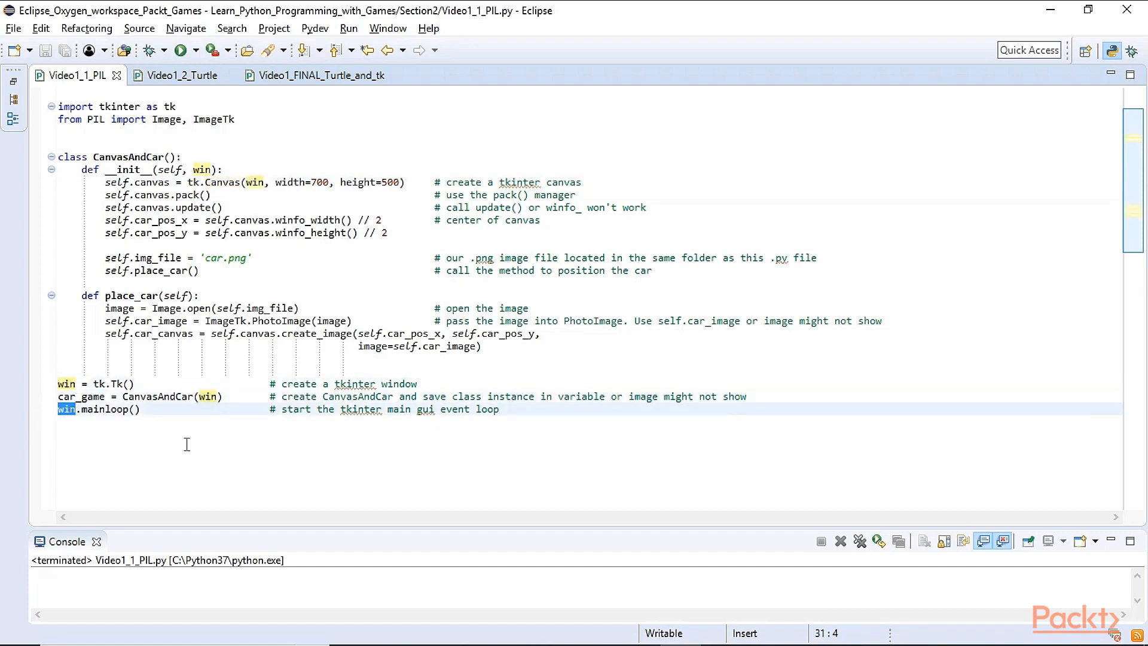
mouse_move(238, 194)
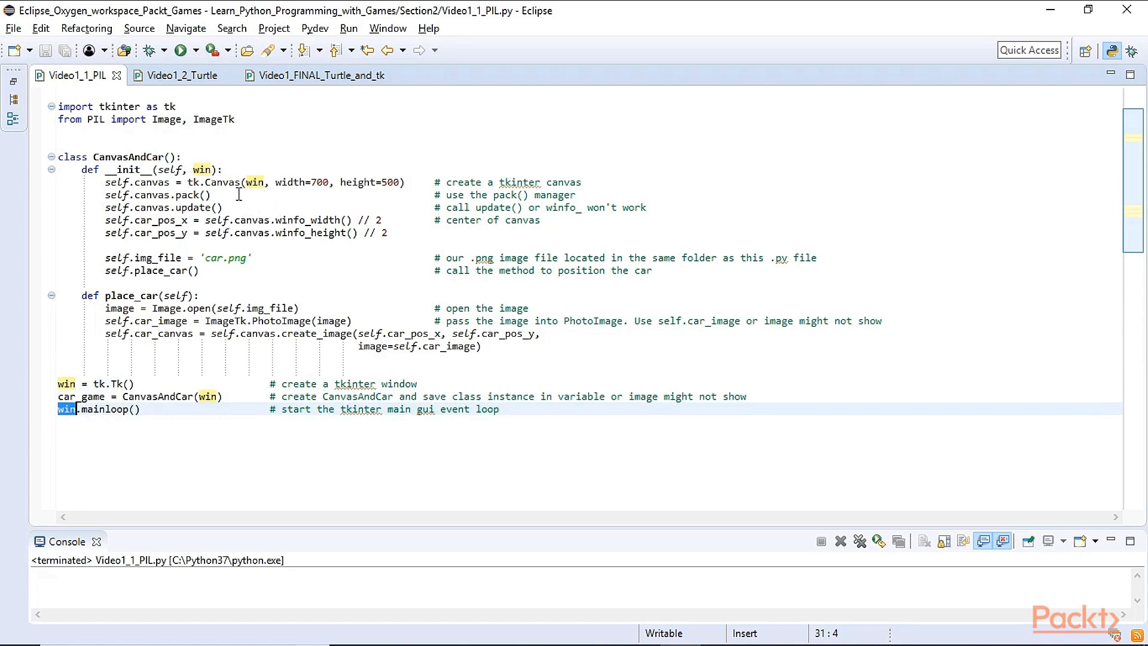
double_click(157, 396)
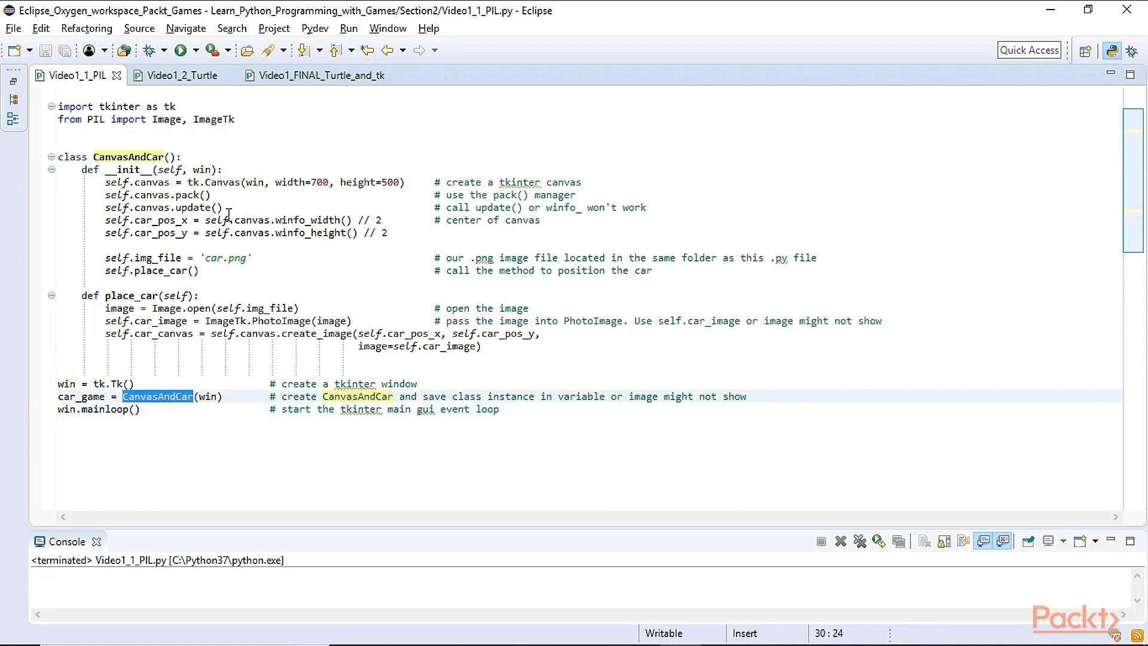
double_click(224, 182)
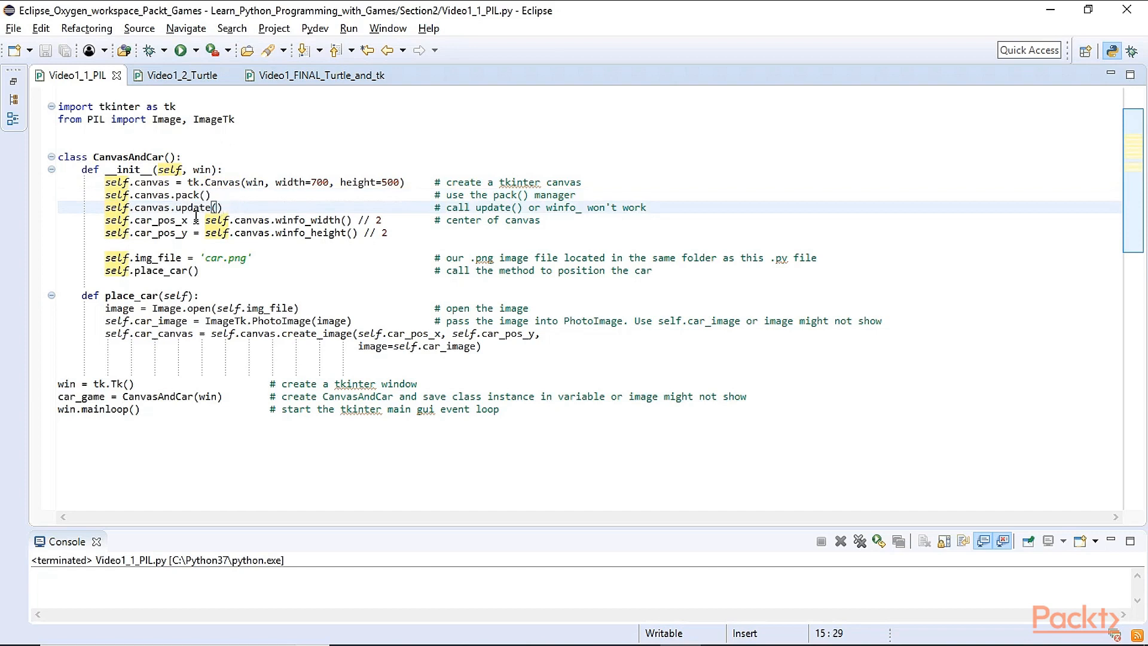
double_click(193, 208)
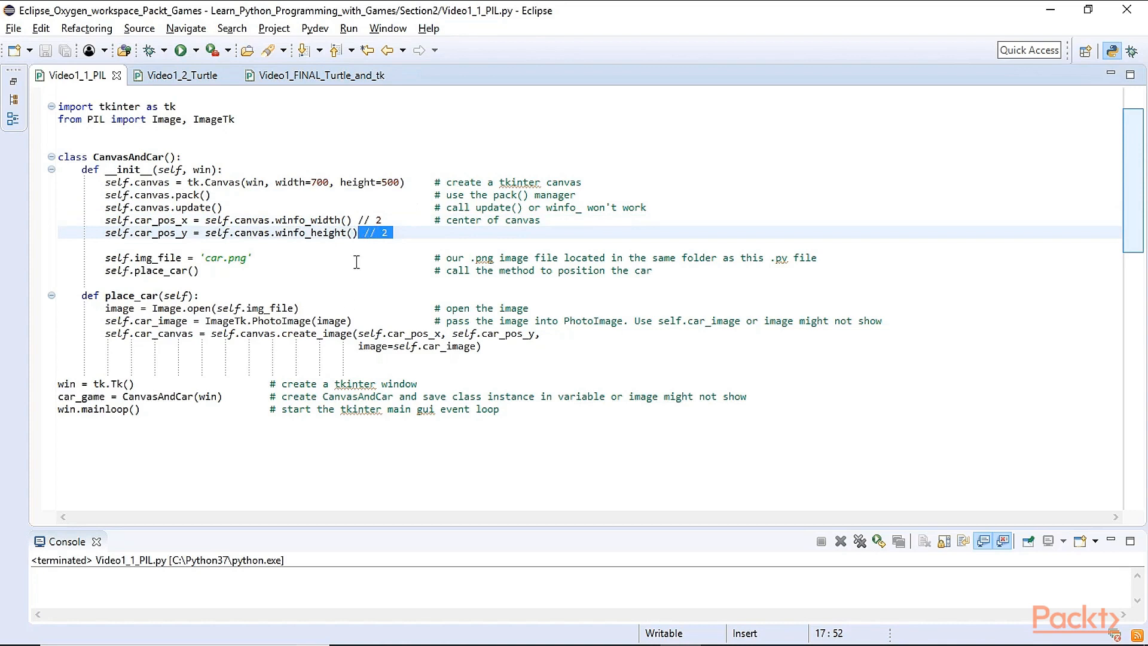
mouse_move(170, 252)
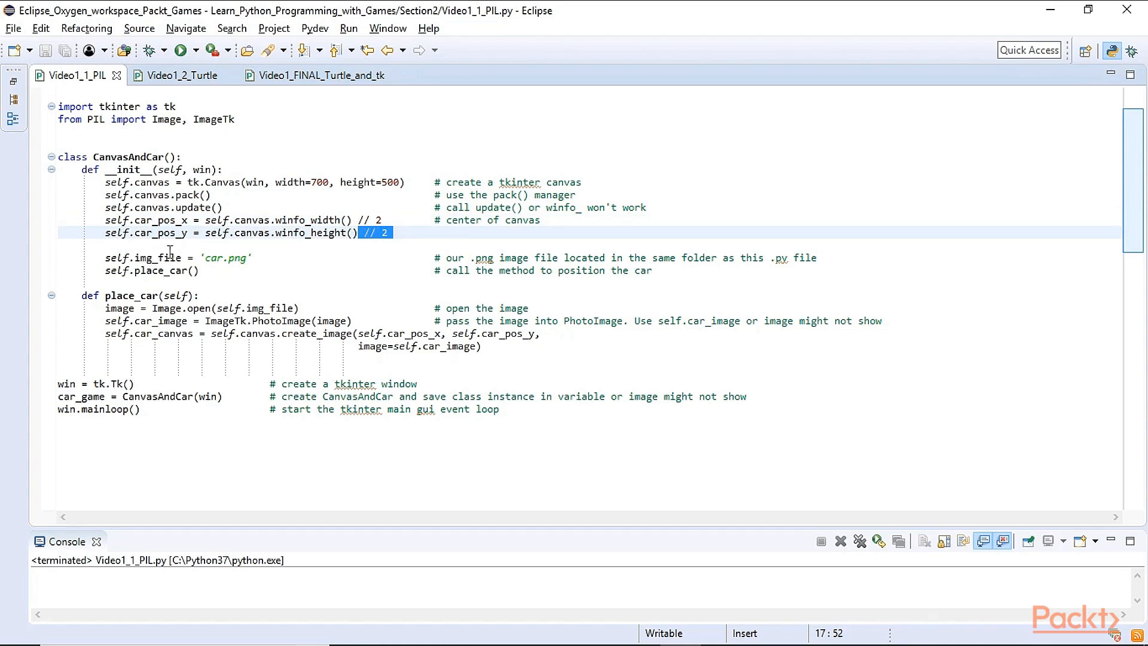
double_click(157, 257)
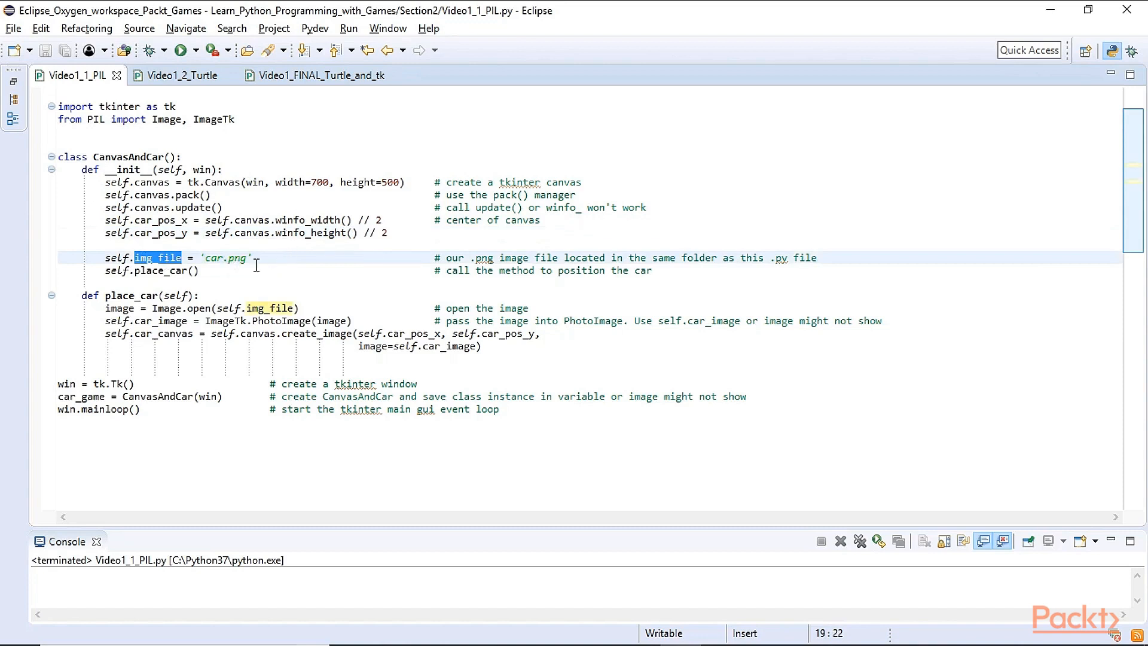
mouse_move(93, 180)
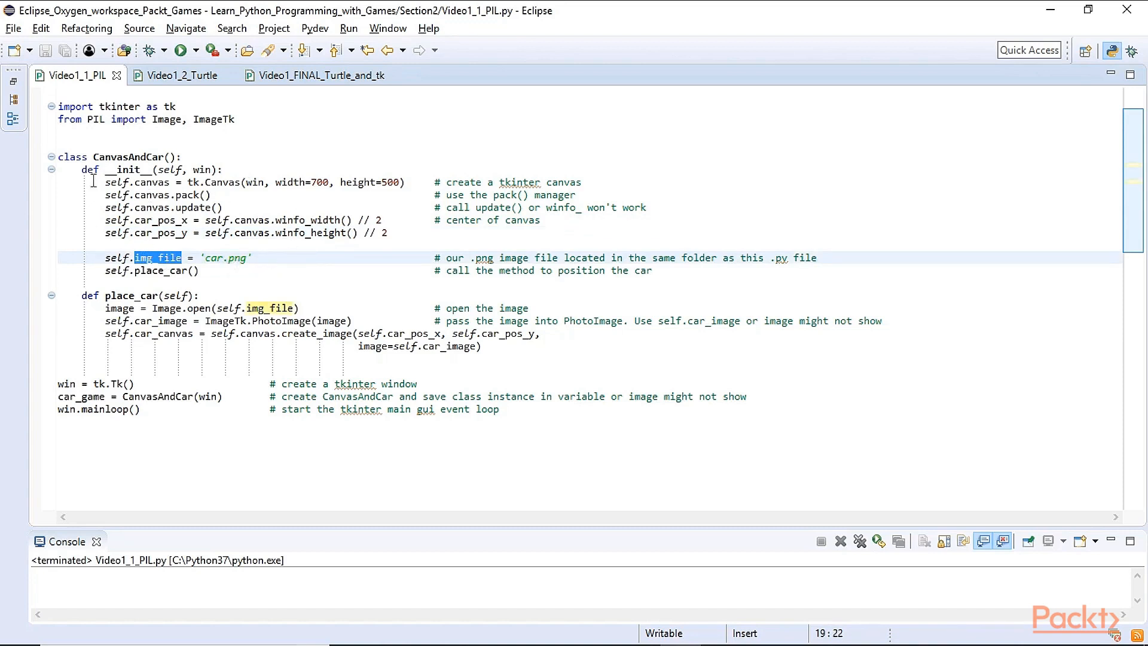
drag(82, 170, 352, 264)
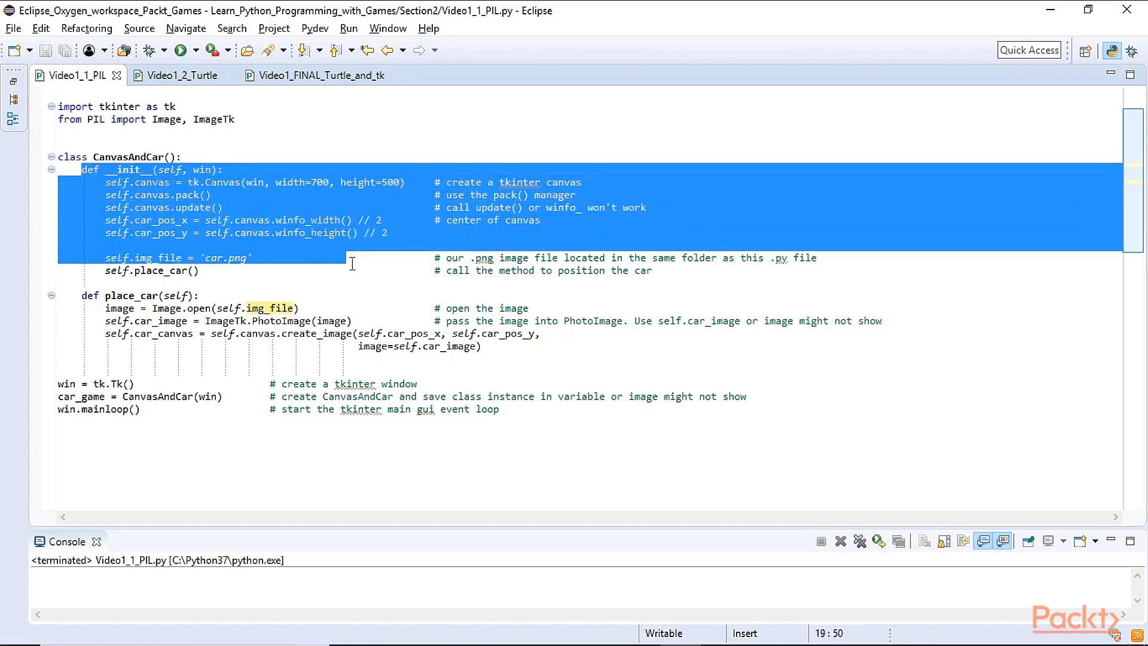
double_click(150, 270)
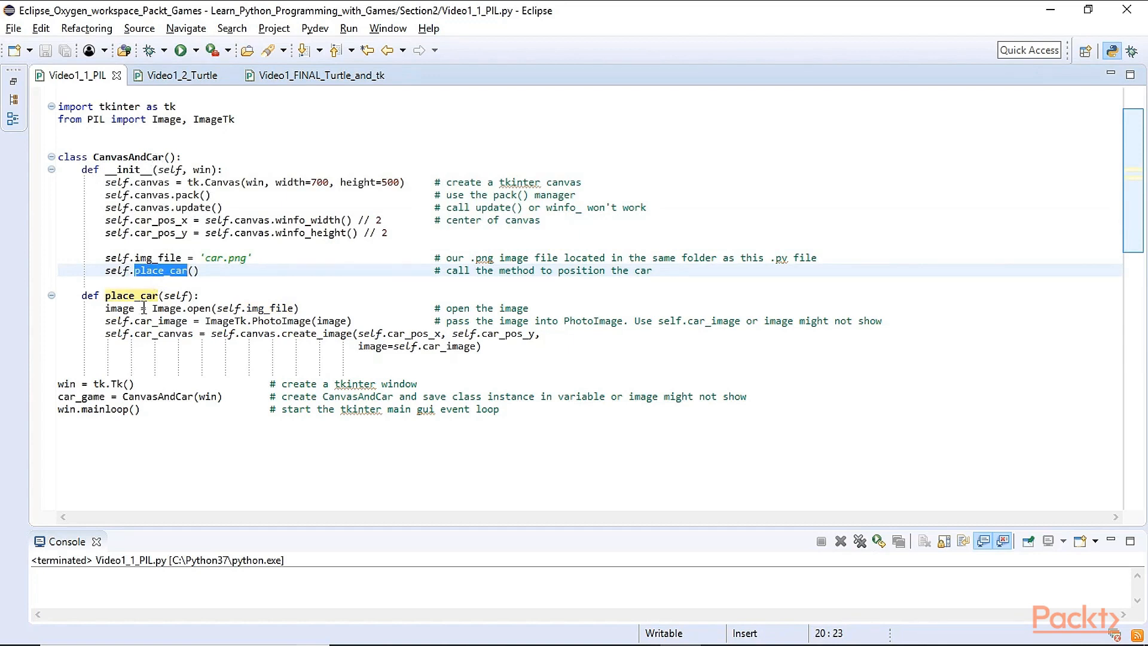
double_click(166, 309)
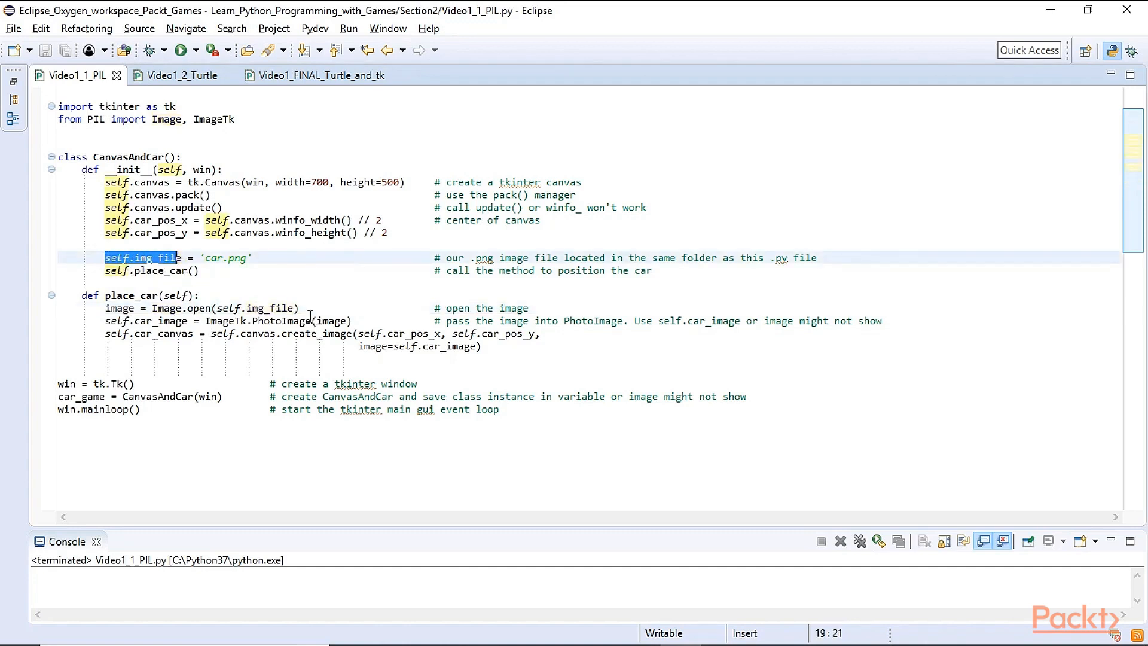
mouse_move(223, 280)
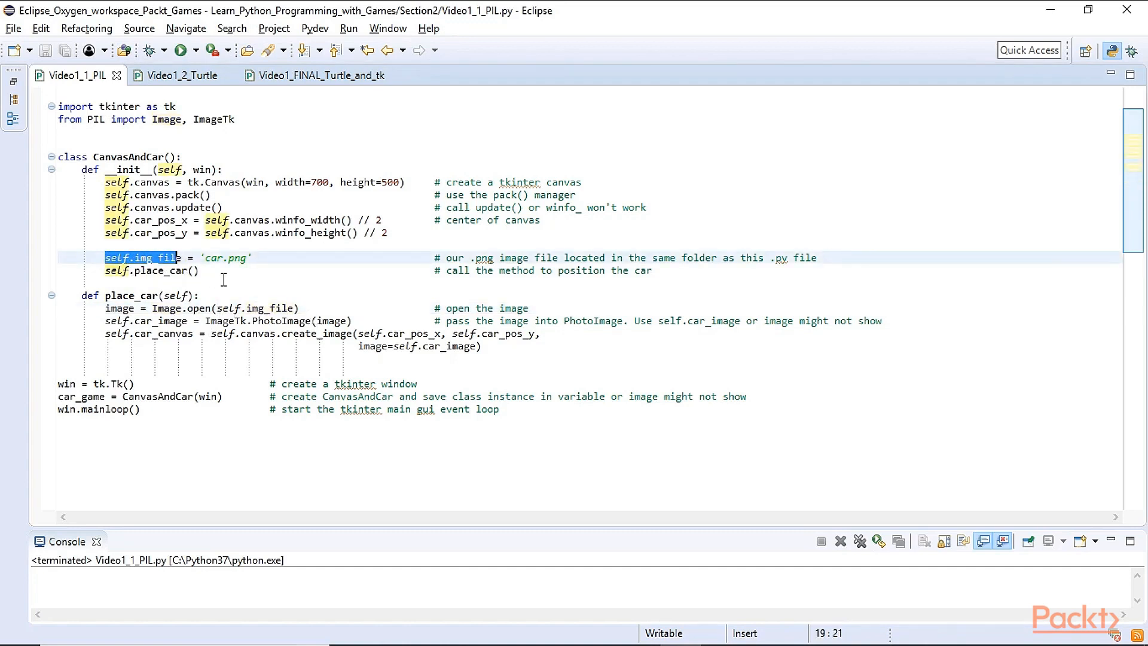
double_click(118, 307)
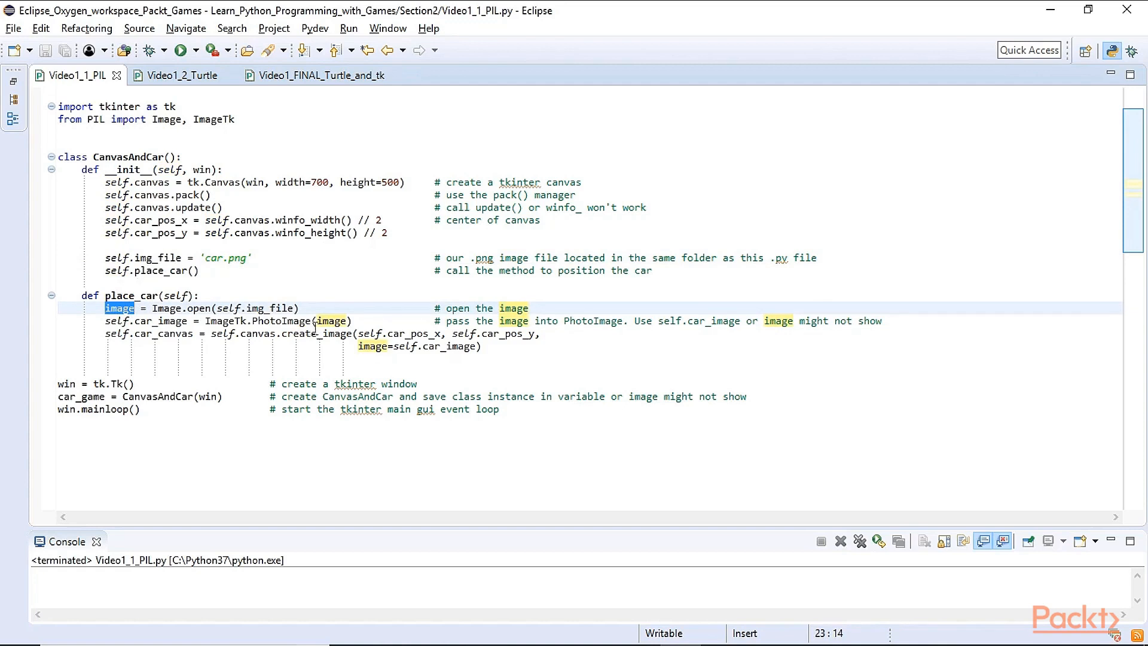
double_click(331, 320)
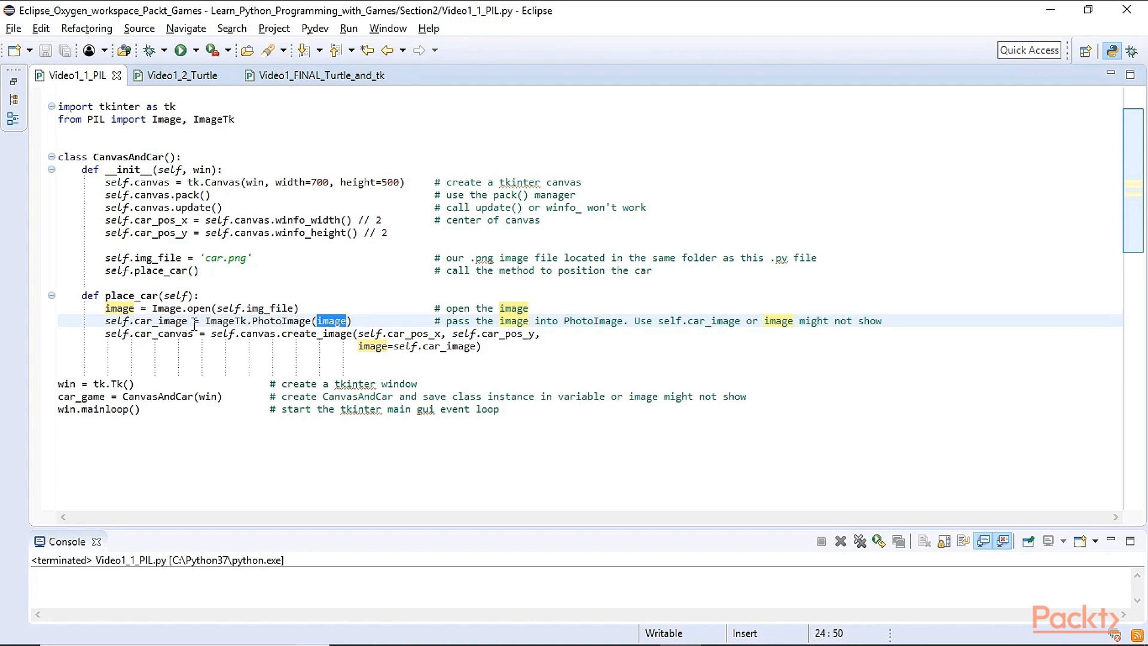
double_click(153, 321)
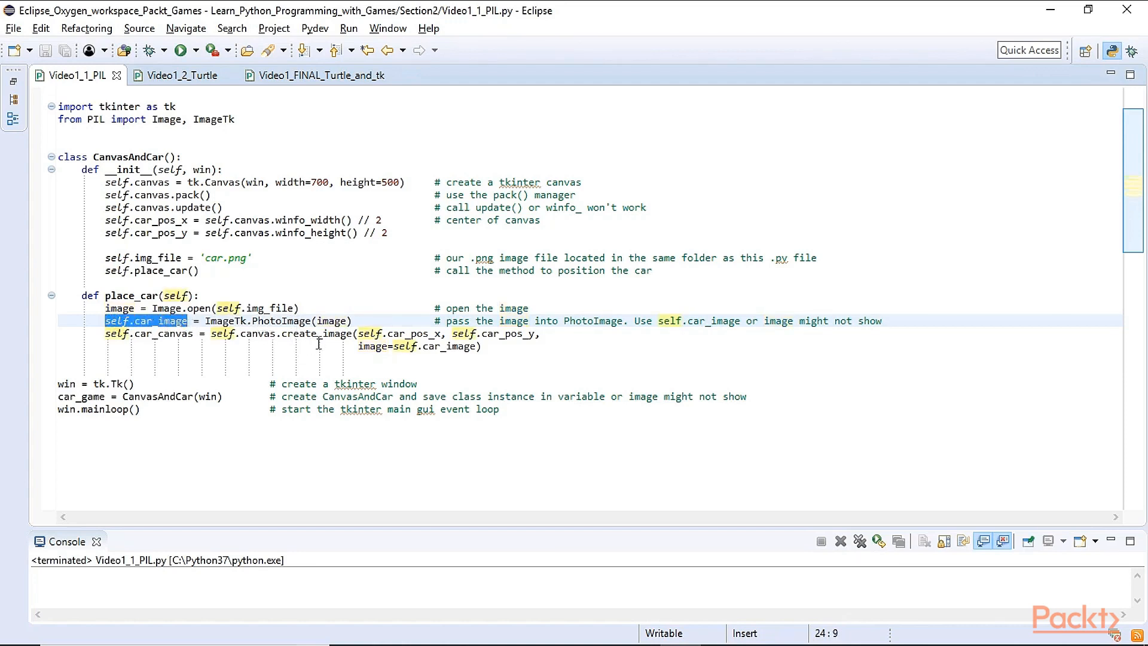
double_click(258, 333)
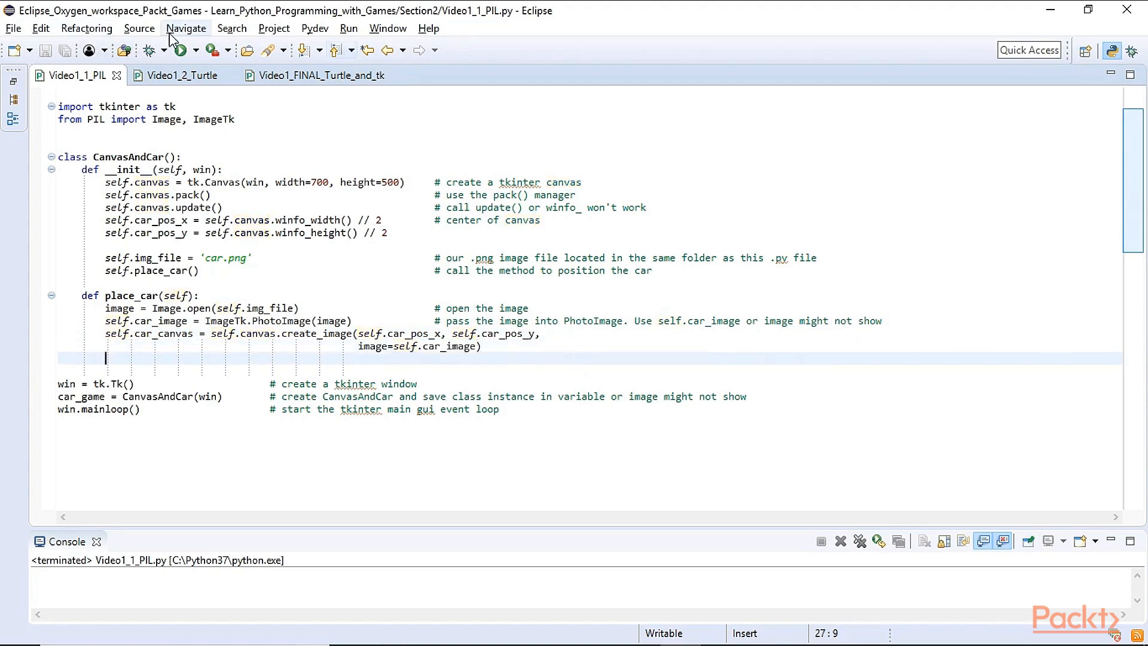
Run Video1_1_PIL.py to show the car image centred in a tk window
click(180, 49)
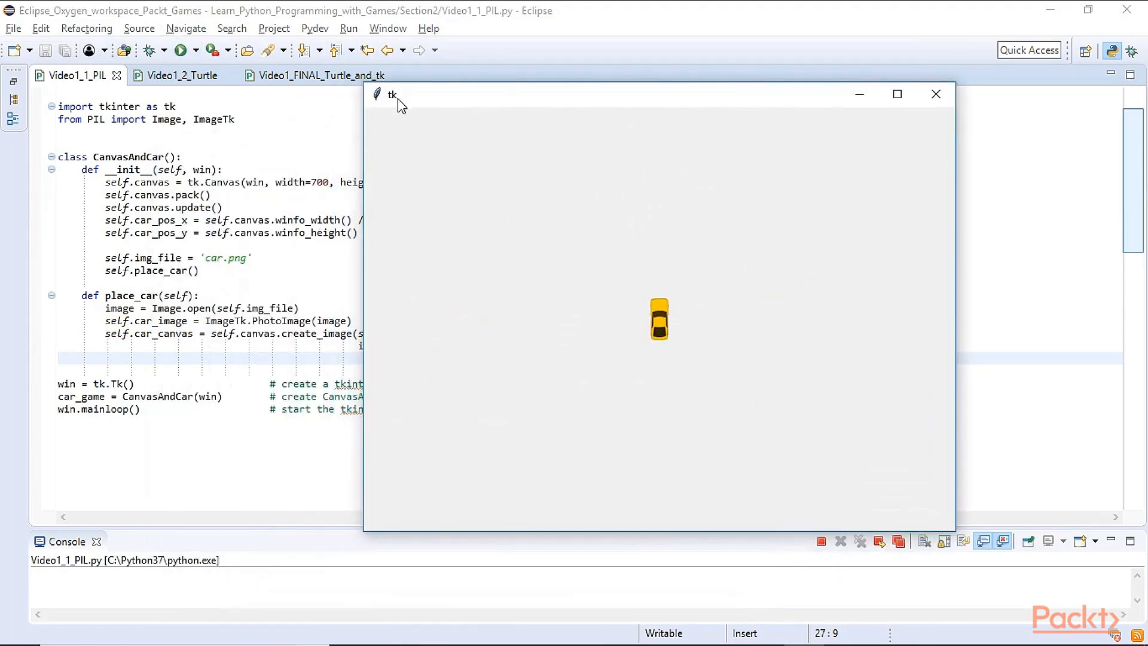
mouse_move(572, 414)
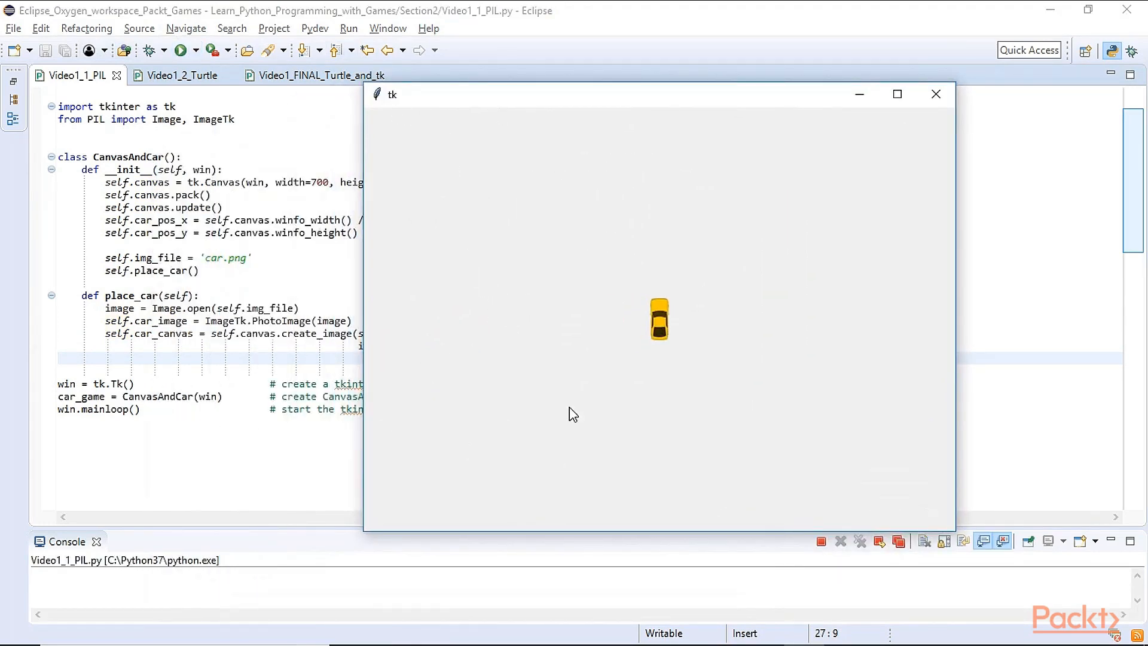
mouse_move(653, 287)
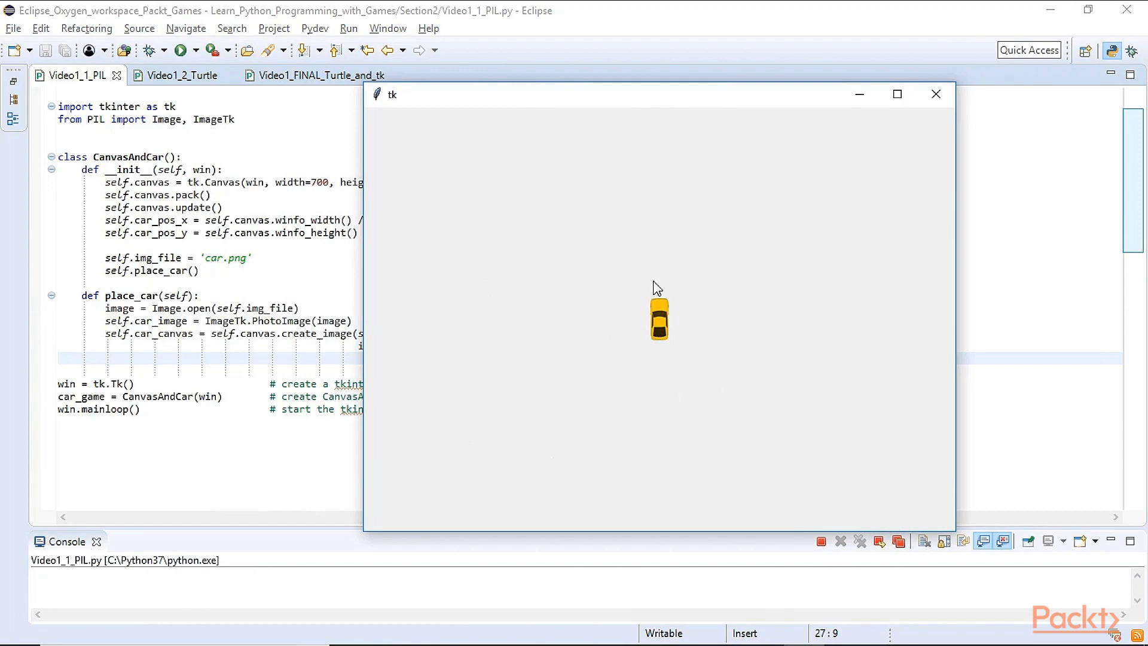
mouse_move(883, 333)
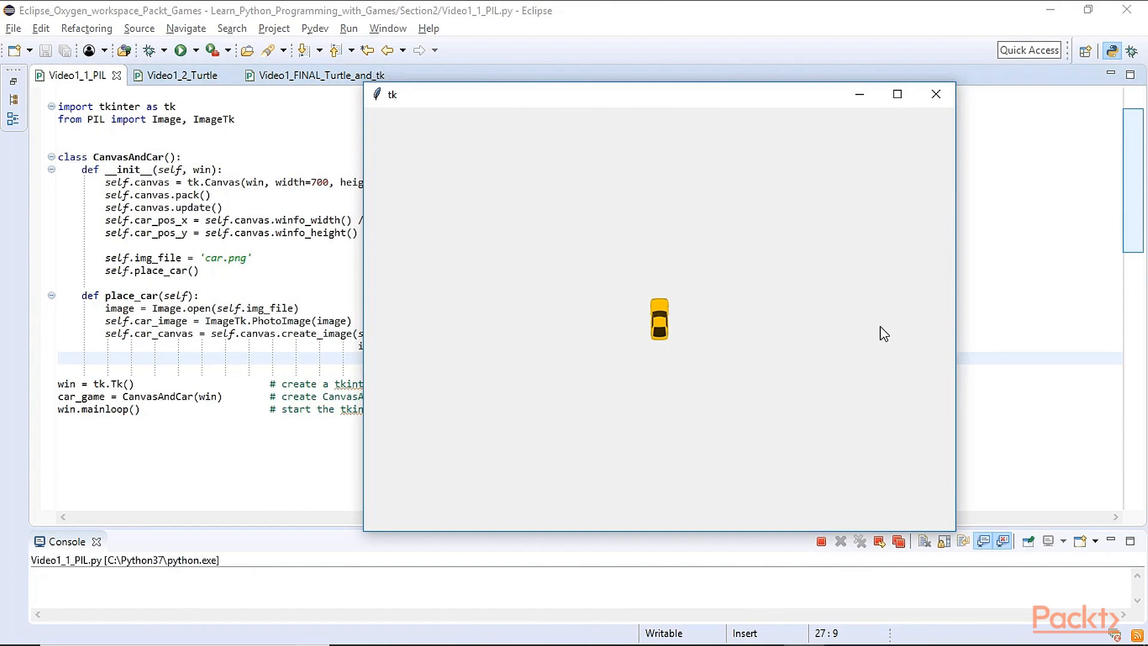
click(179, 74)
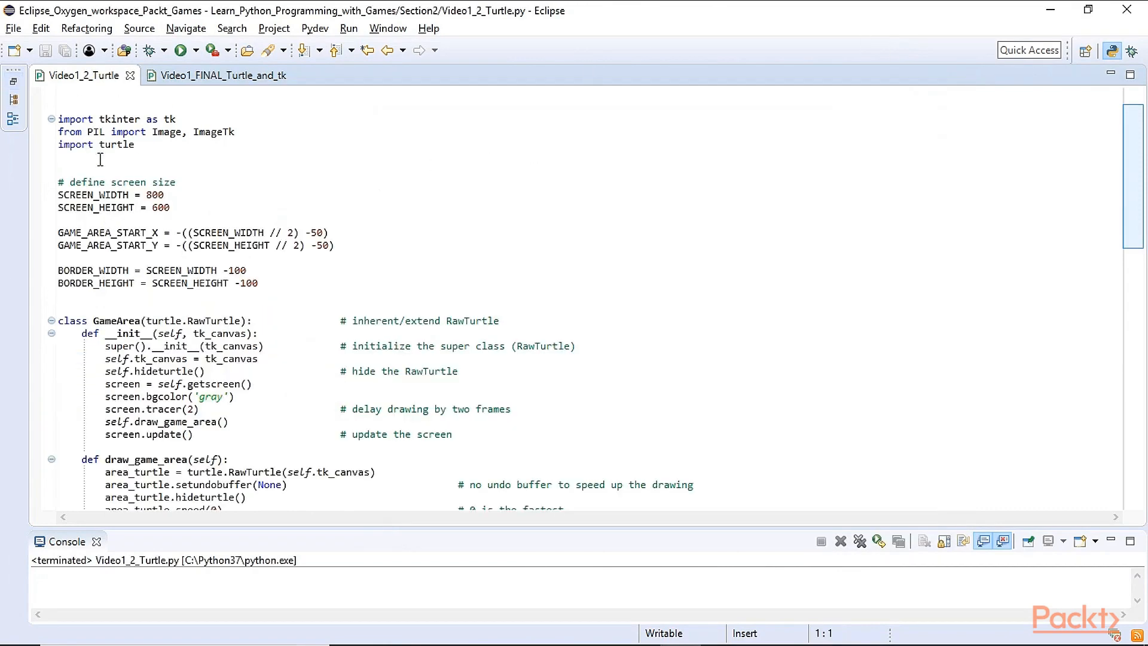
double_click(114, 144)
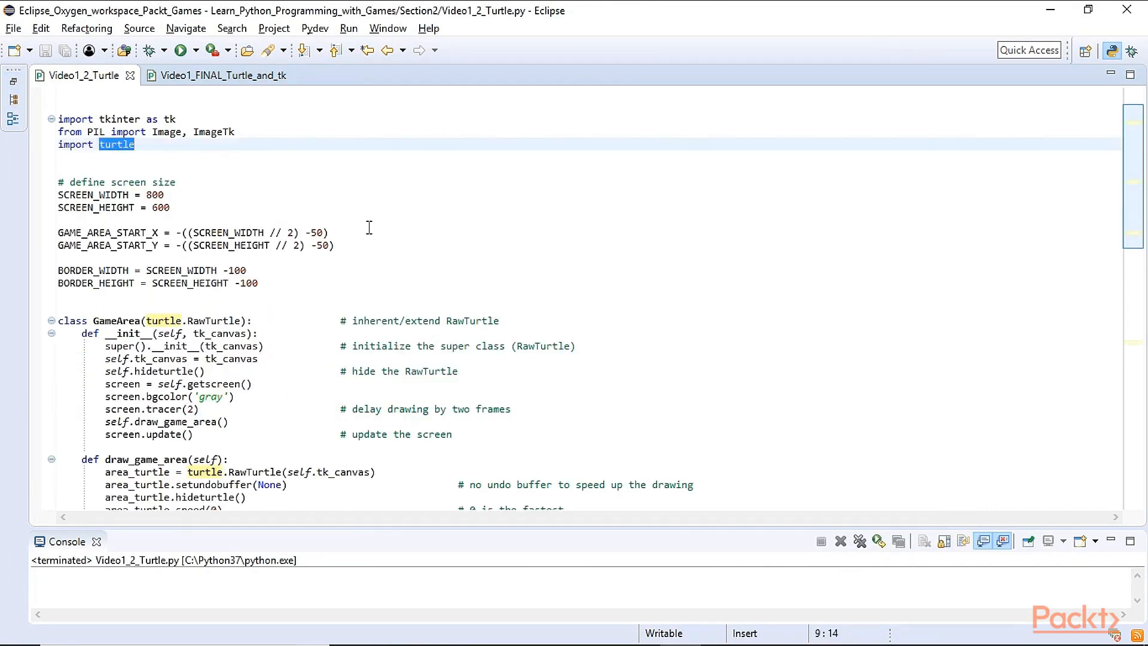
scroll(down, 3)
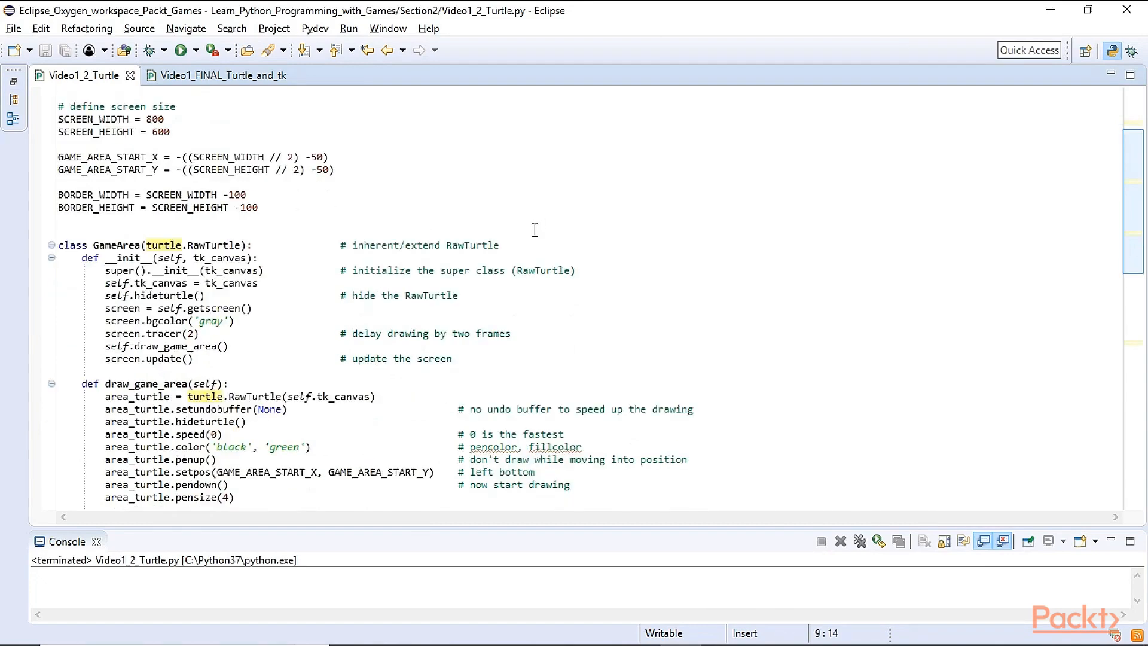
double_click(116, 245)
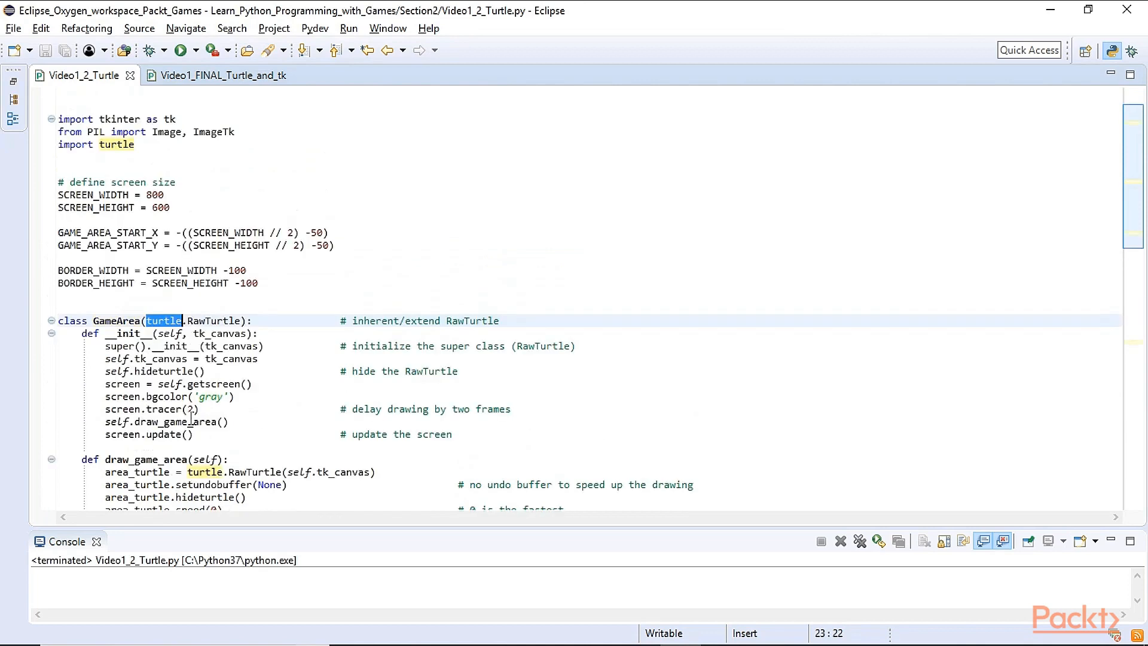
double_click(212, 321)
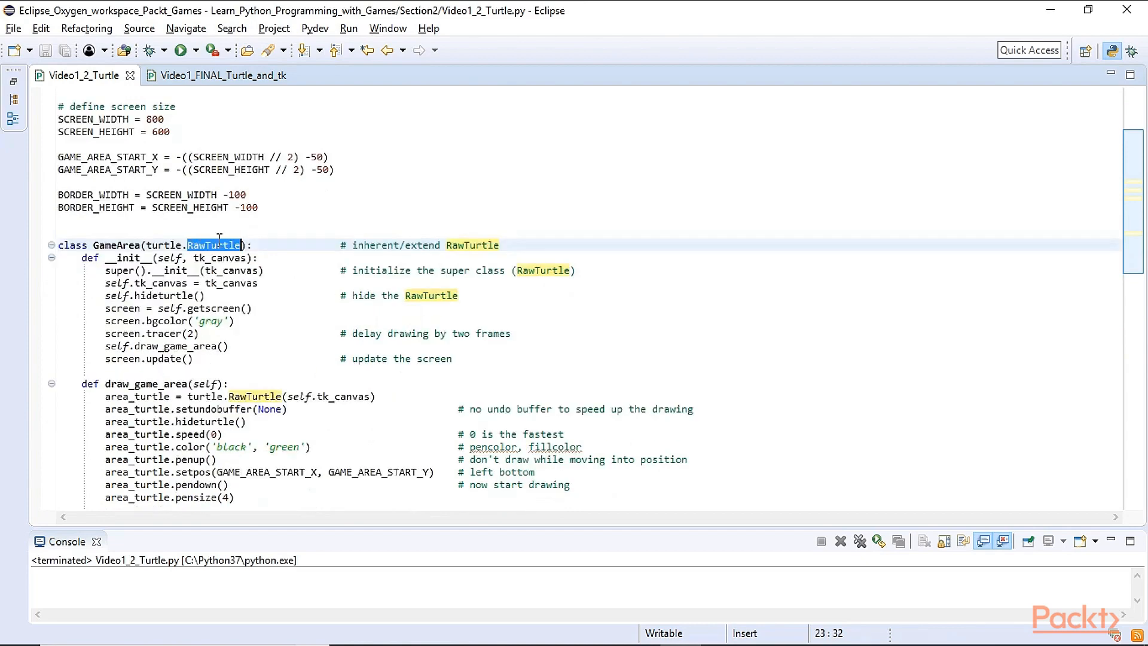
click(238, 258)
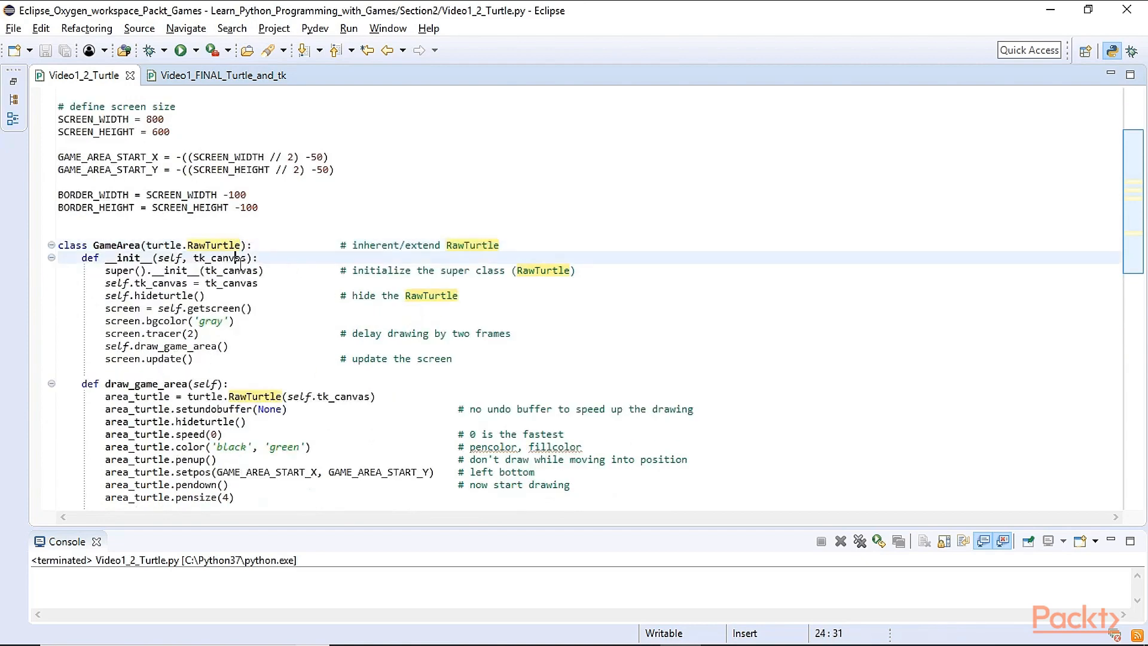
double_click(221, 258)
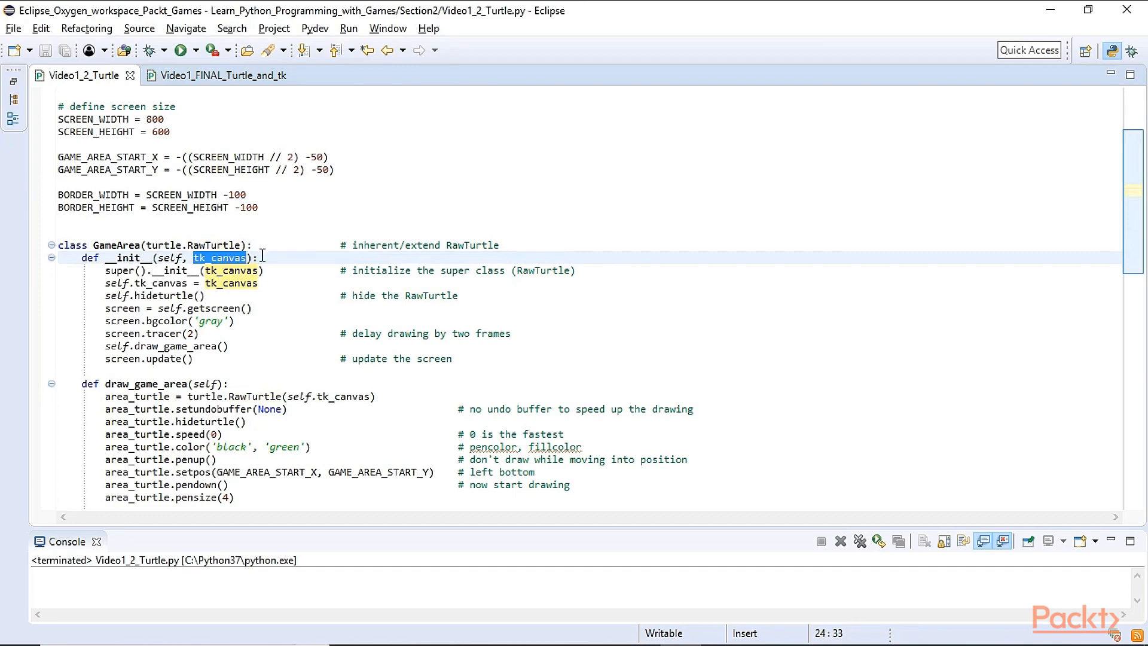
scroll(down, 3)
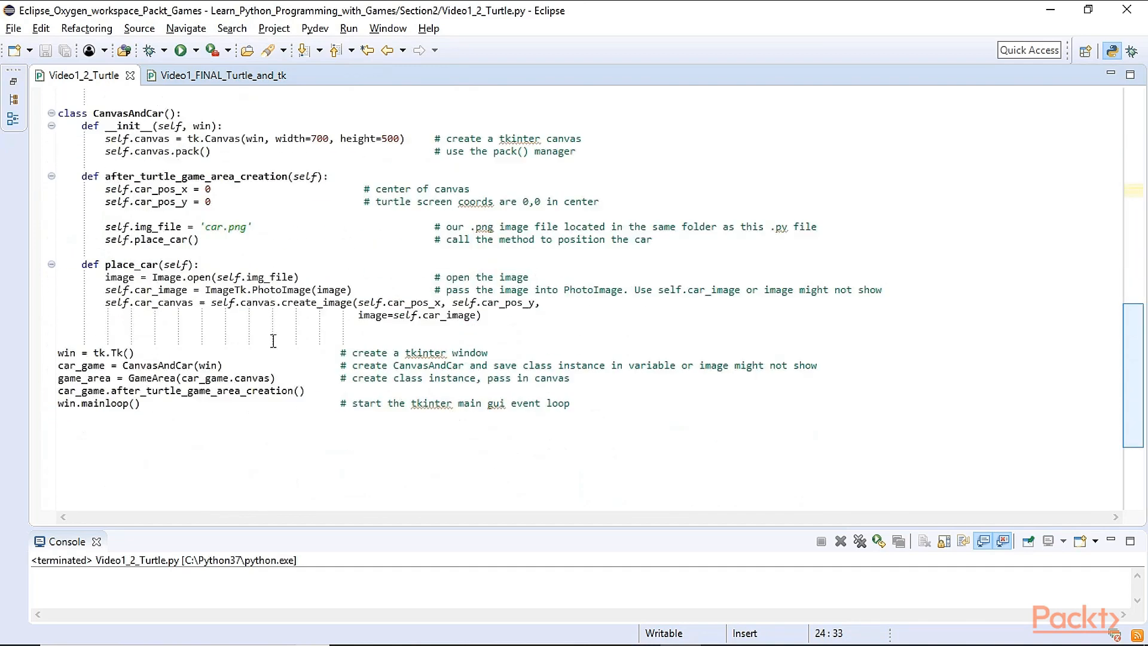
double_click(254, 378)
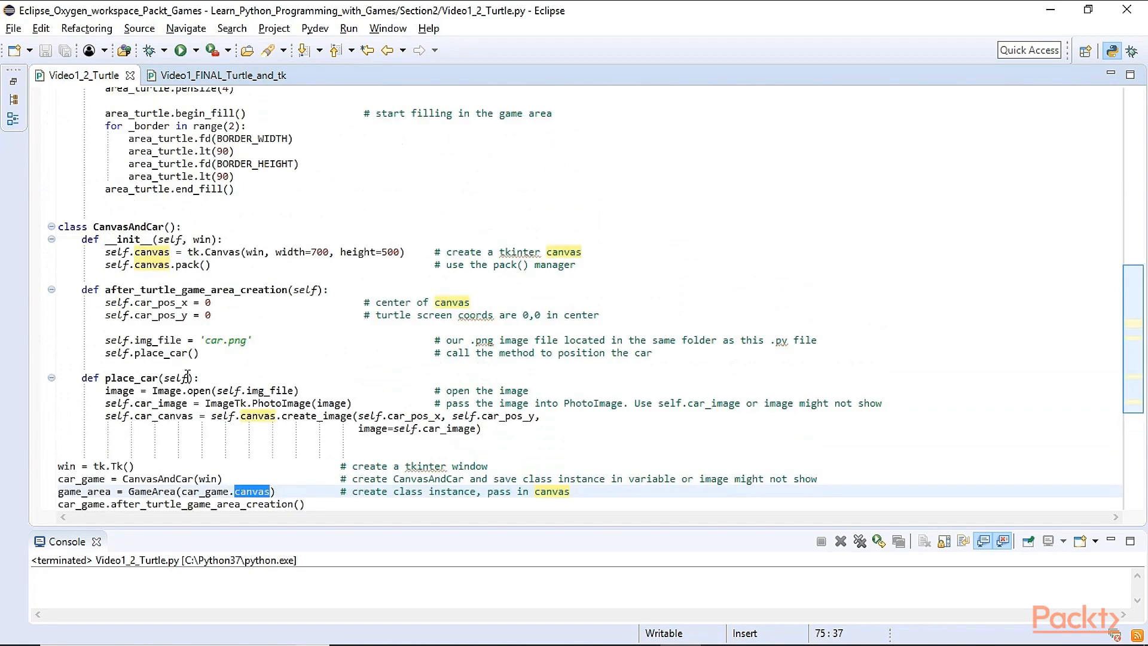
double_click(151, 252)
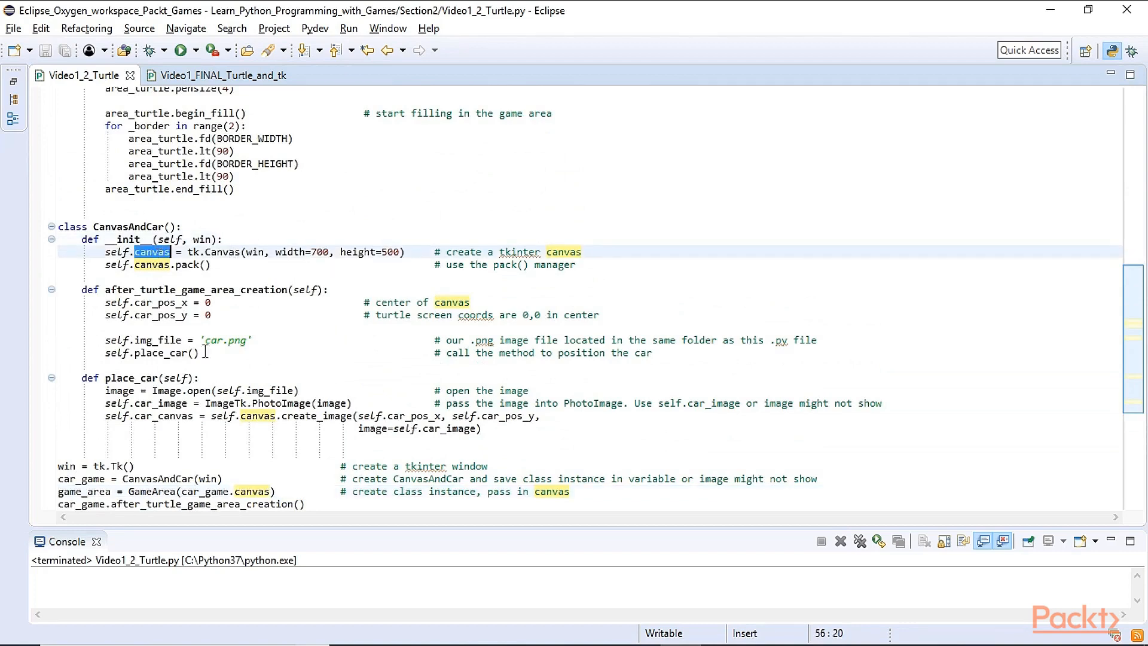
scroll(down, 3)
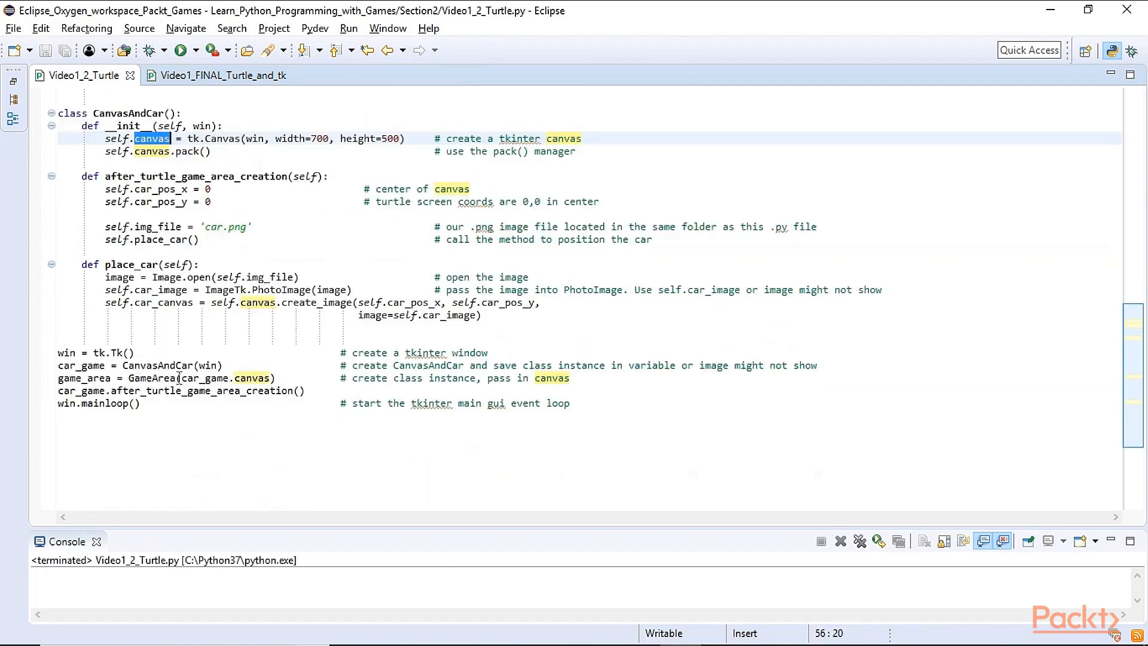
double_click(81, 365)
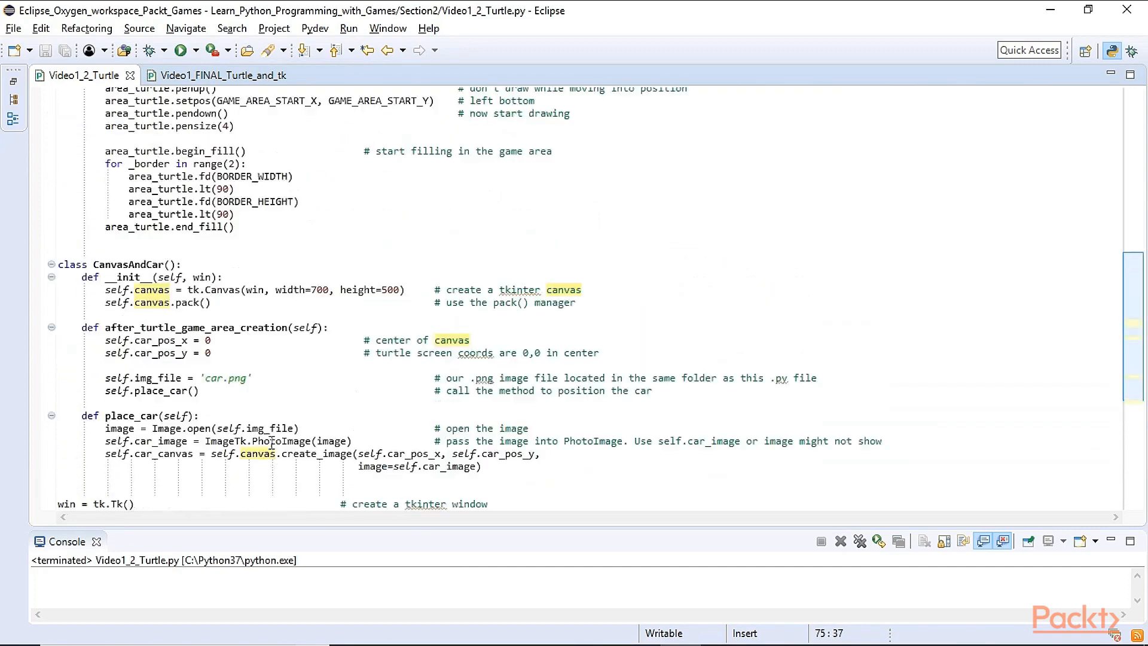
double_click(151, 289)
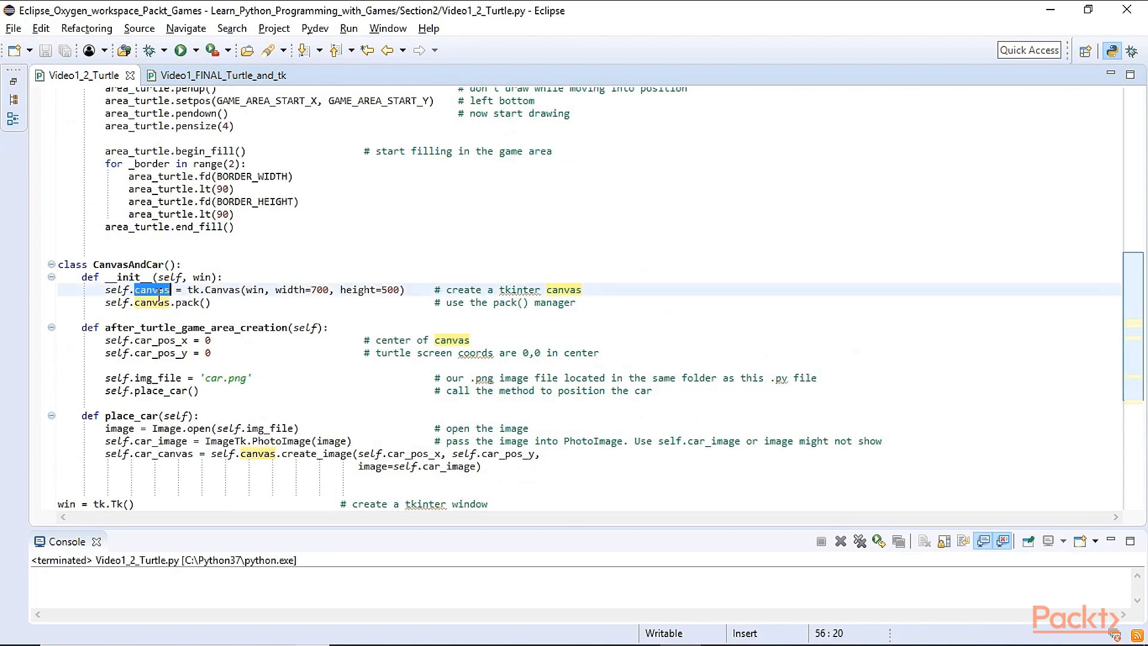
scroll(down, 3)
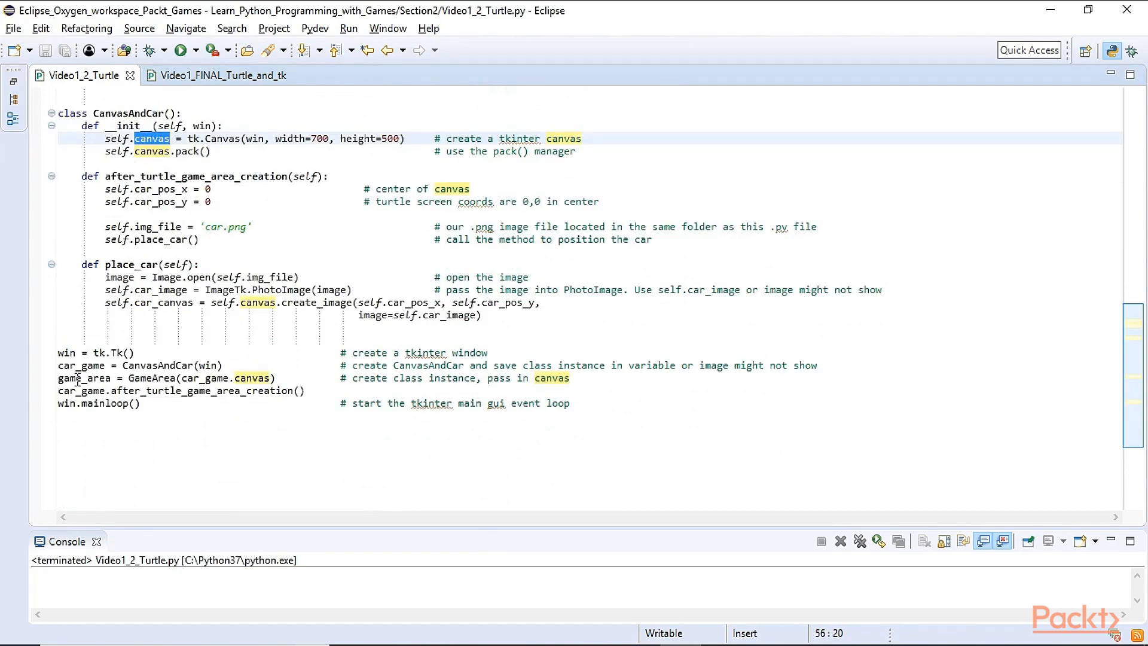
click(218, 390)
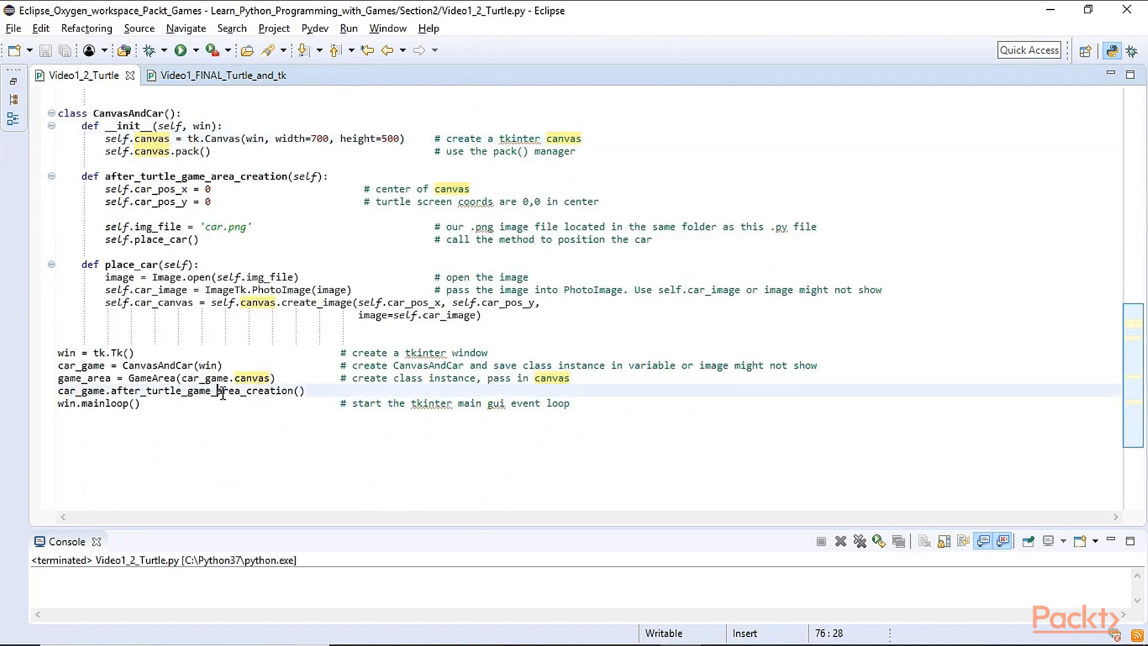
scroll(up, 3)
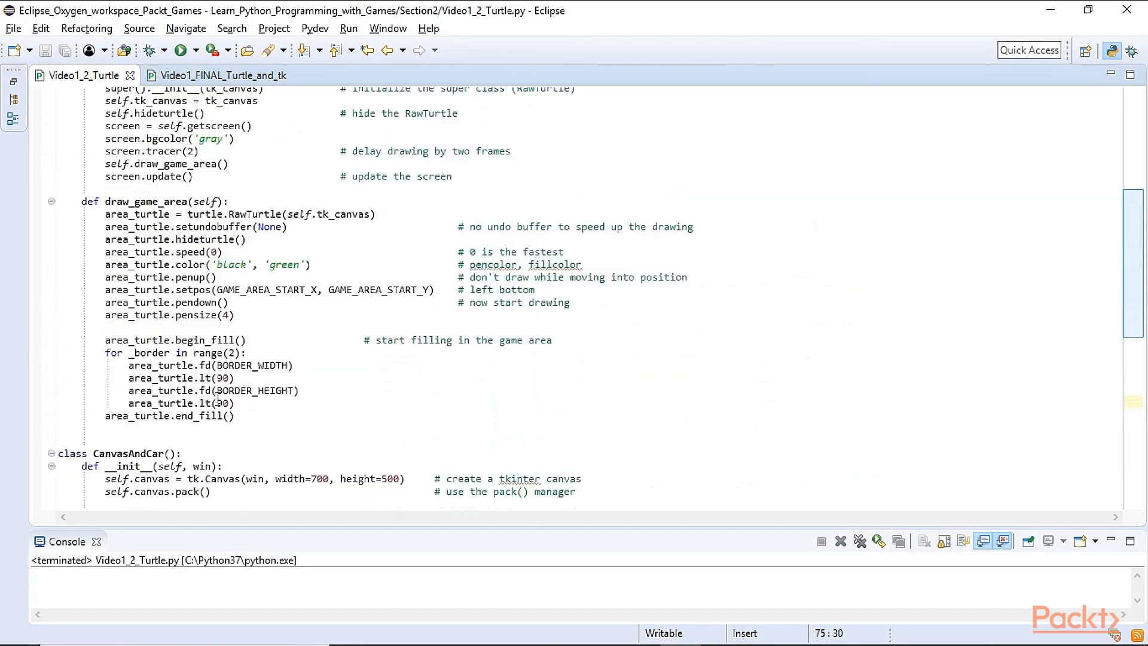
scroll(up, 3)
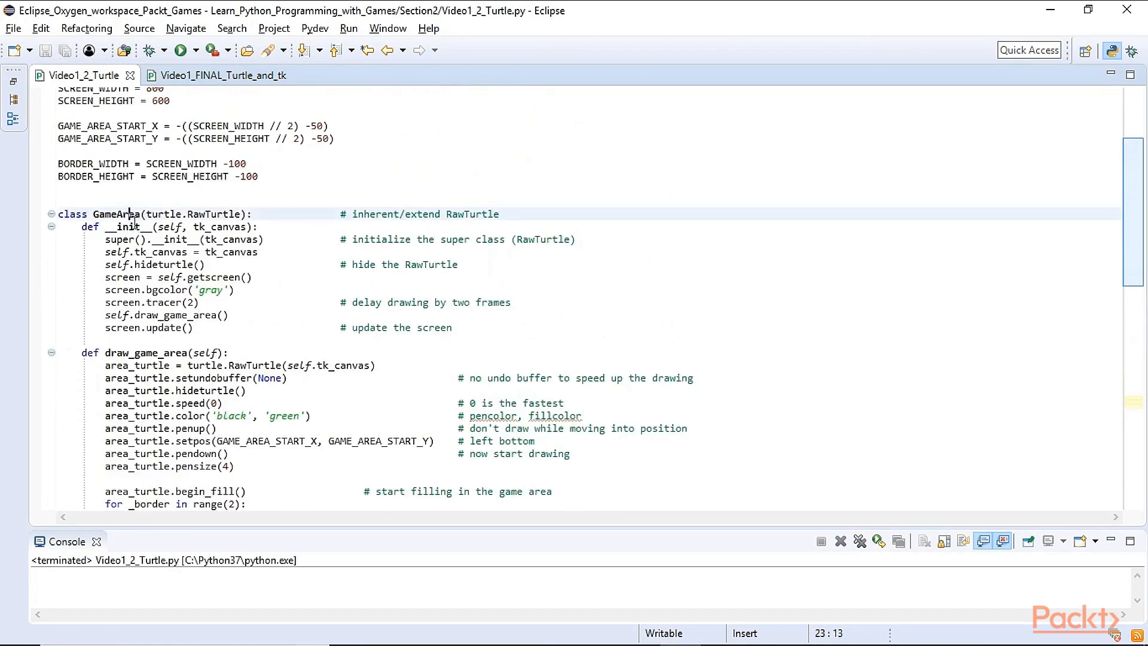
scroll(down, 3)
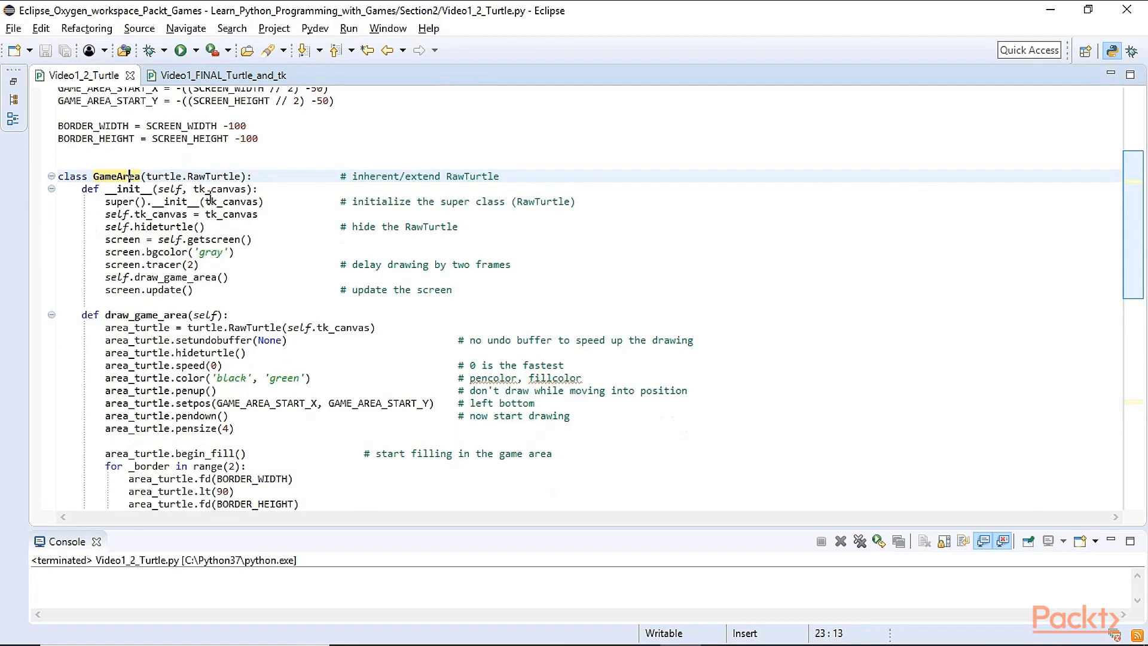
double_click(131, 201)
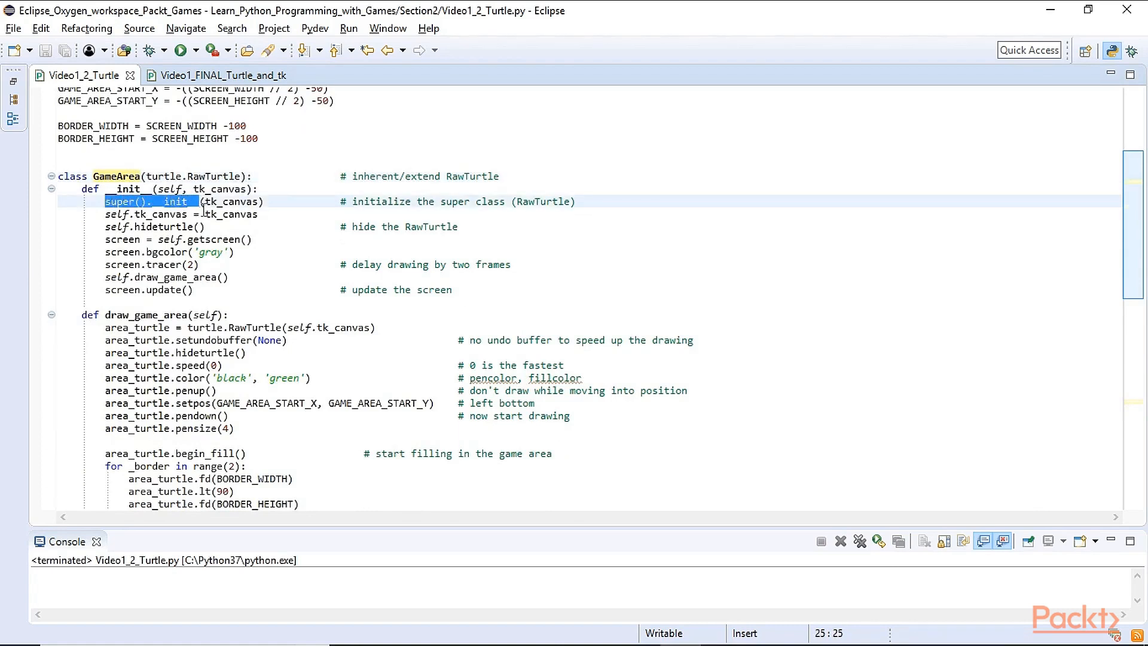
double_click(130, 201)
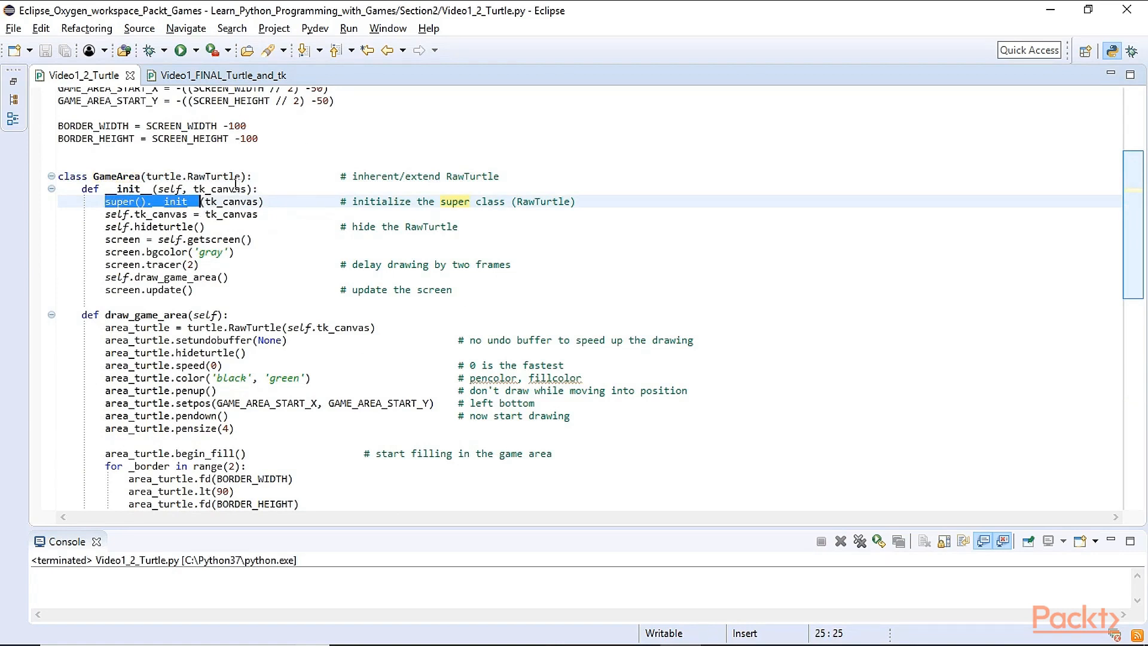
double_click(213, 176)
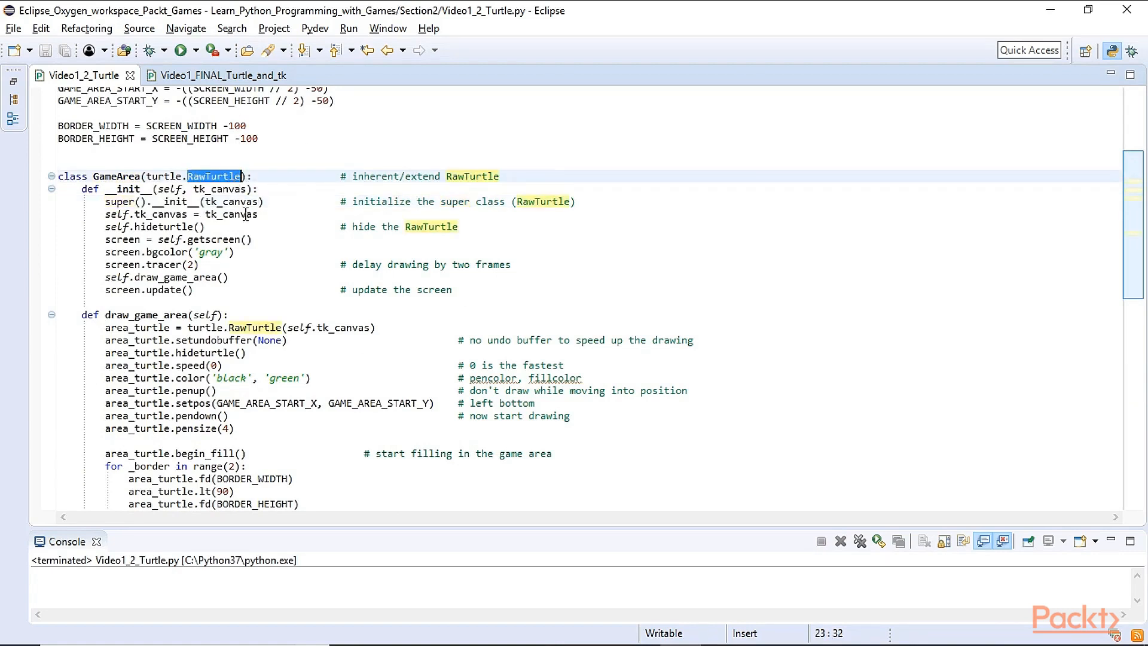
double_click(231, 201)
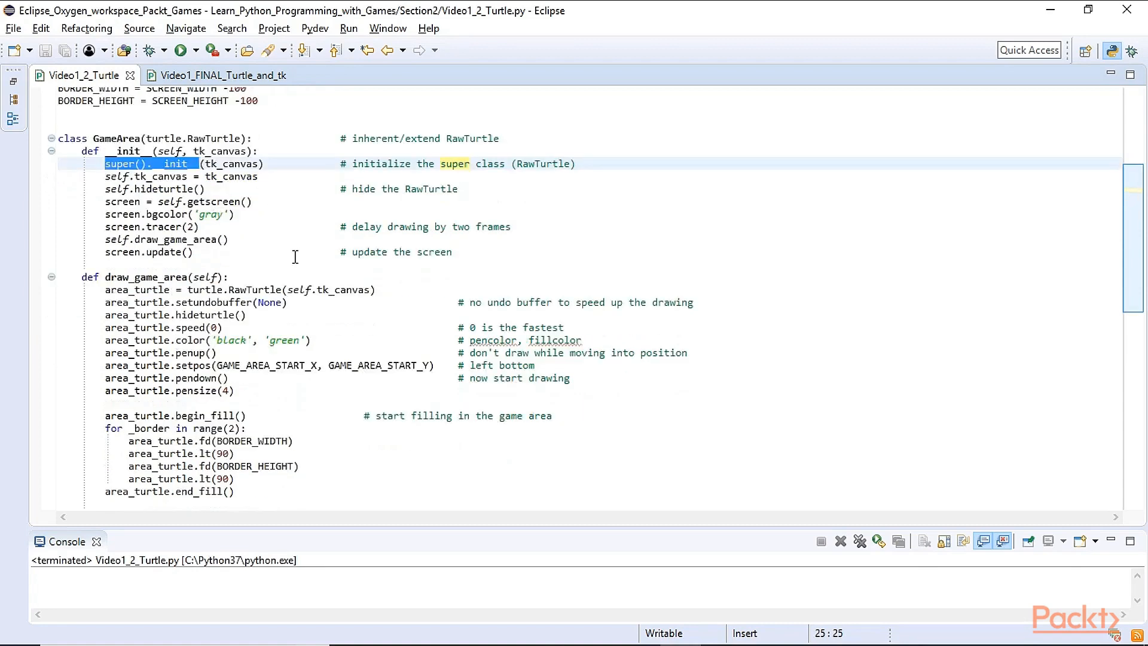
double_click(232, 177)
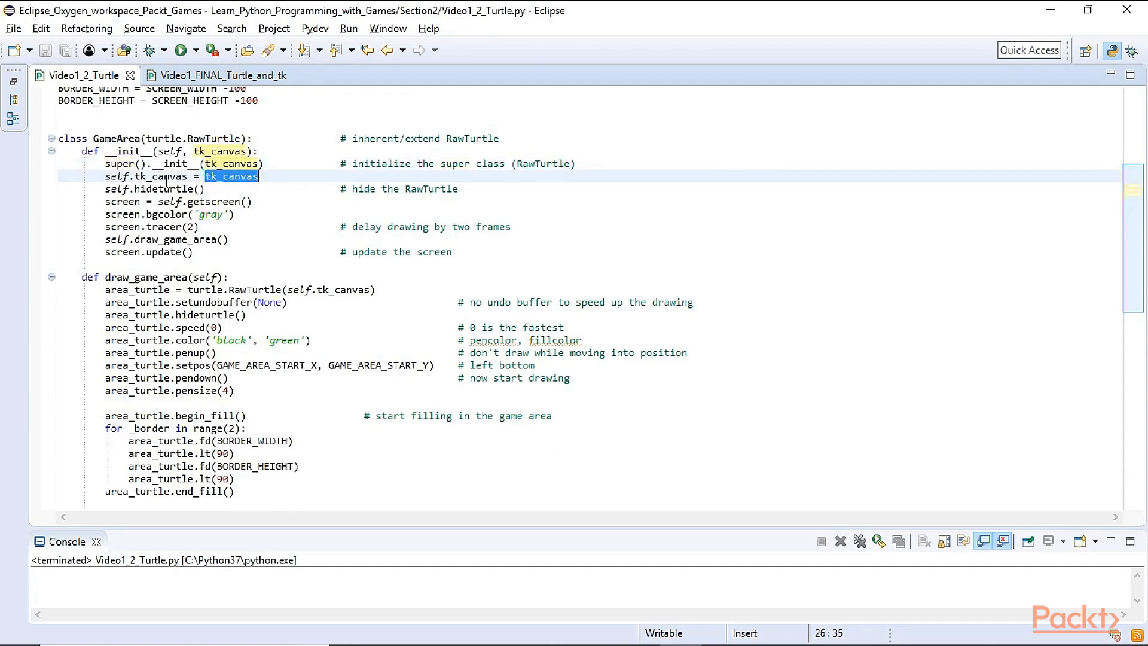
double_click(159, 177)
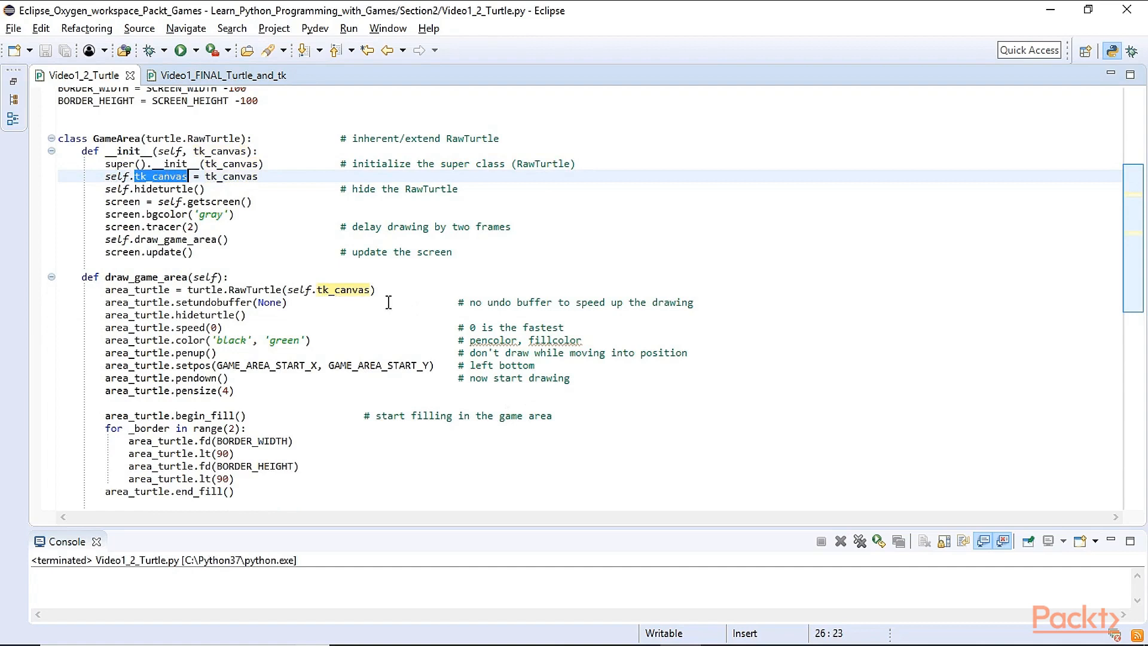
mouse_move(406, 319)
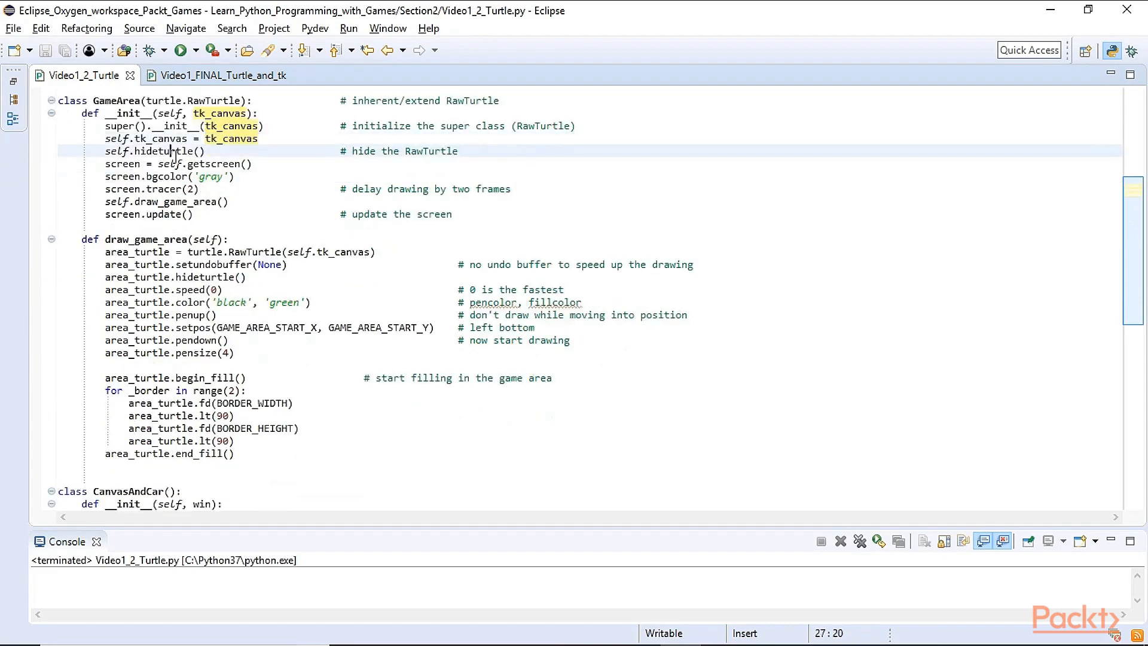
double_click(164, 151)
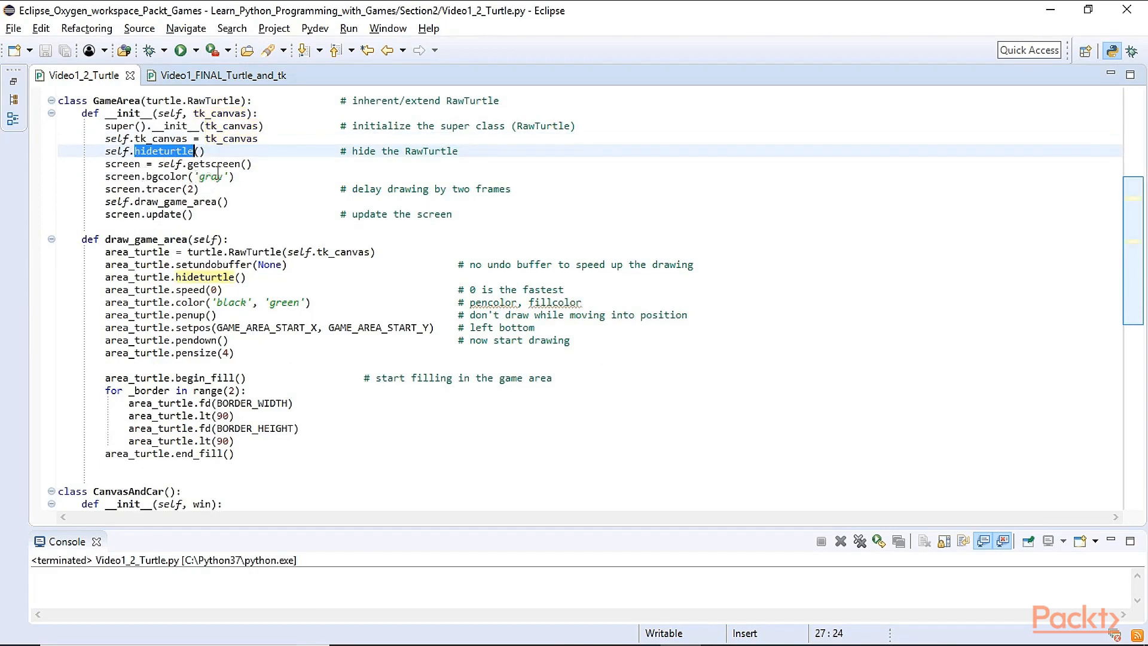
double_click(213, 163)
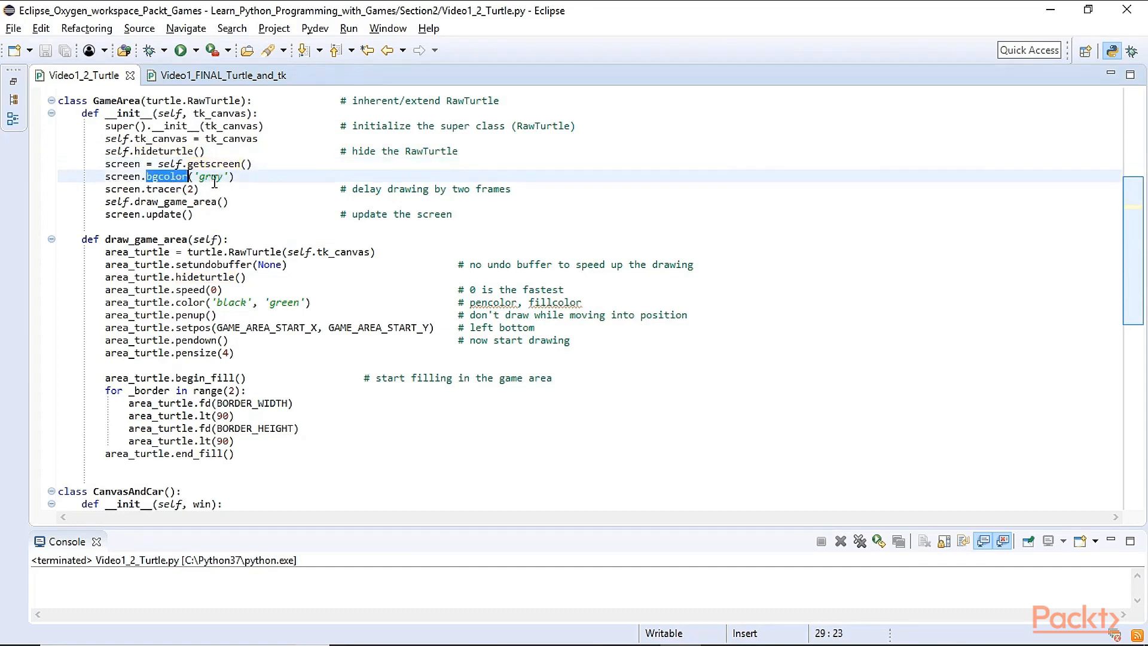
double_click(167, 189)
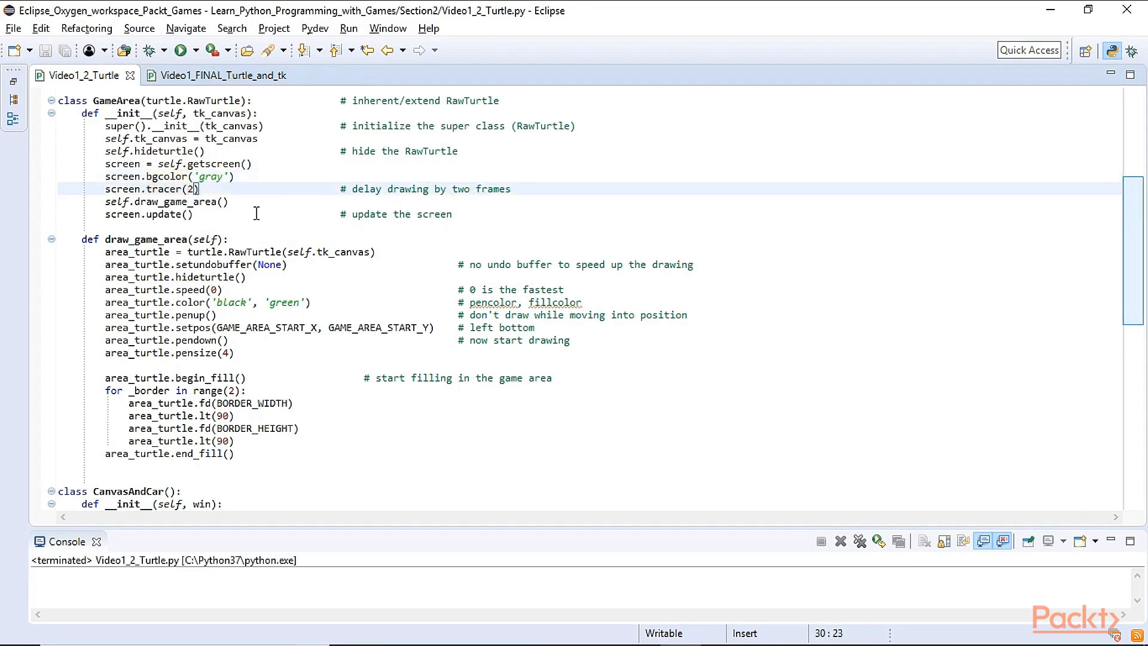
double_click(163, 176)
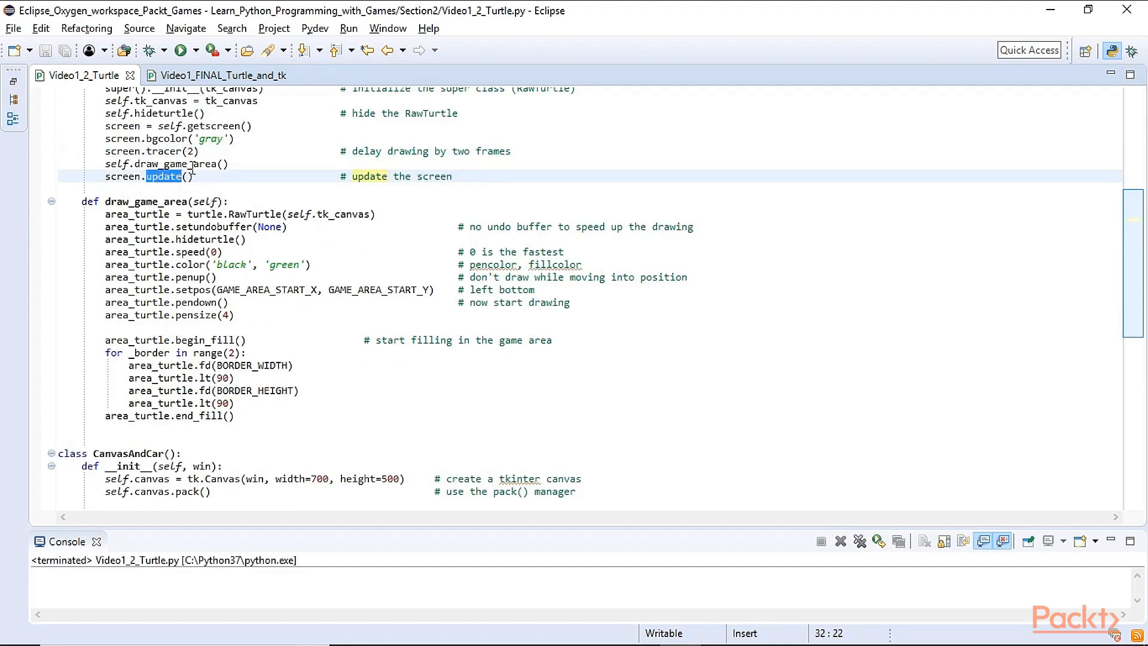
double_click(174, 163)
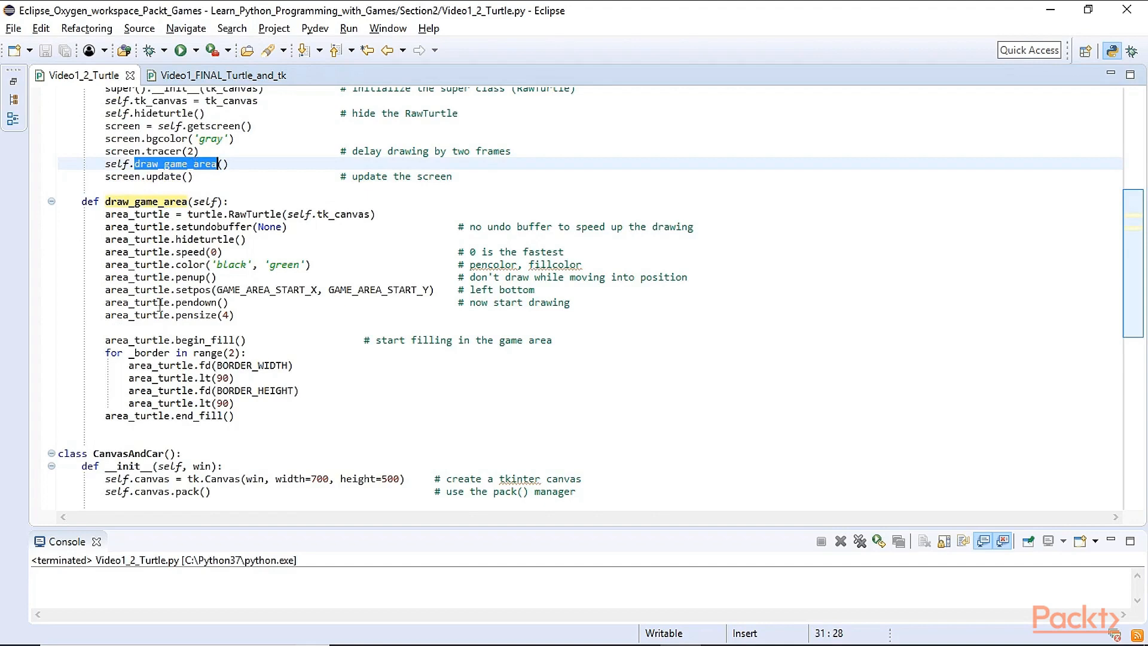
scroll(down, 3)
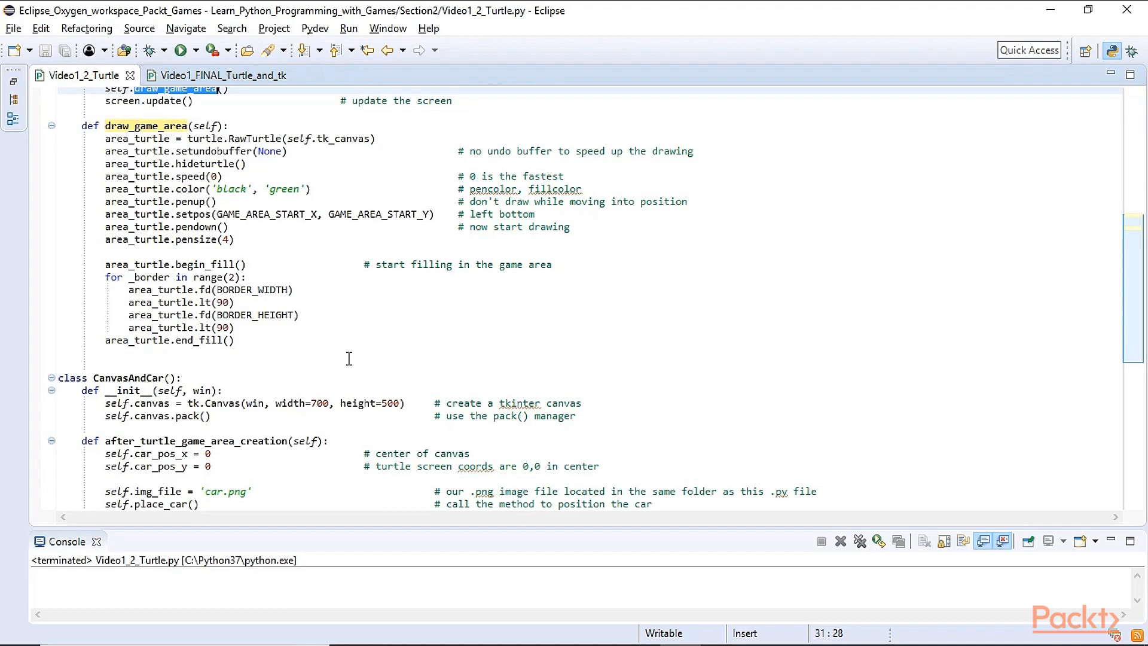
mouse_move(335, 299)
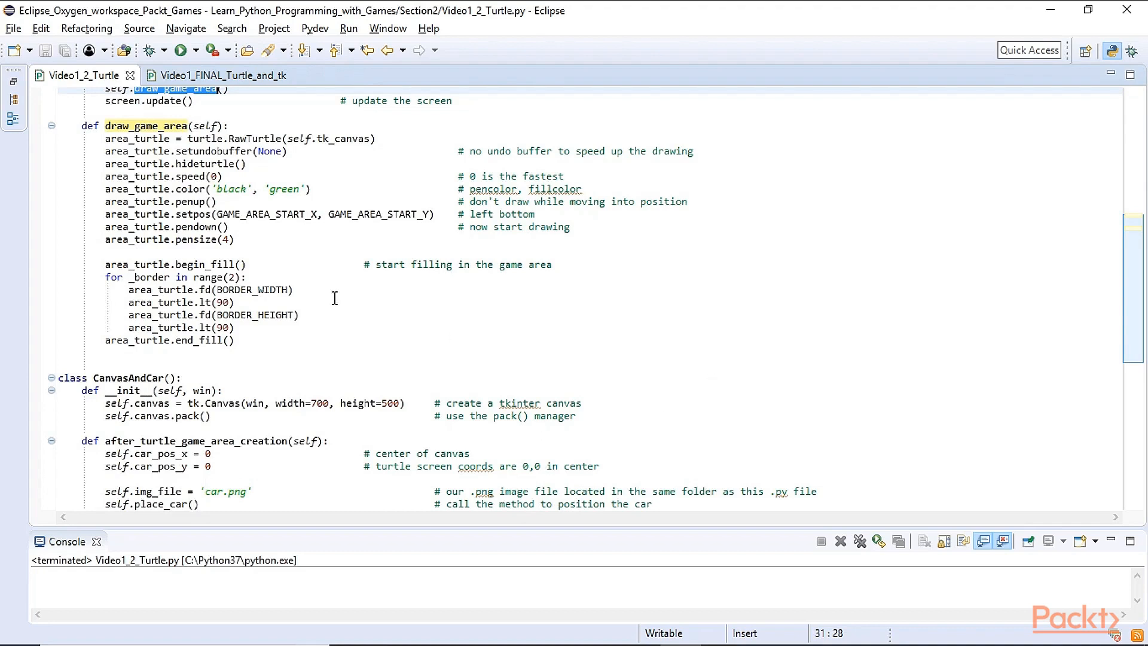
click(285, 214)
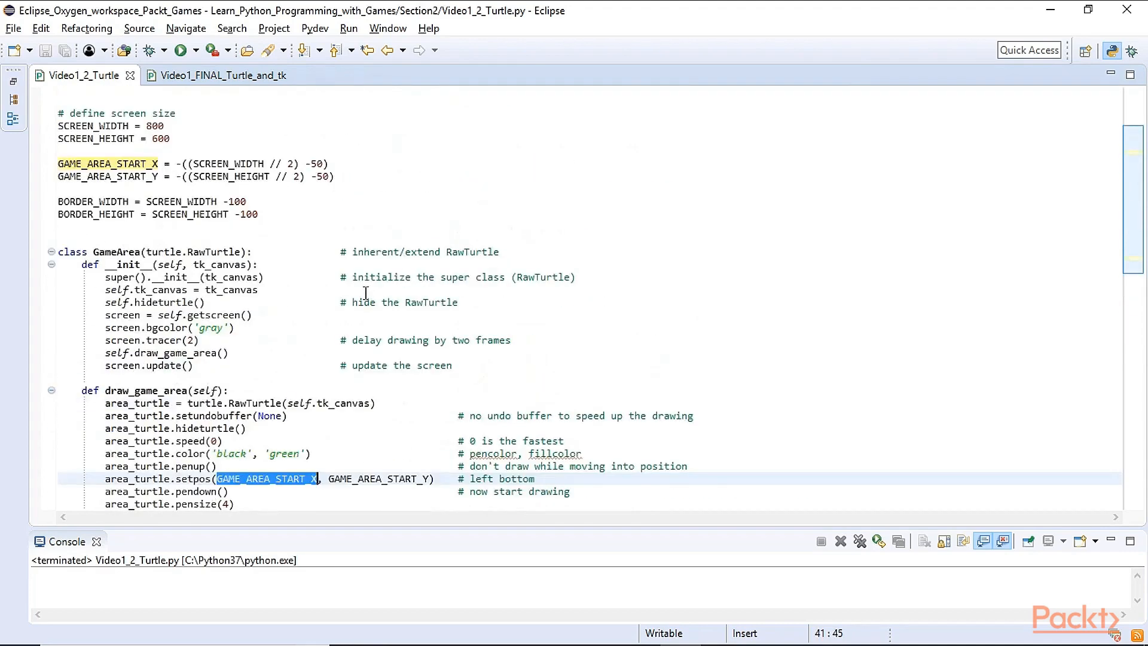
mouse_move(146, 163)
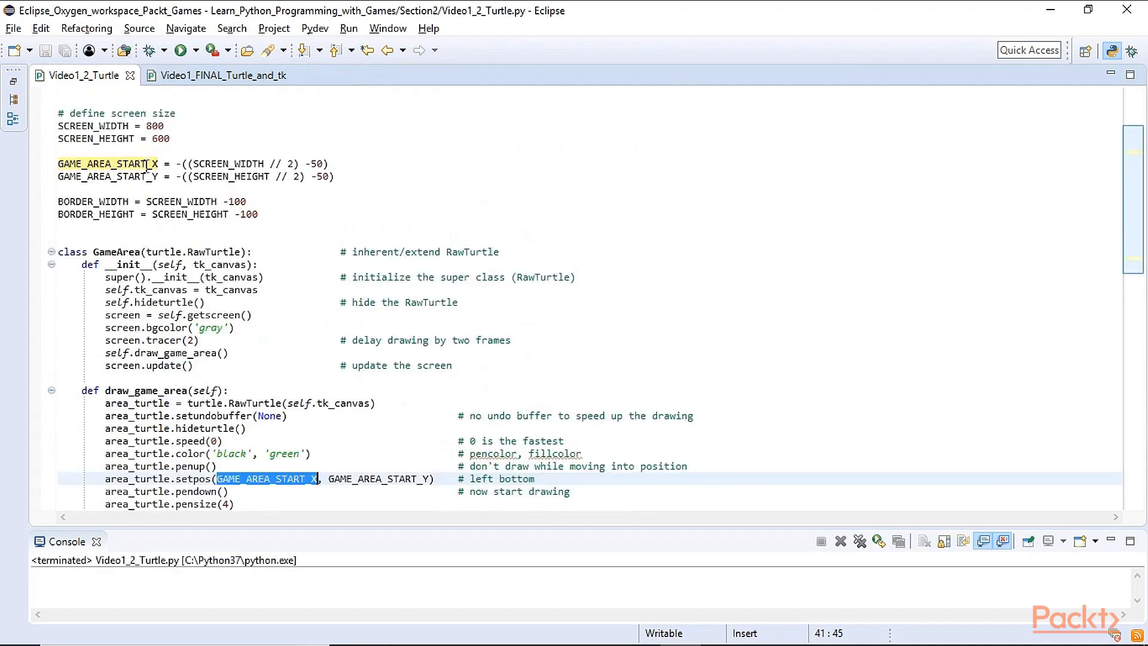
scroll(up, 3)
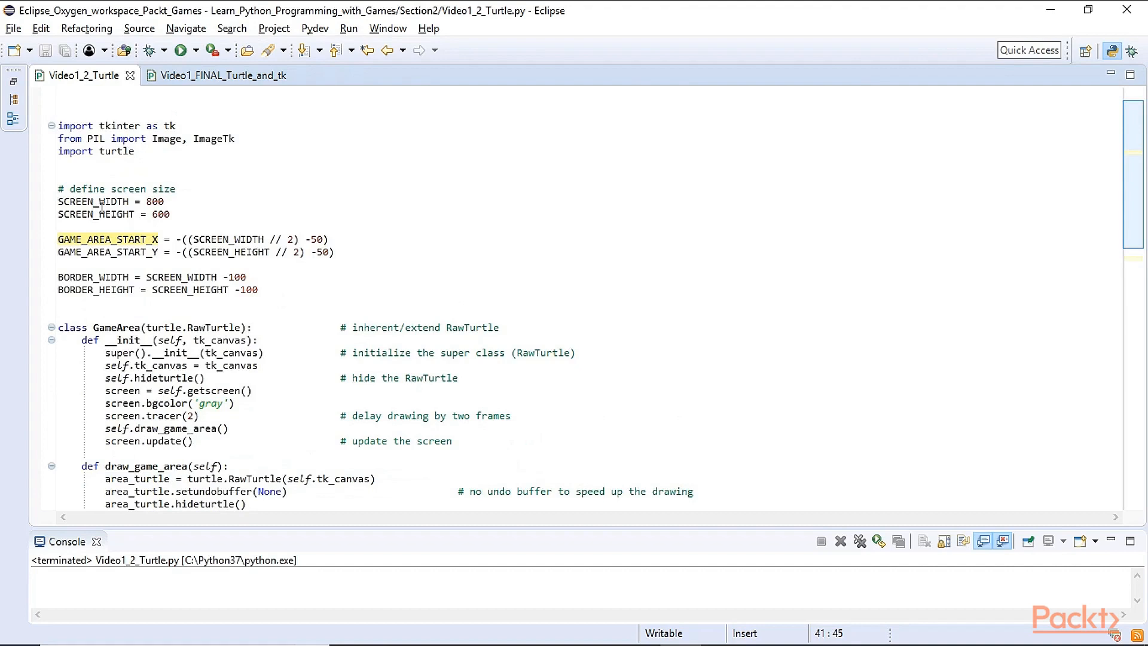
double_click(93, 202)
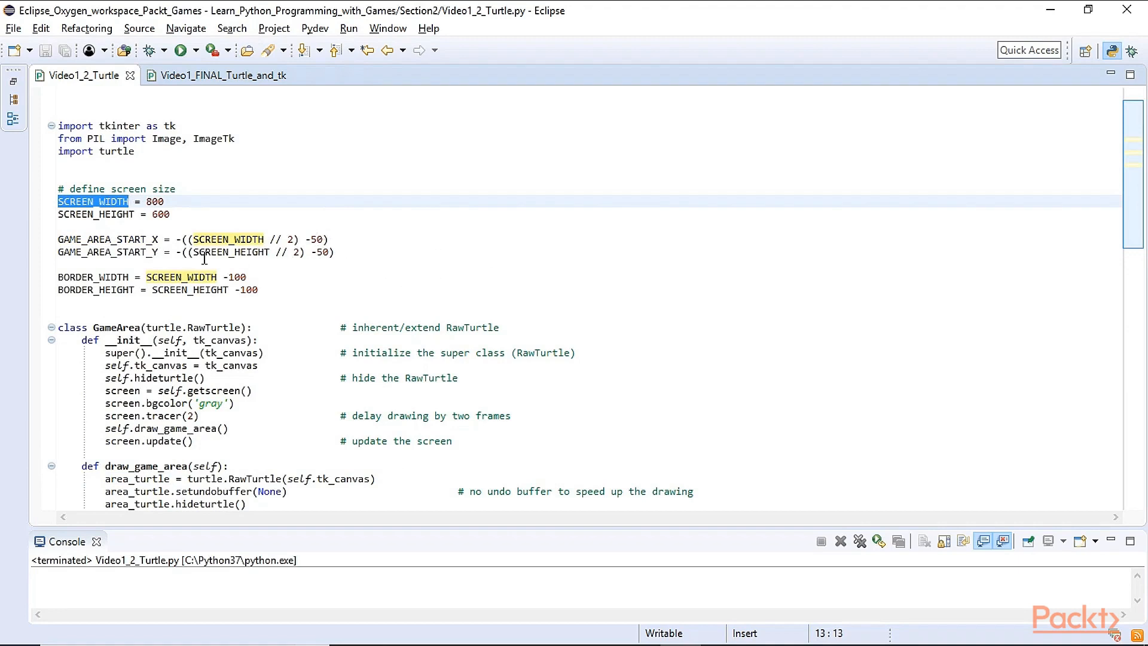
click(147, 238)
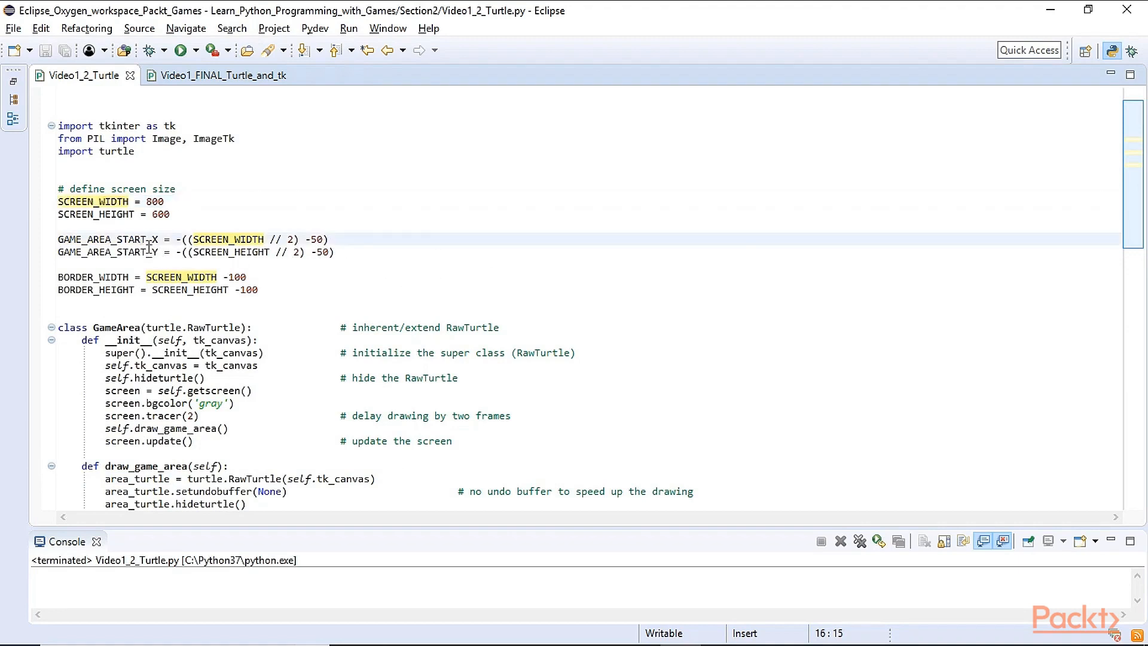
double_click(106, 239)
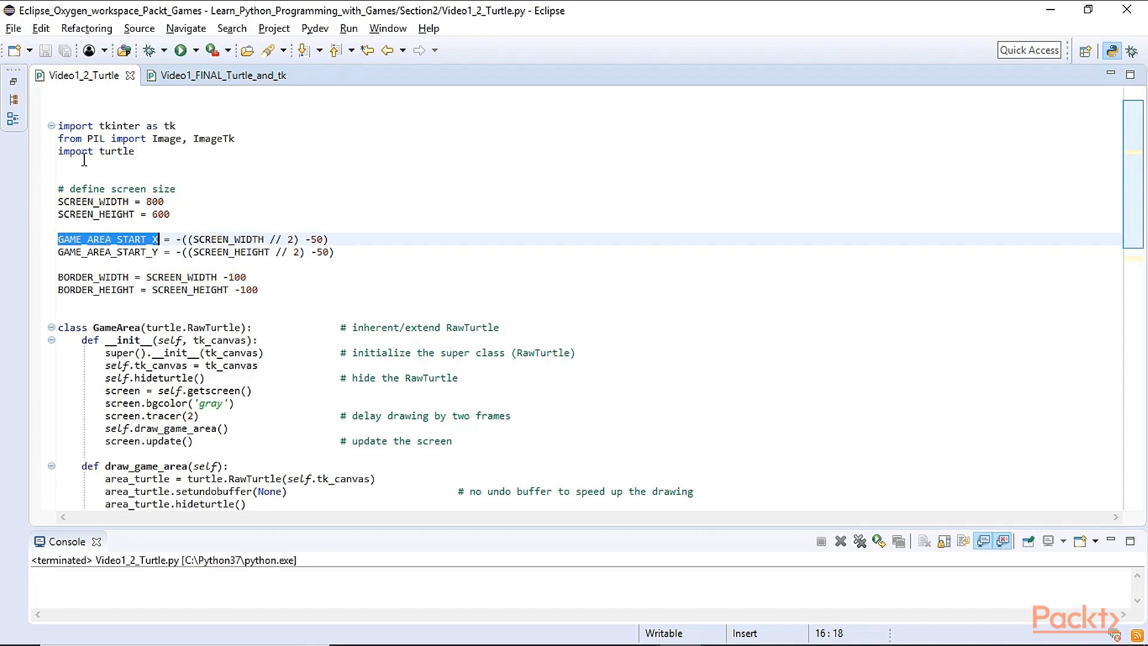
scroll(down, 3)
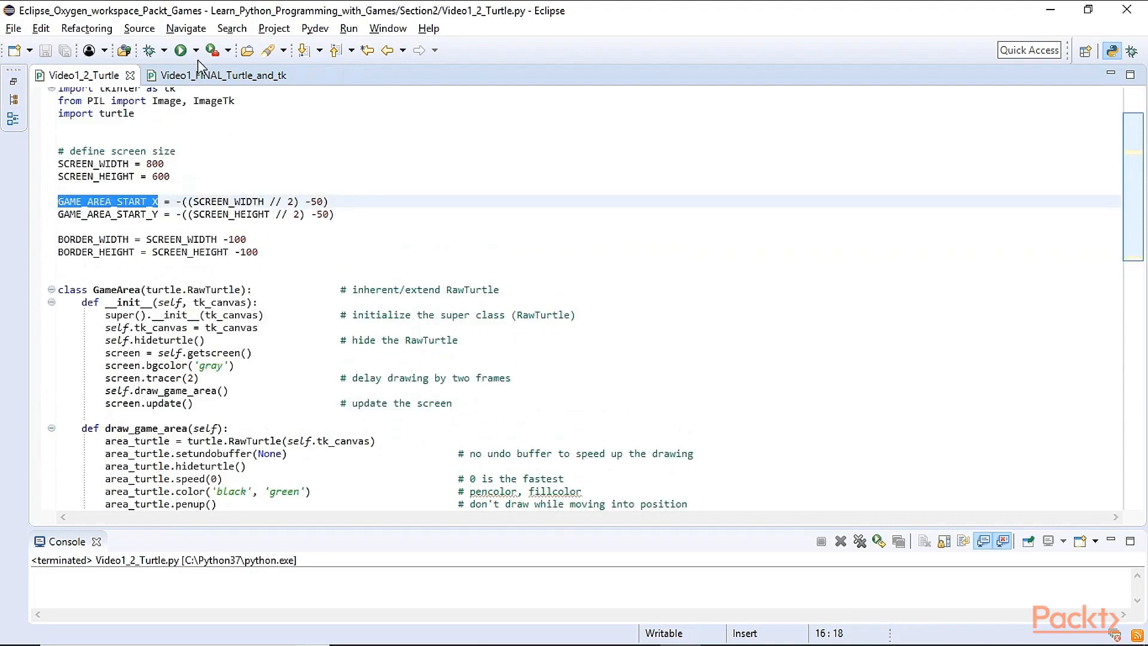
scroll(down, 3)
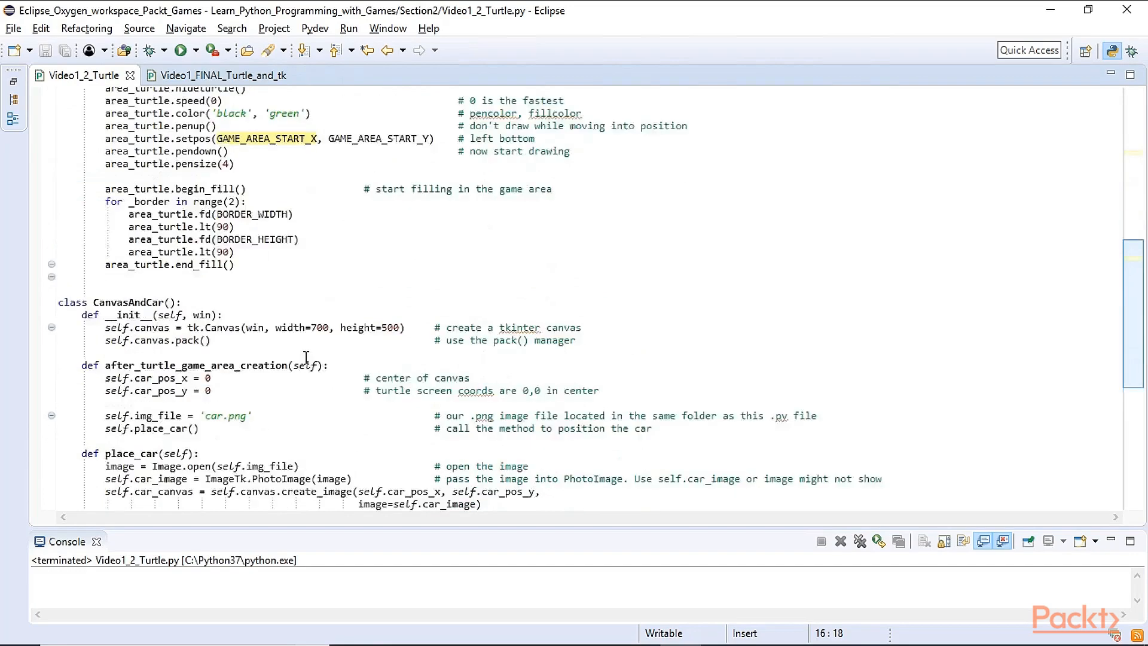
scroll(down, 3)
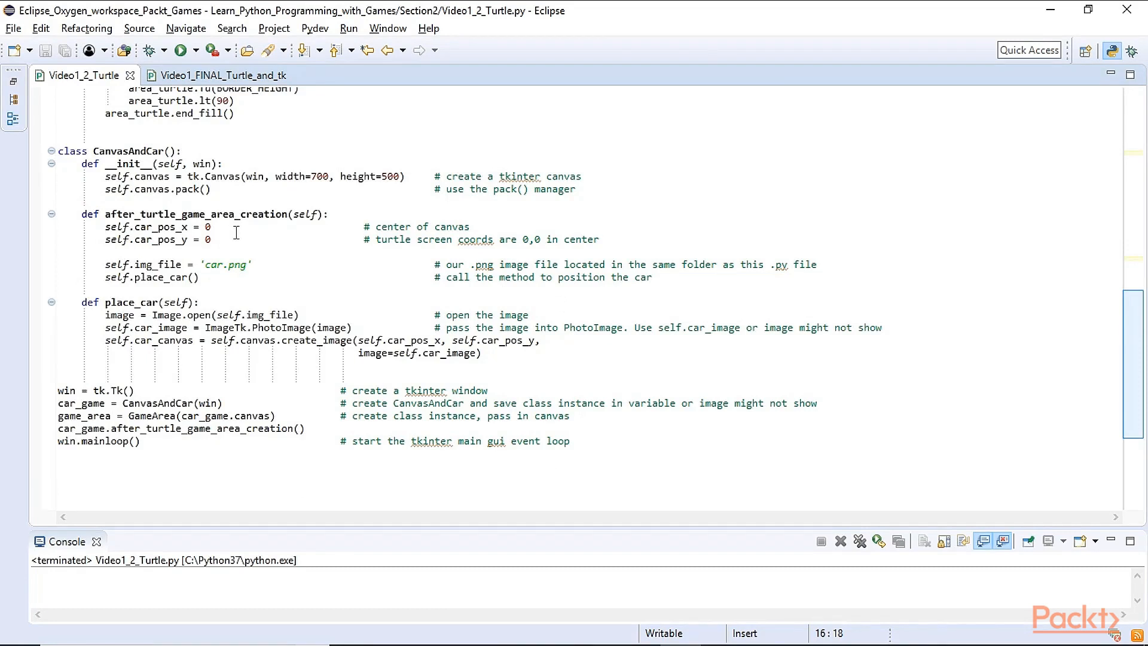
mouse_move(130, 151)
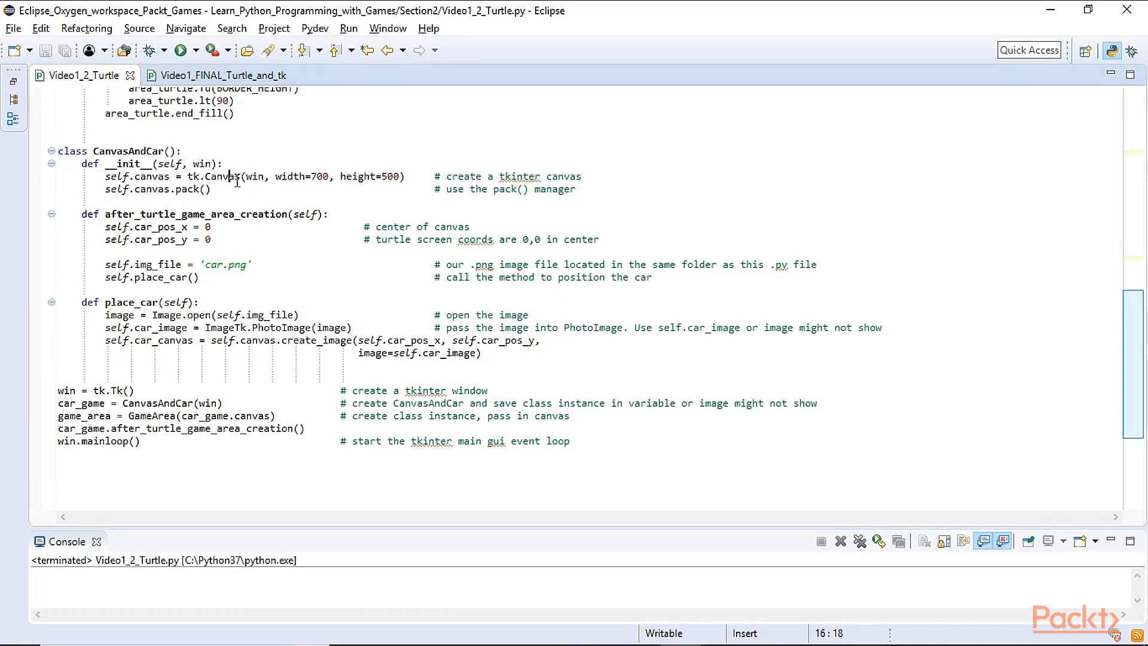
double_click(223, 176)
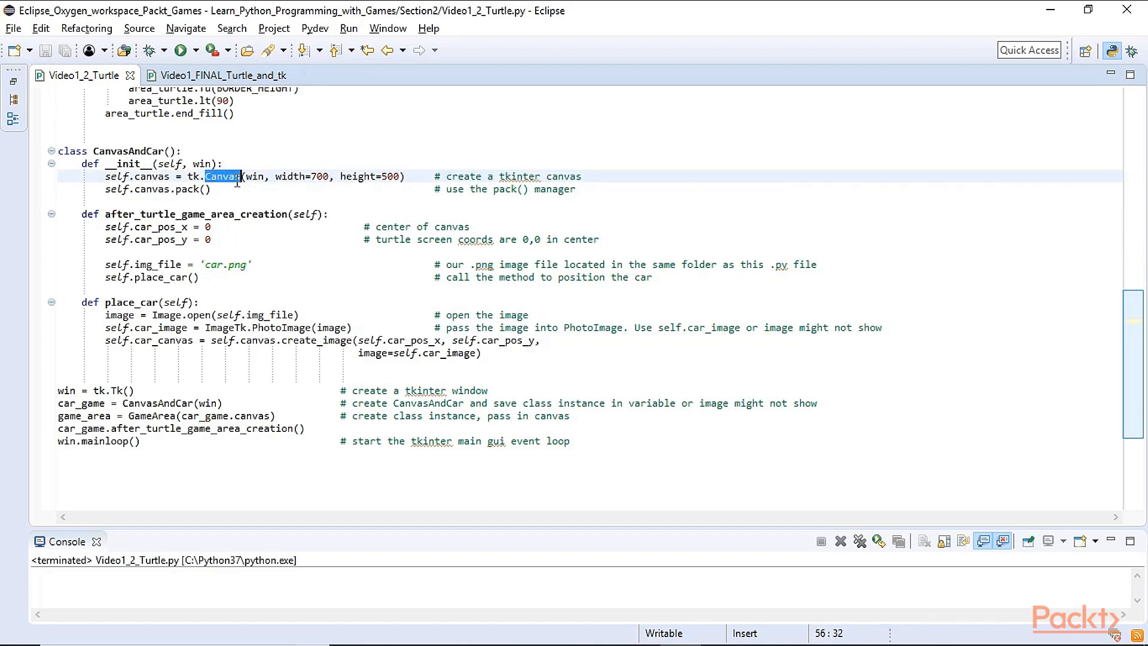
scroll(up, 3)
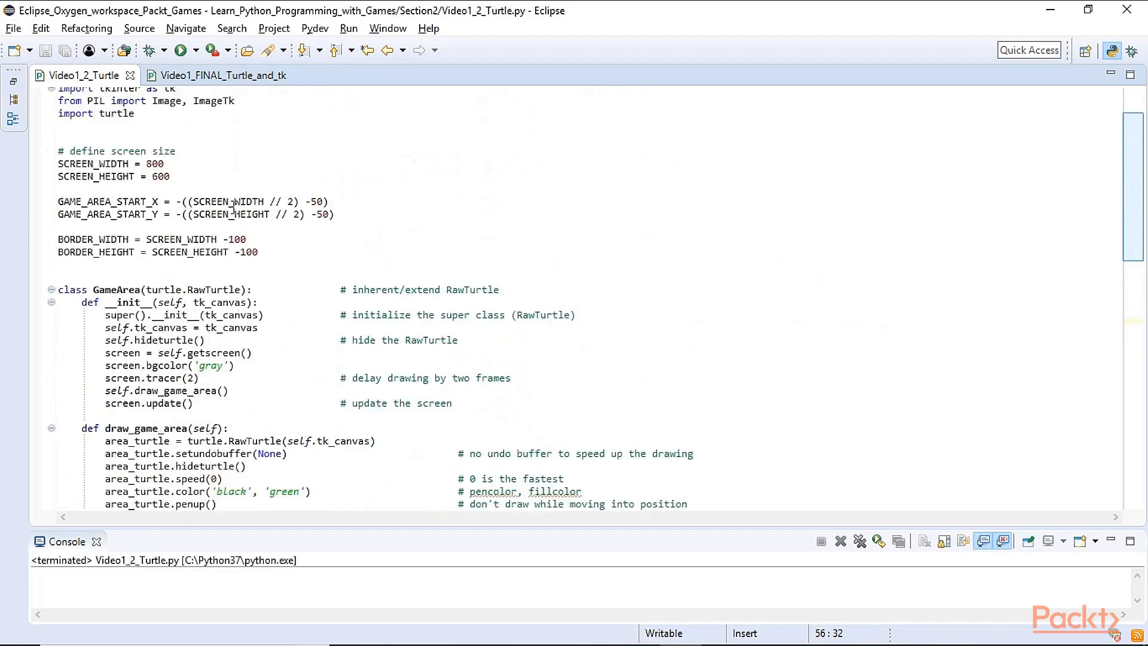
scroll(down, 3)
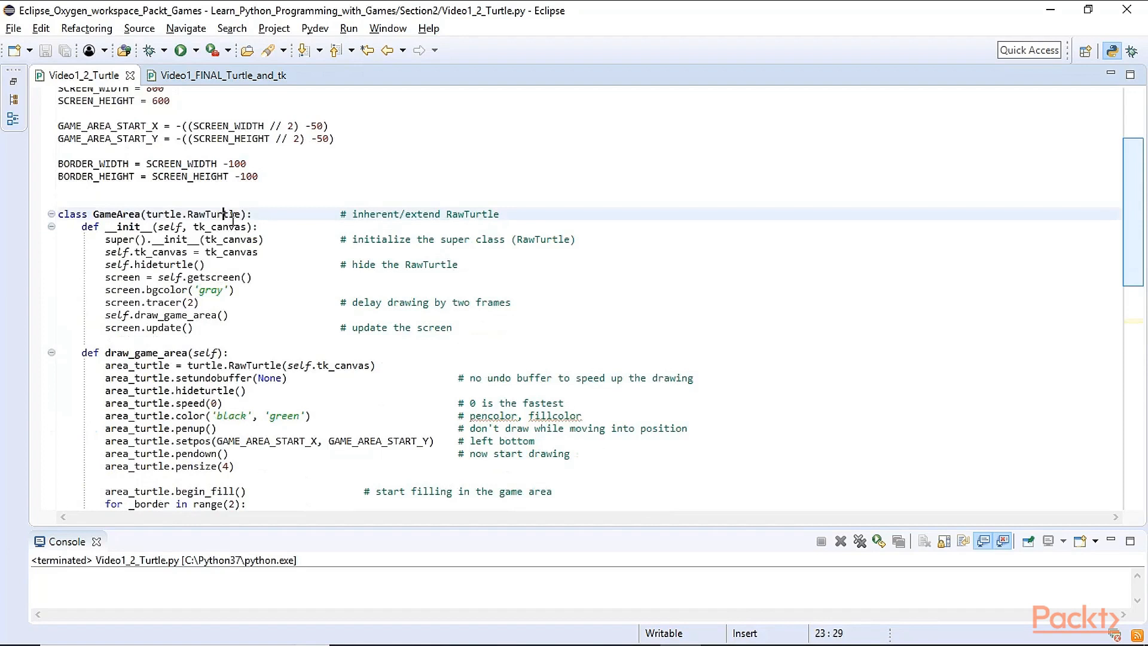
double_click(213, 214)
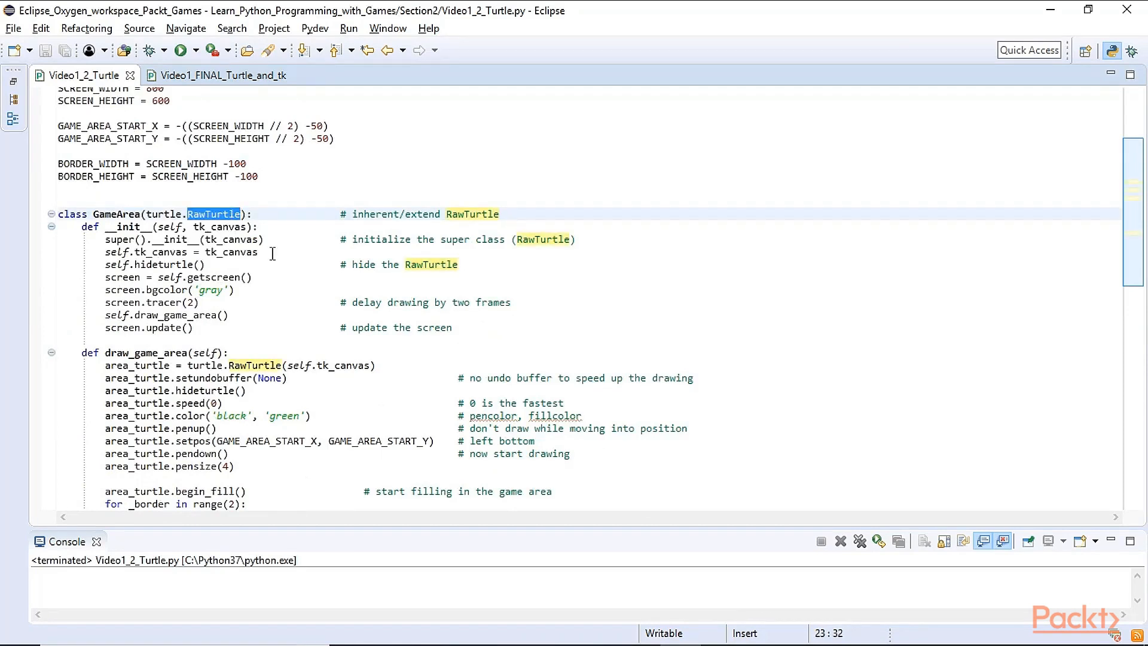
mouse_move(320, 280)
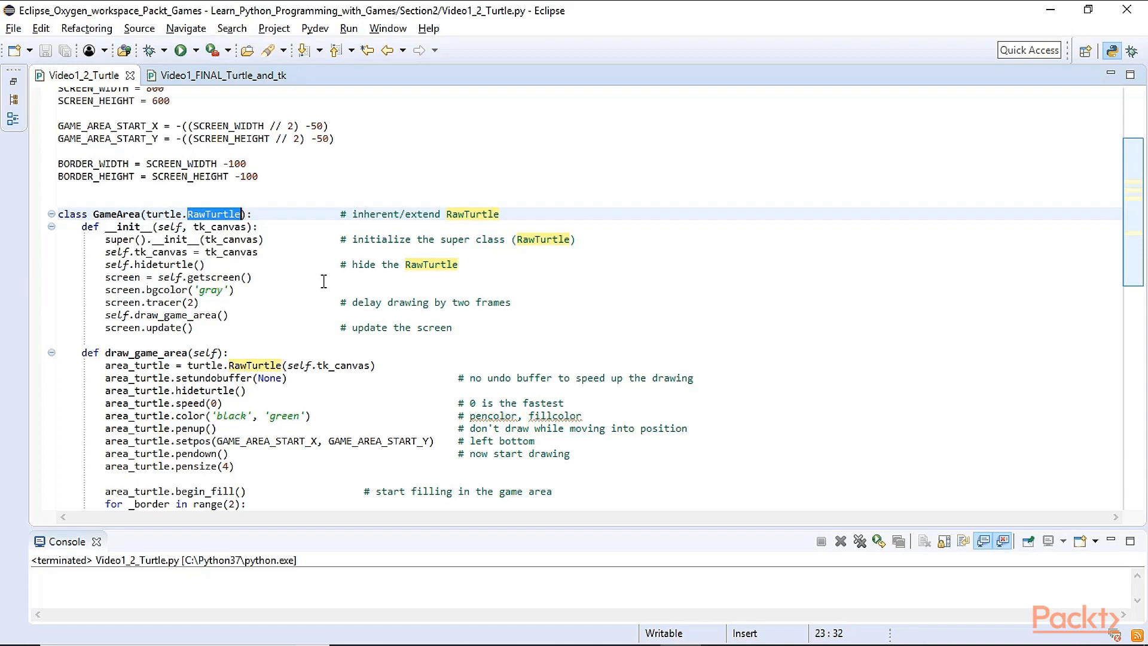
mouse_move(716, 321)
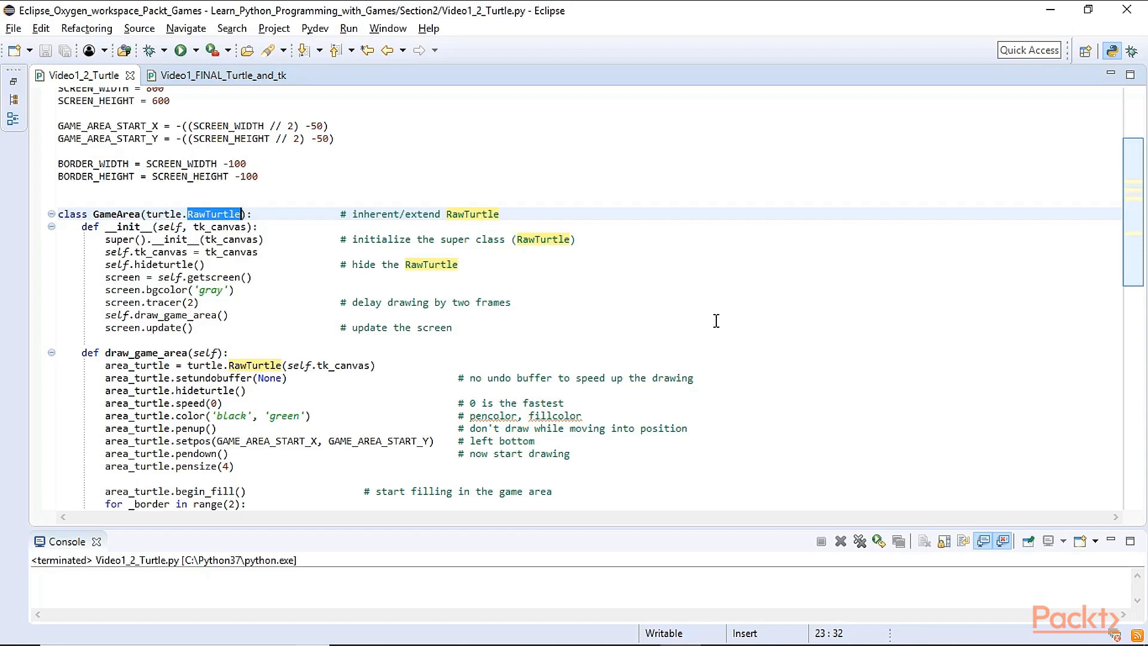
mouse_move(655, 310)
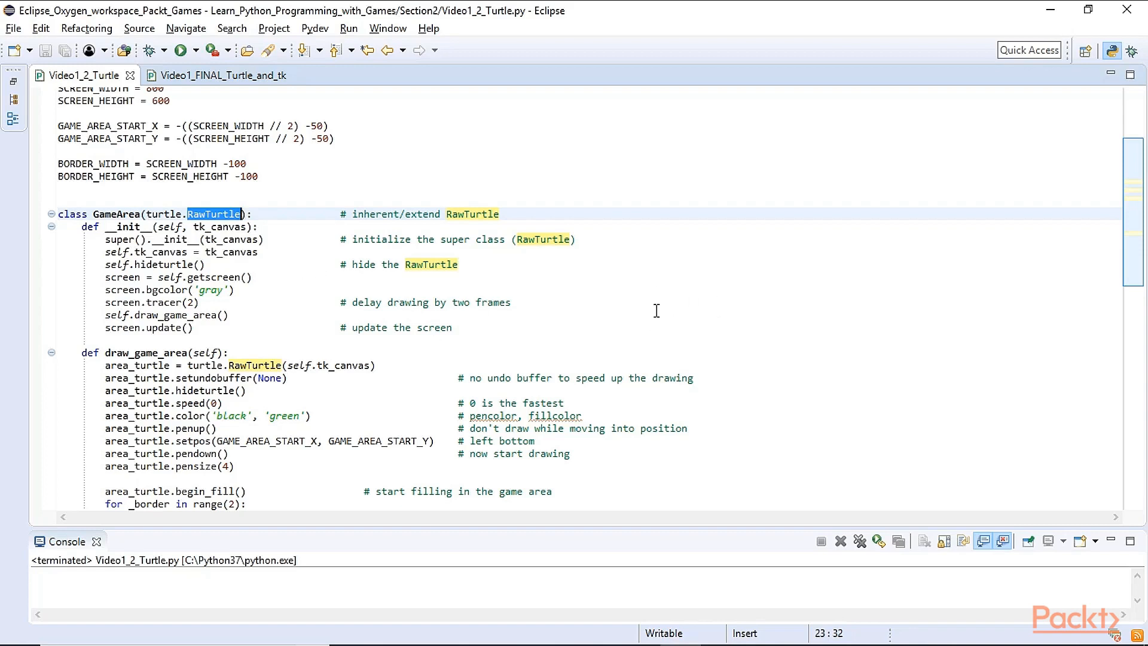
mouse_move(694, 317)
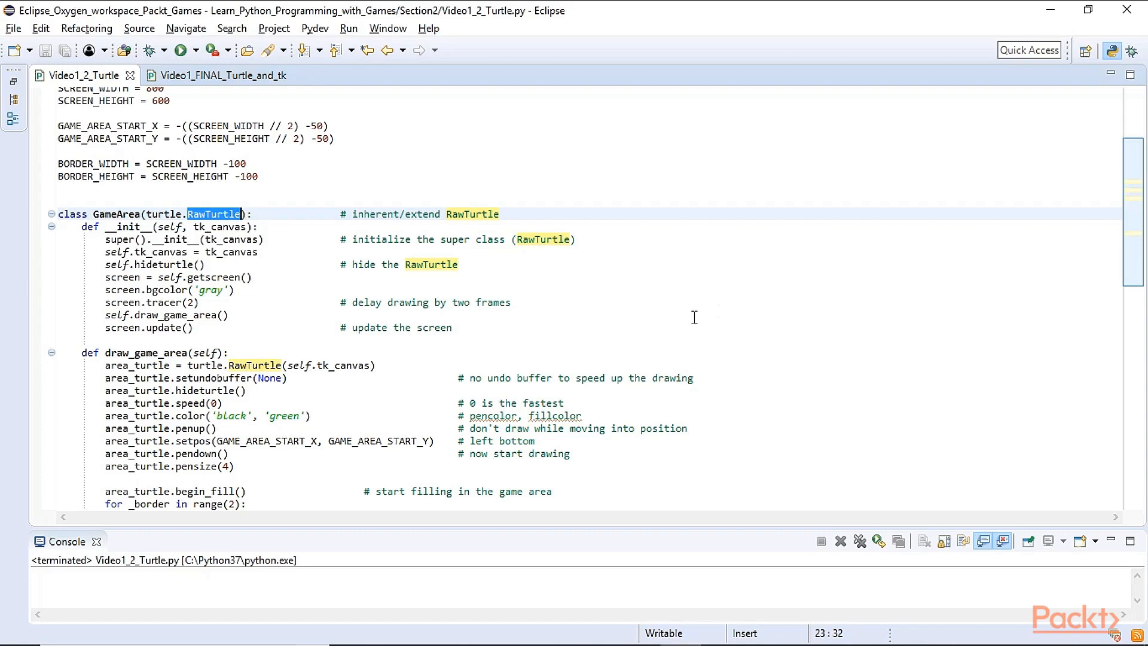
mouse_move(629, 259)
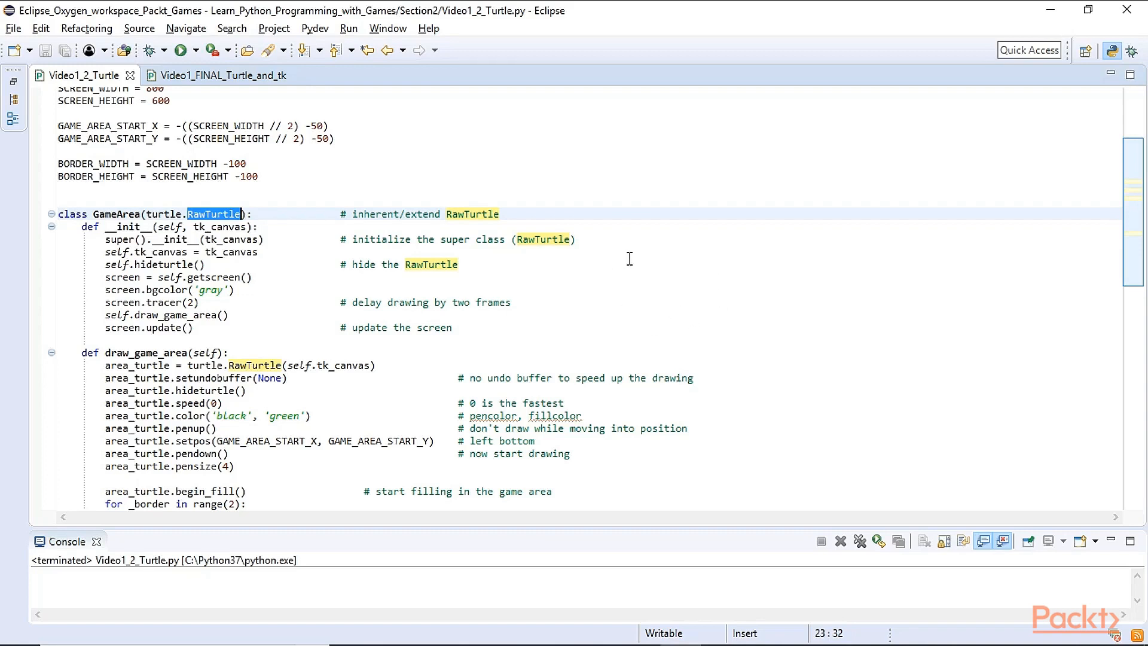
mouse_move(675, 314)
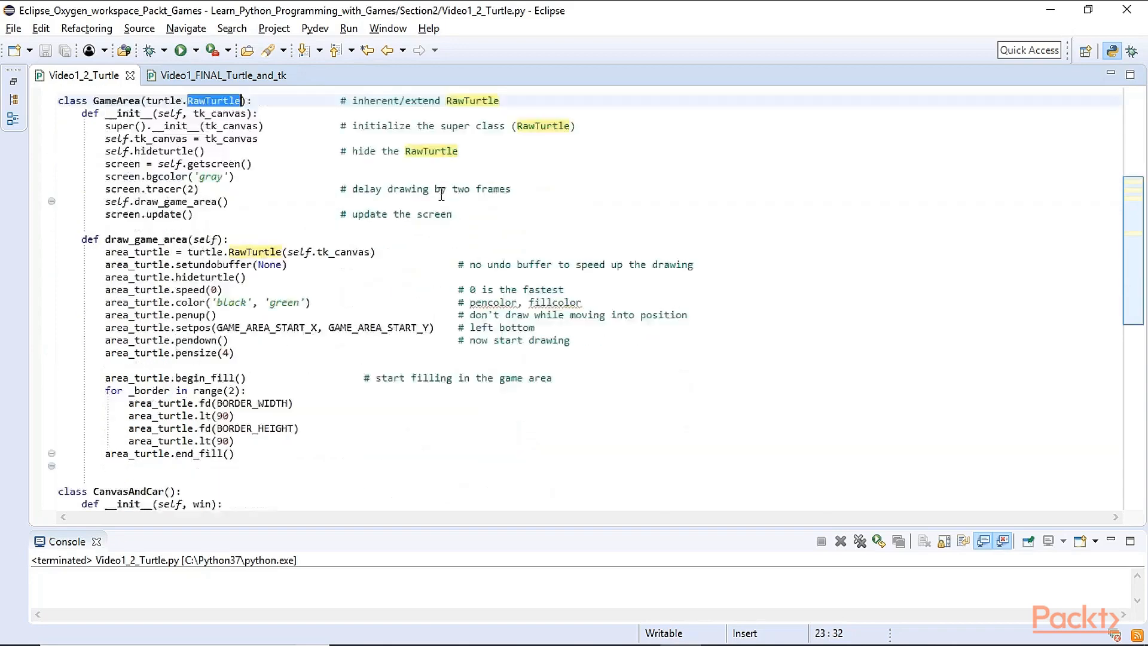
scroll(down, 3)
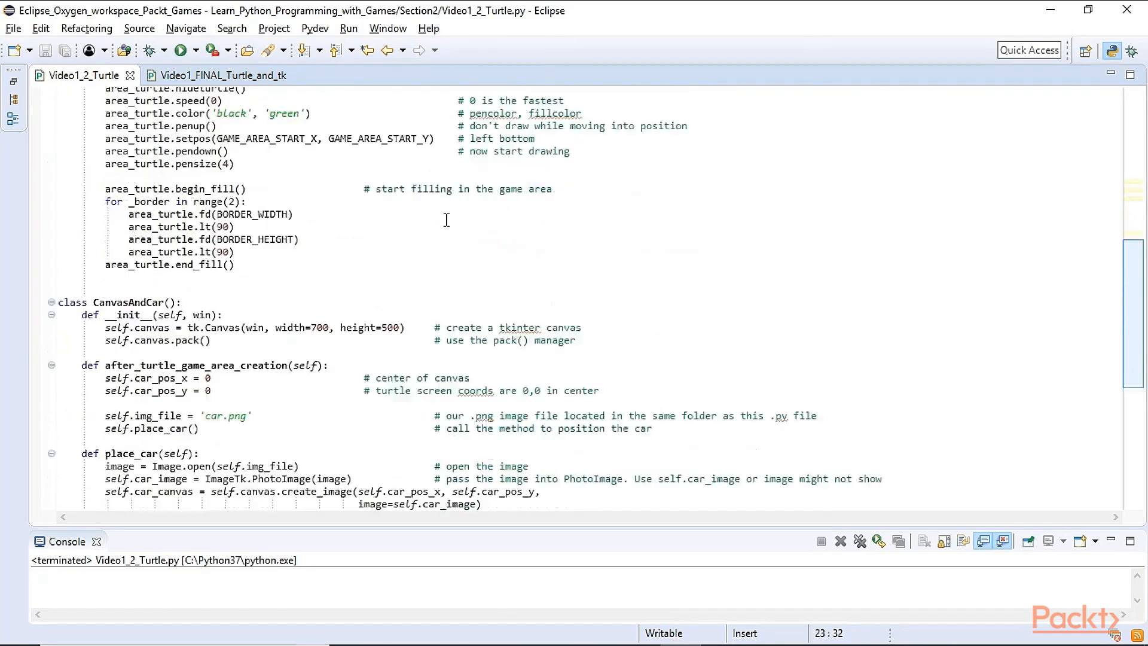
scroll(down, 3)
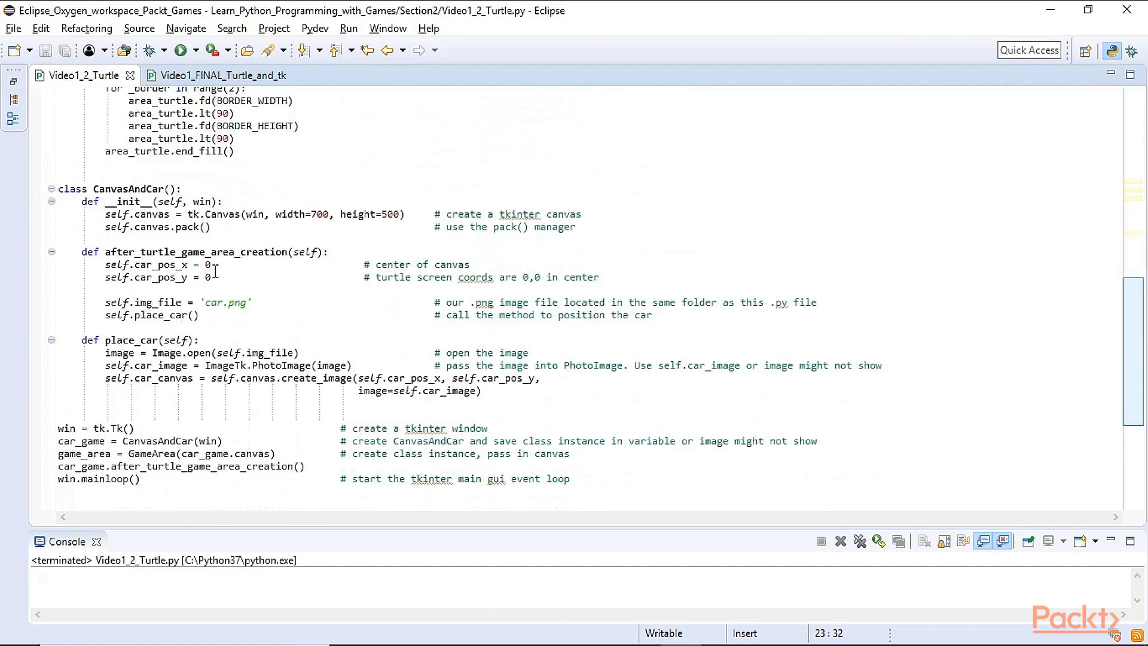
double_click(209, 265)
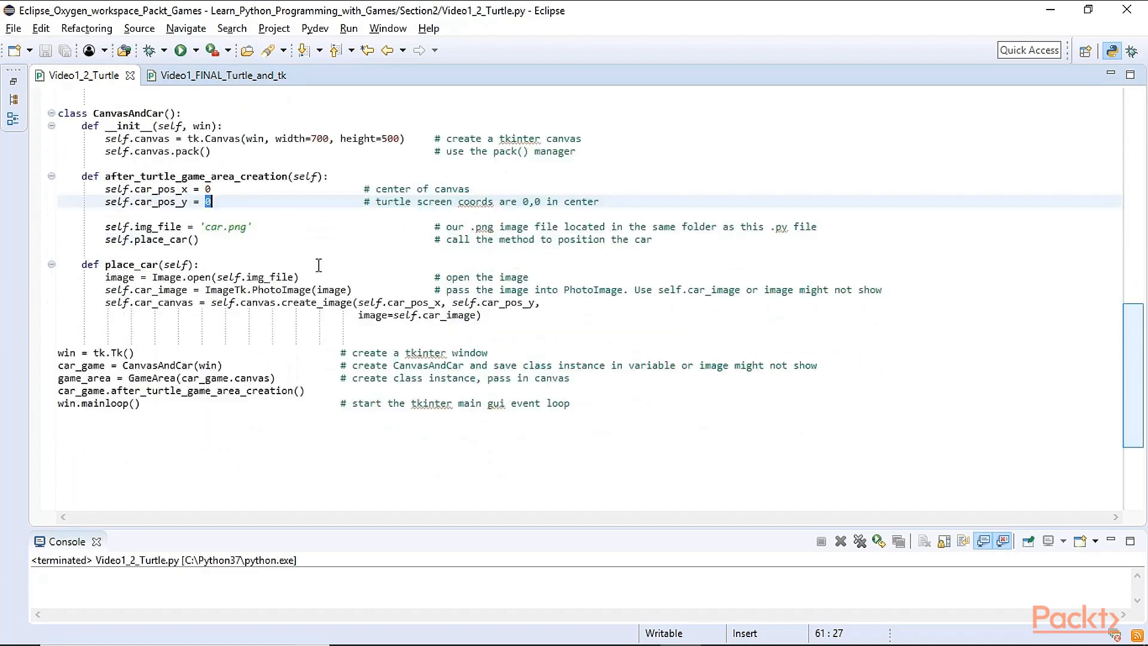
mouse_move(166, 390)
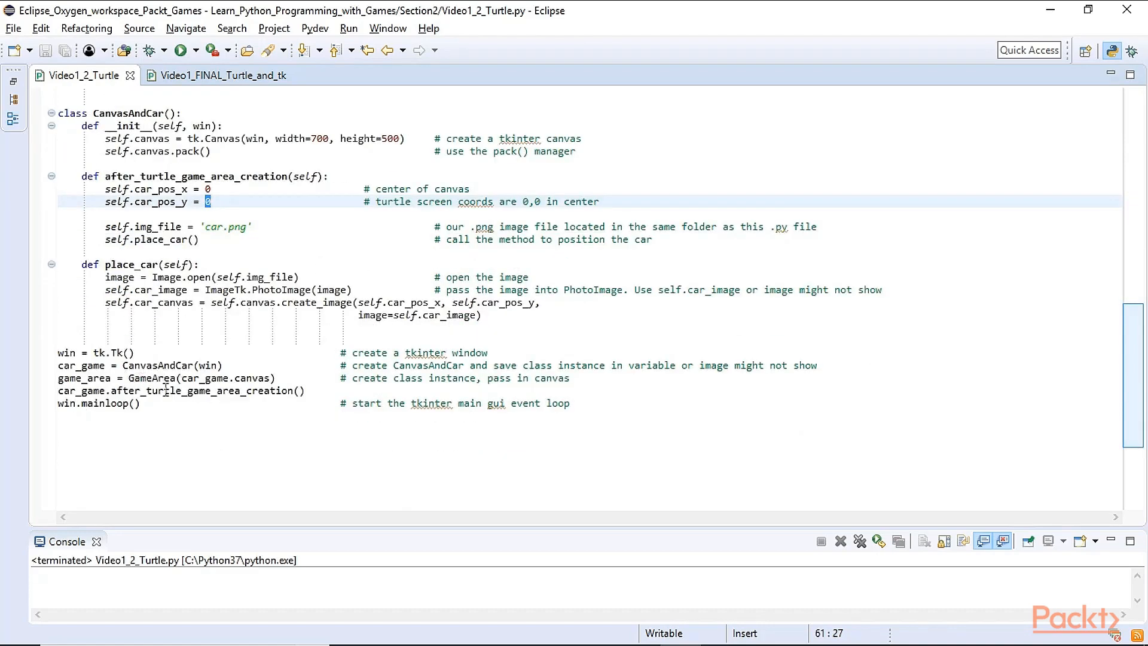
double_click(201, 391)
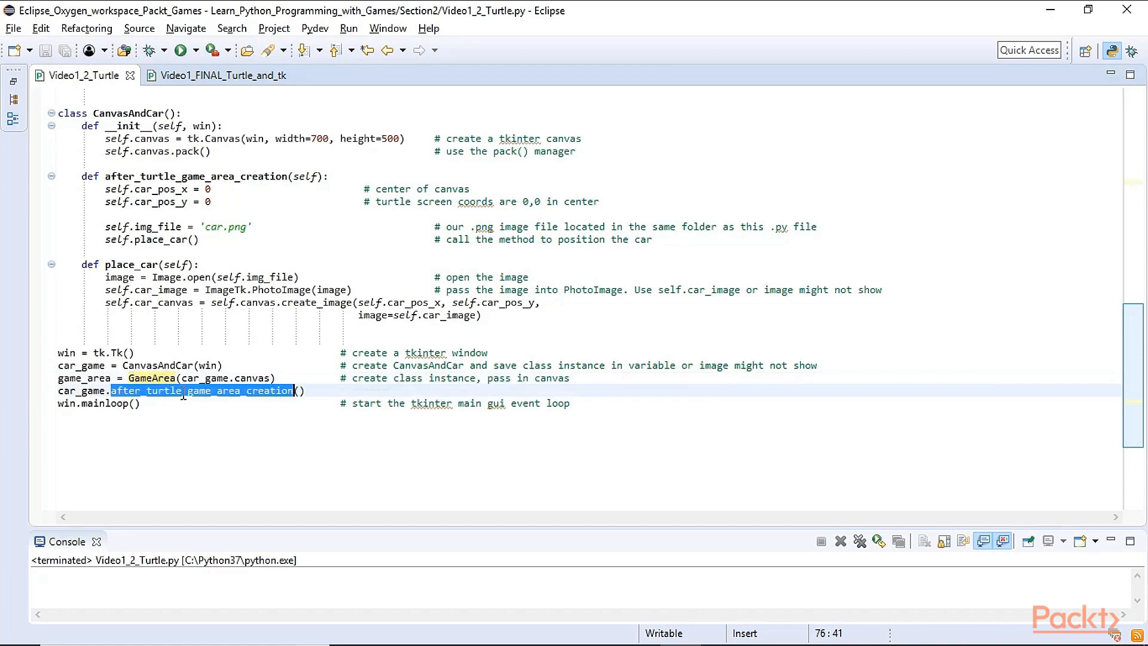
scroll(up, 3)
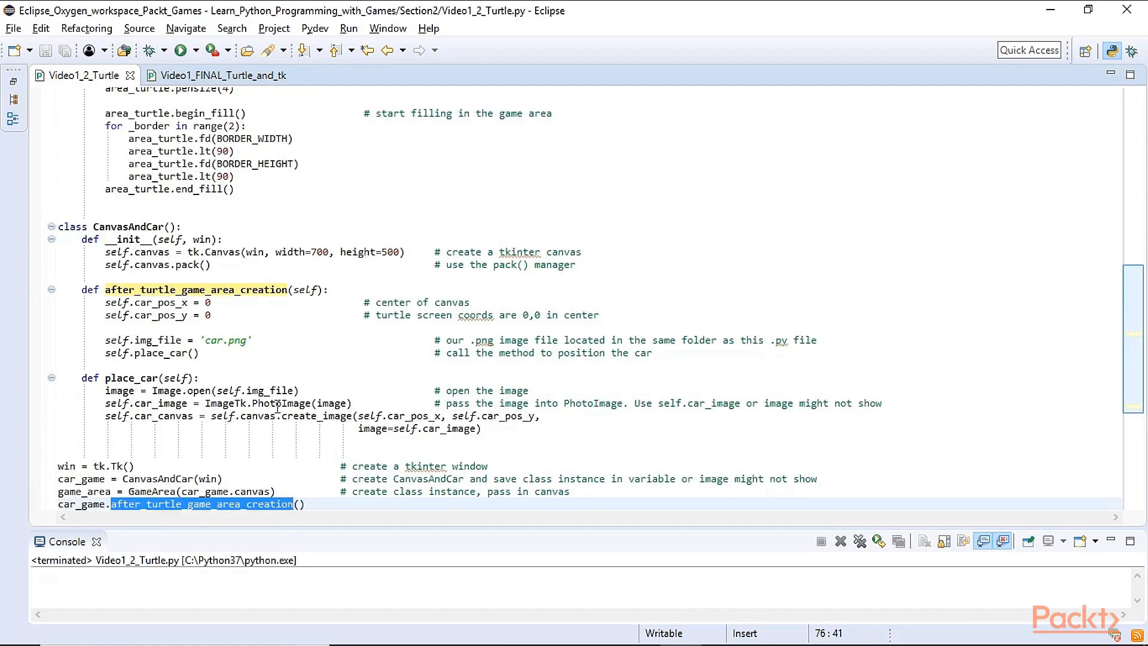
mouse_move(227, 299)
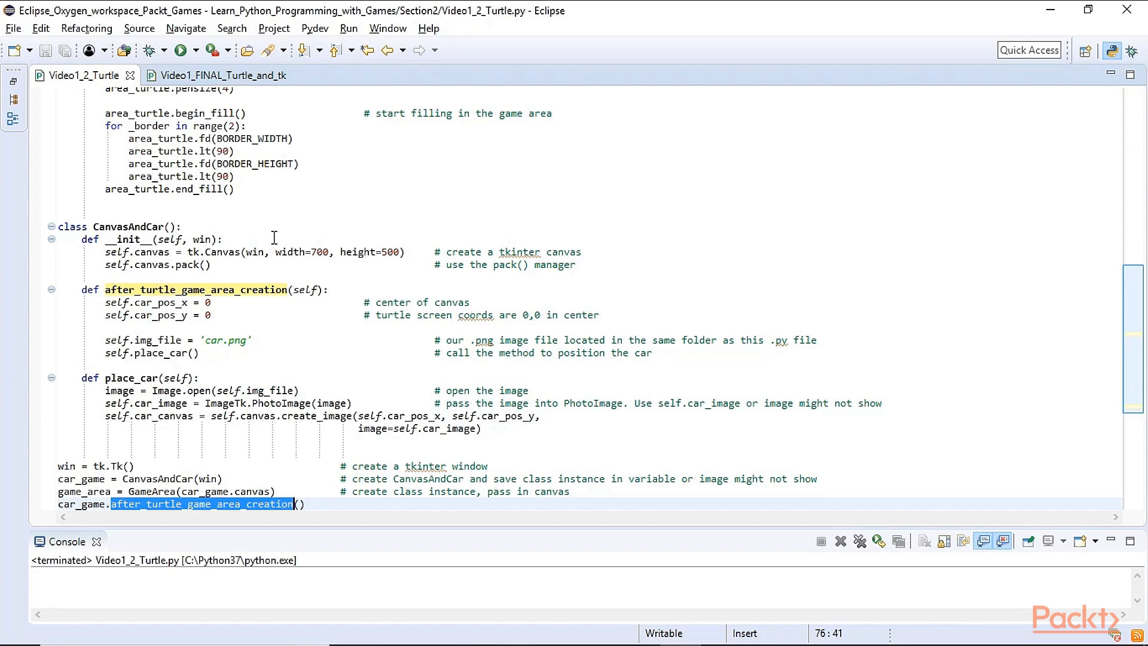
mouse_move(348, 251)
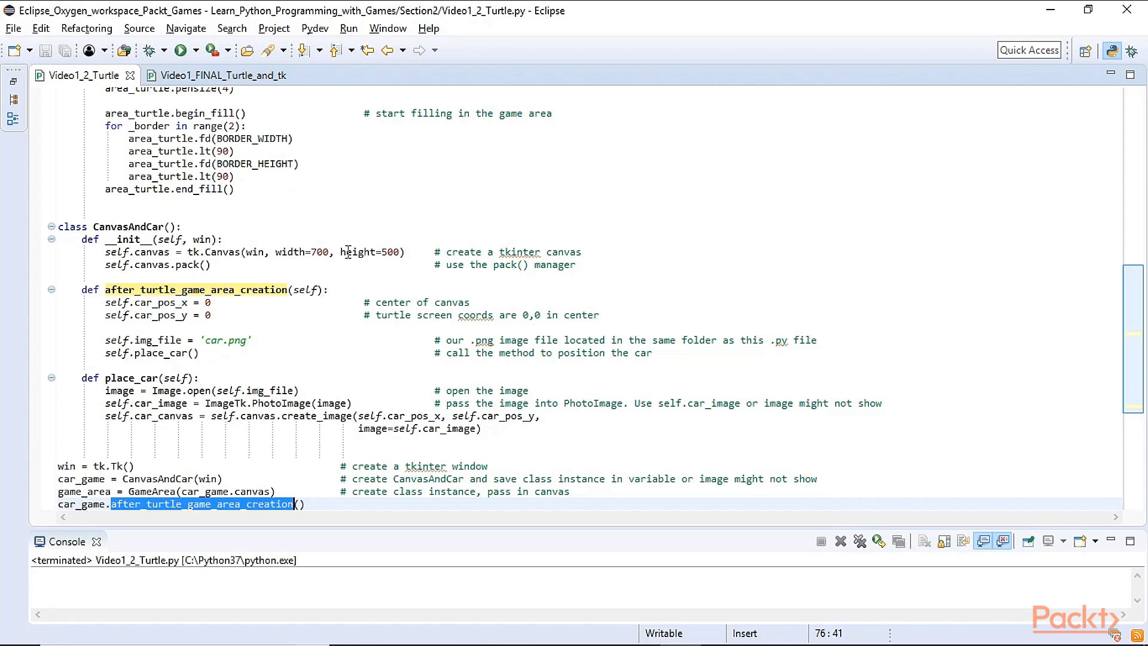
scroll(up, 3)
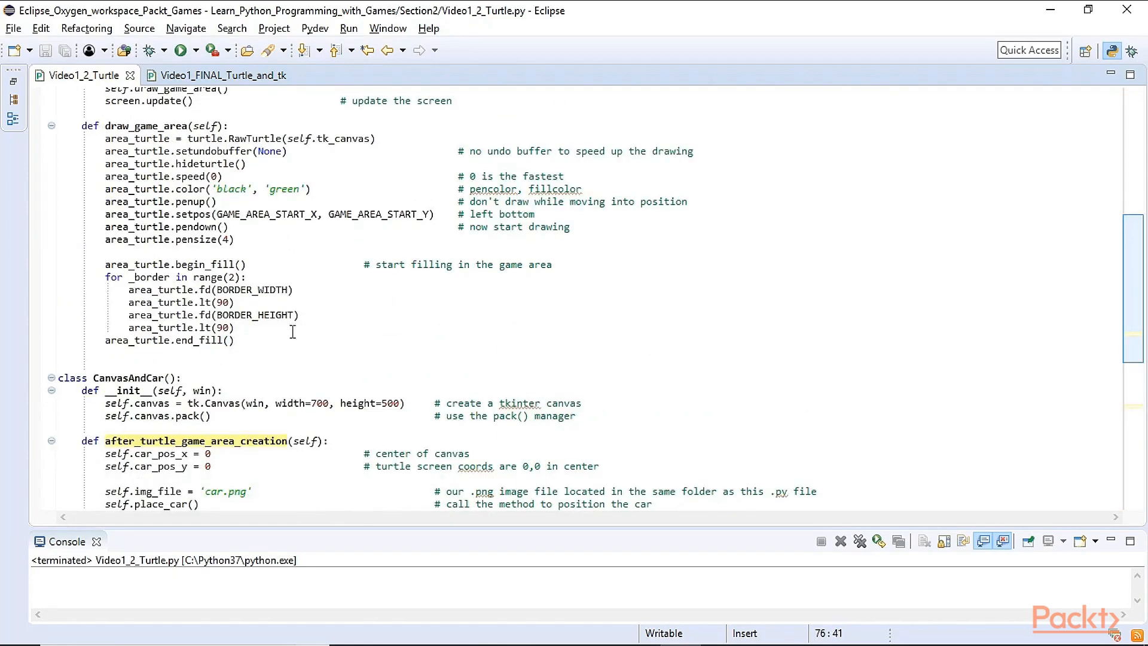
scroll(down, 3)
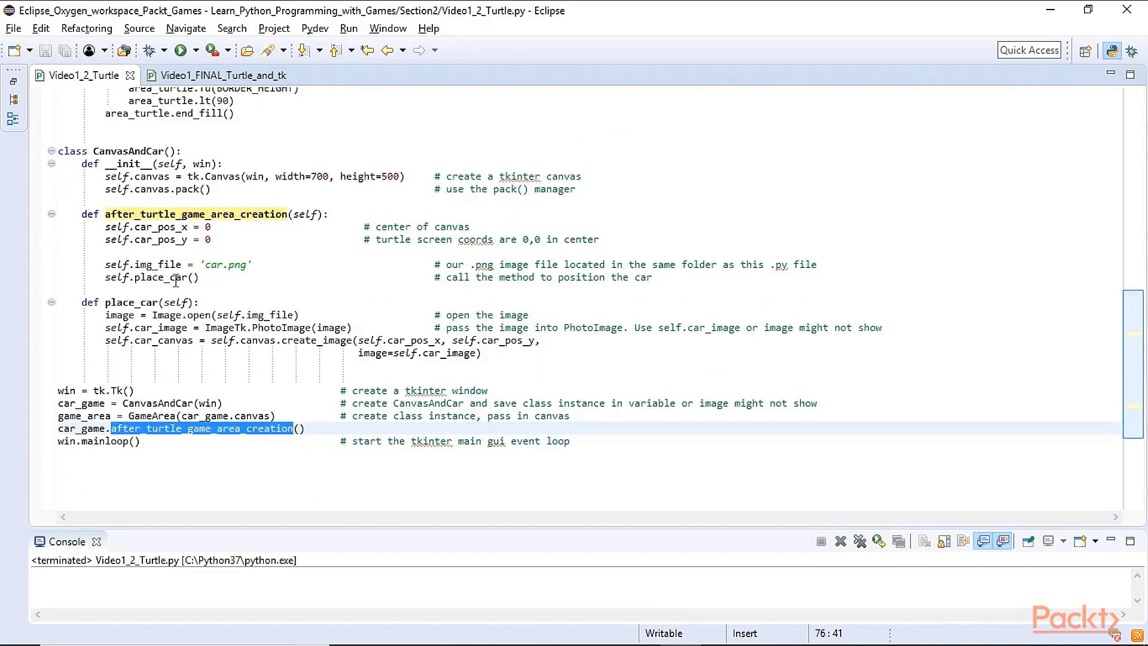
mouse_move(179, 50)
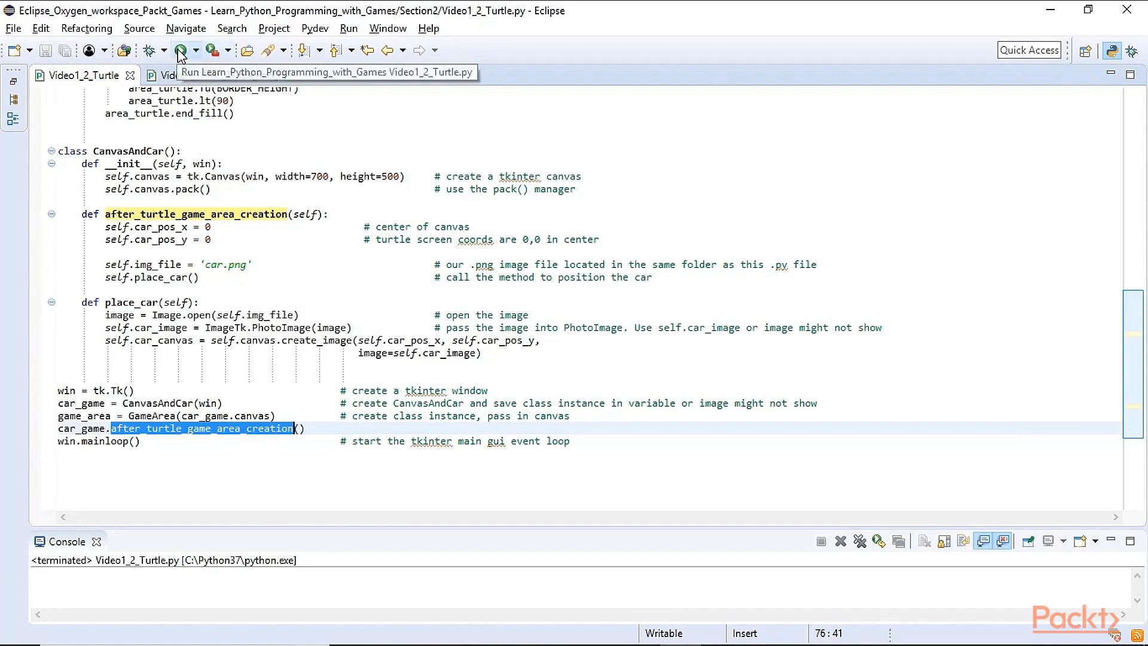
Run Video1_2_Turtle.py to display the green game area with the centred car
click(180, 50)
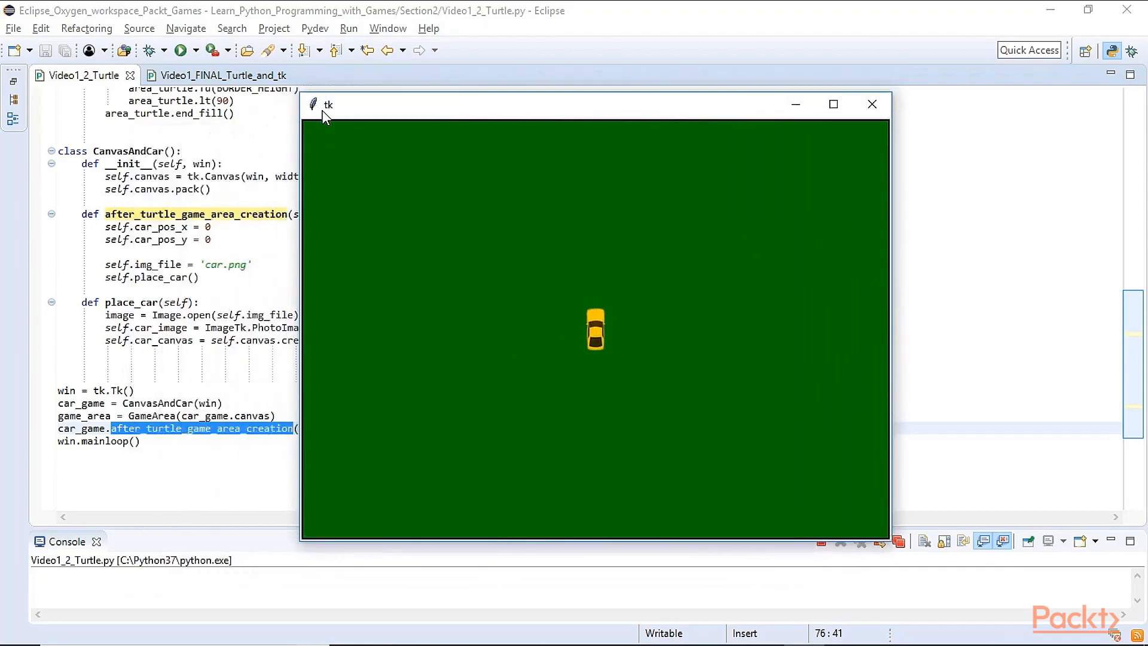
mouse_move(812, 106)
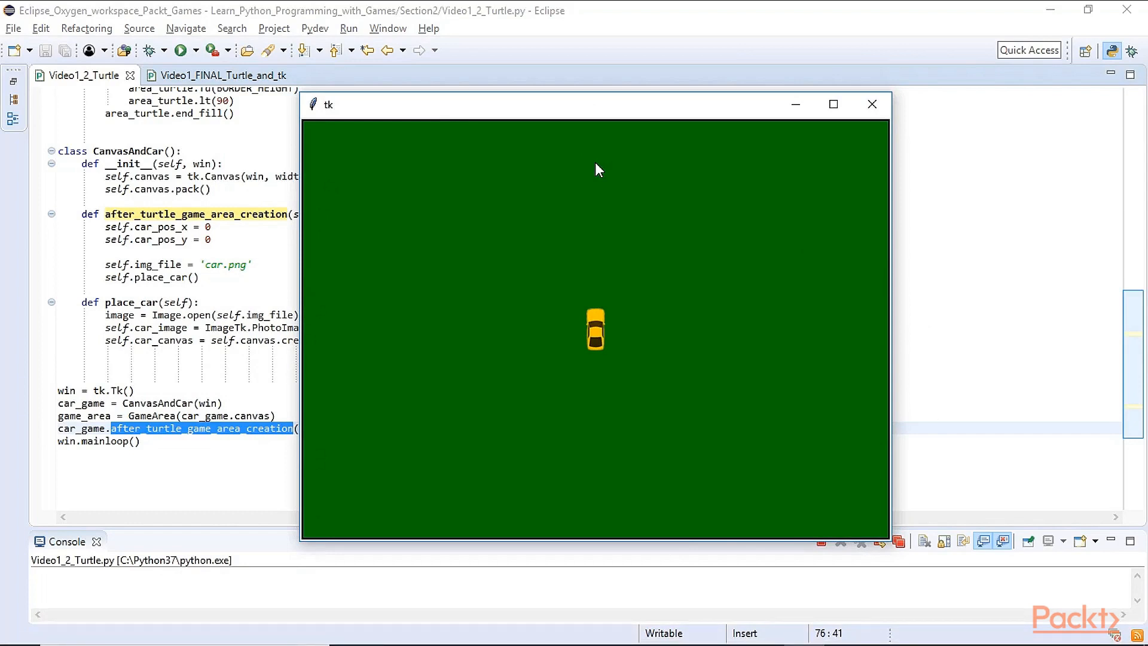
mouse_move(597, 177)
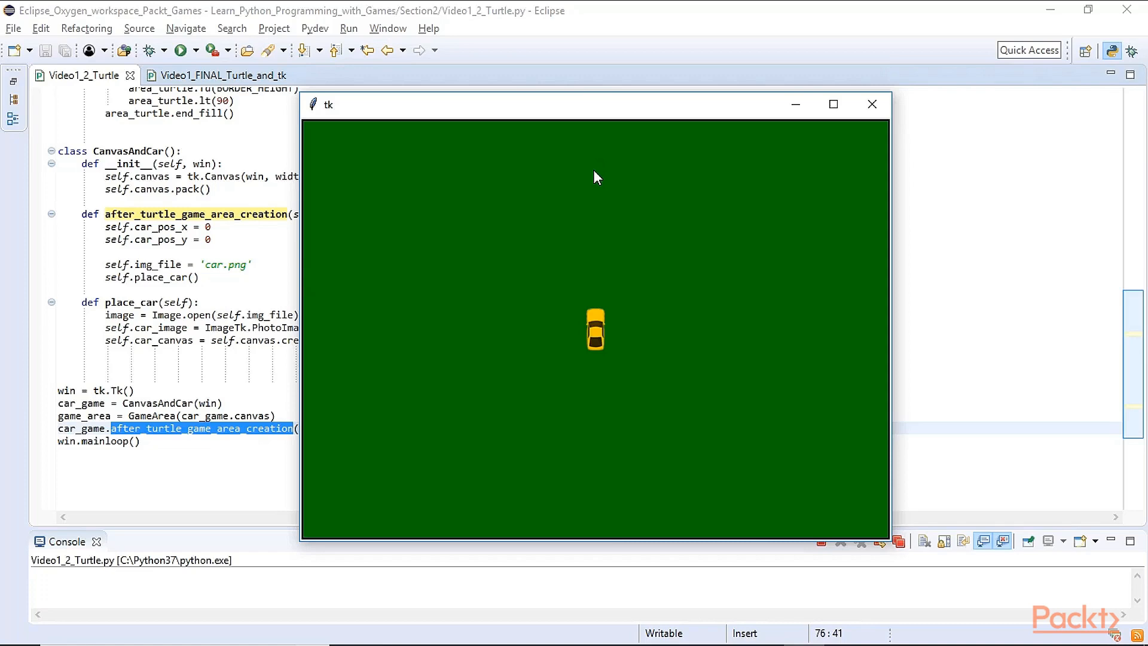
In Video1_FINAL_Turtle_and_tk.py, highlight tk.Canvas and its SCREEN_WIDTH argument
click(871, 104)
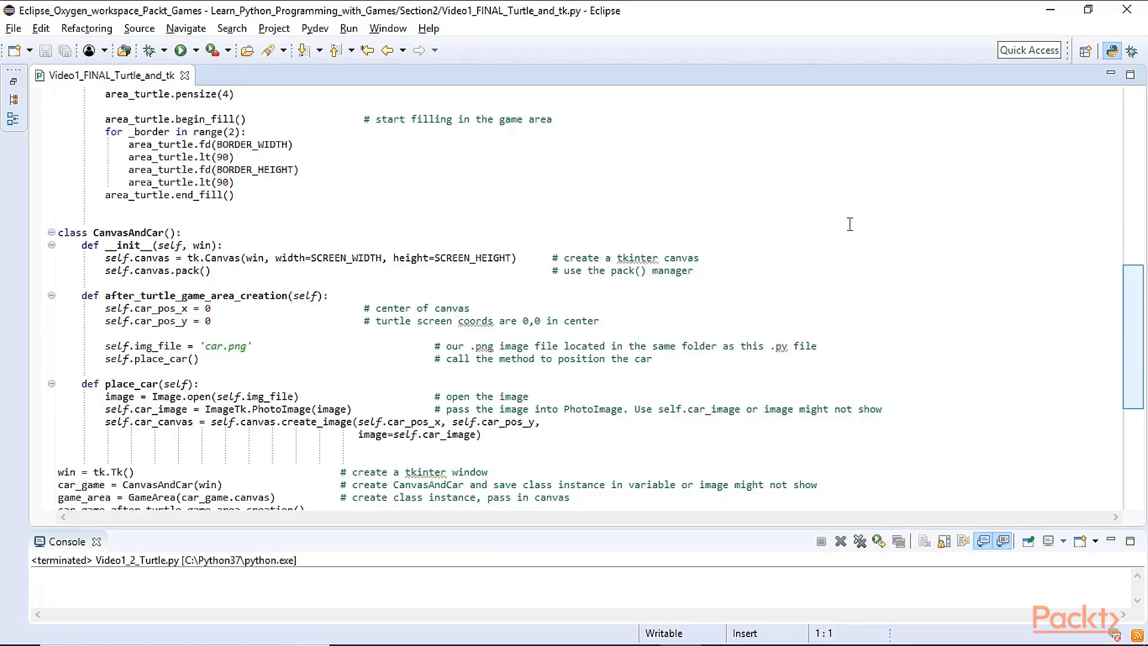
mouse_move(360, 265)
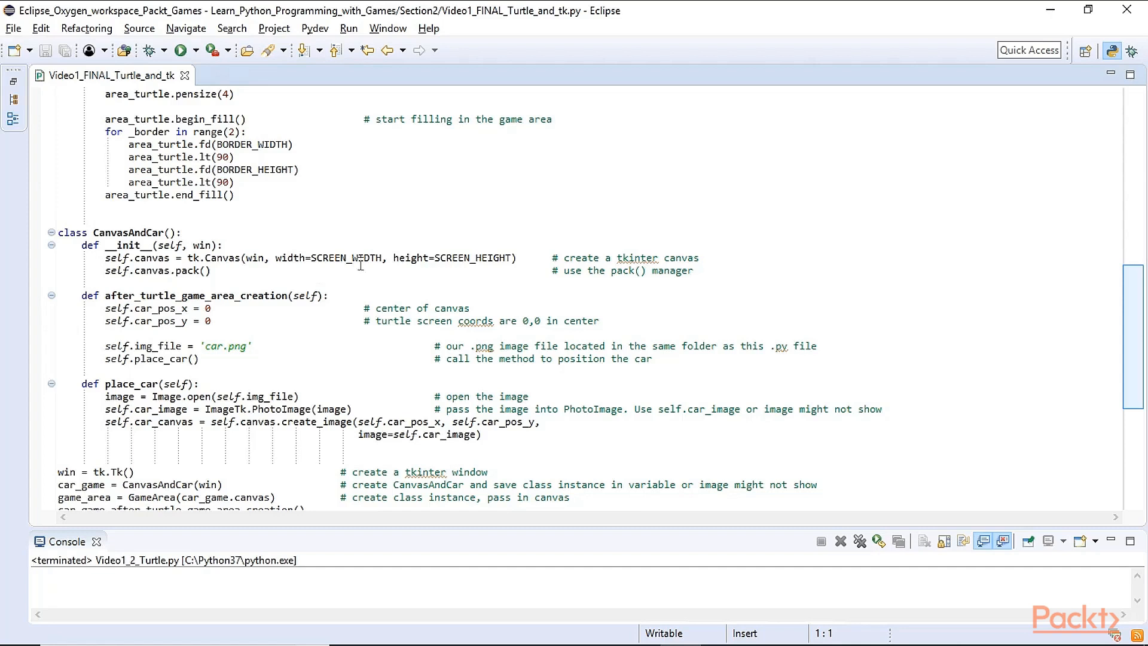
click(229, 258)
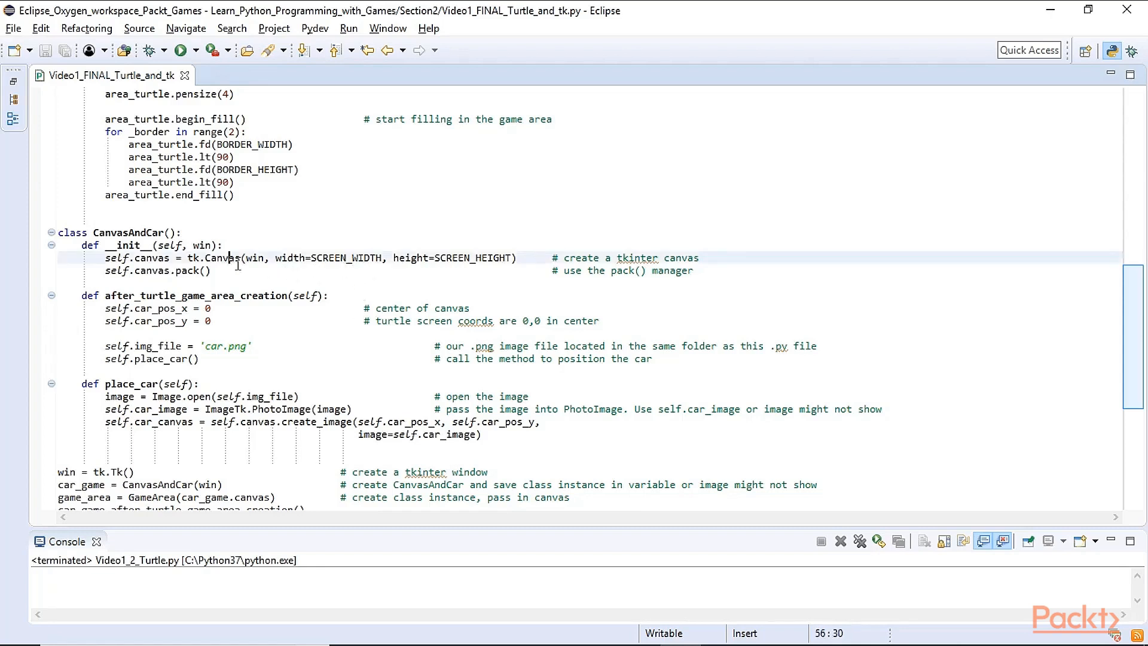
double_click(222, 257)
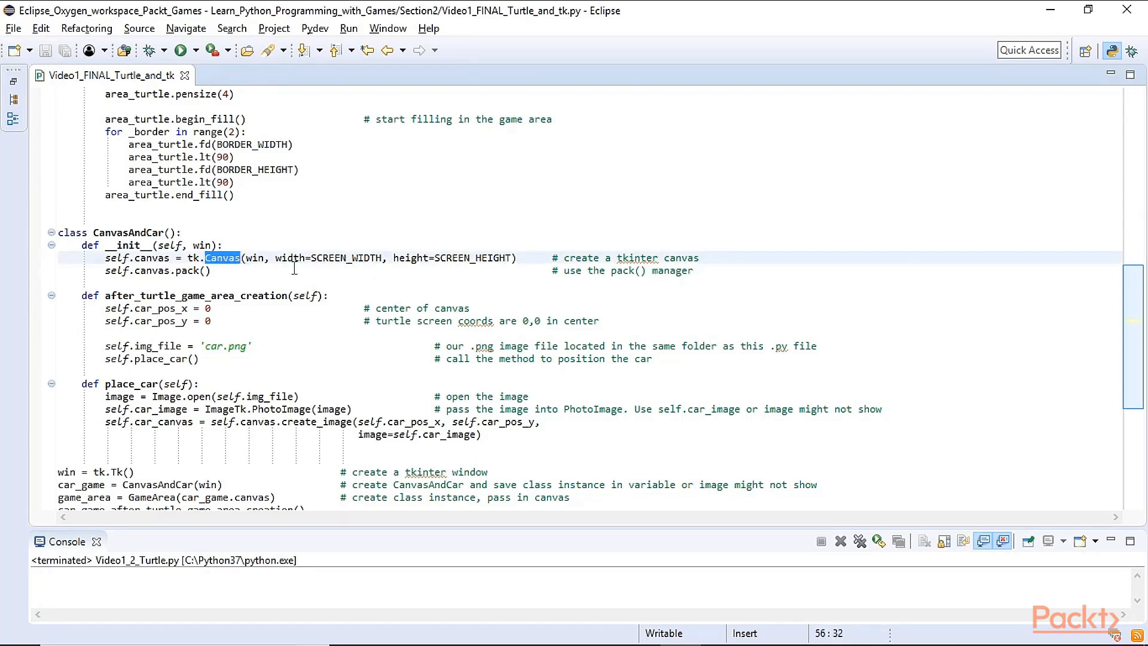
mouse_move(421, 270)
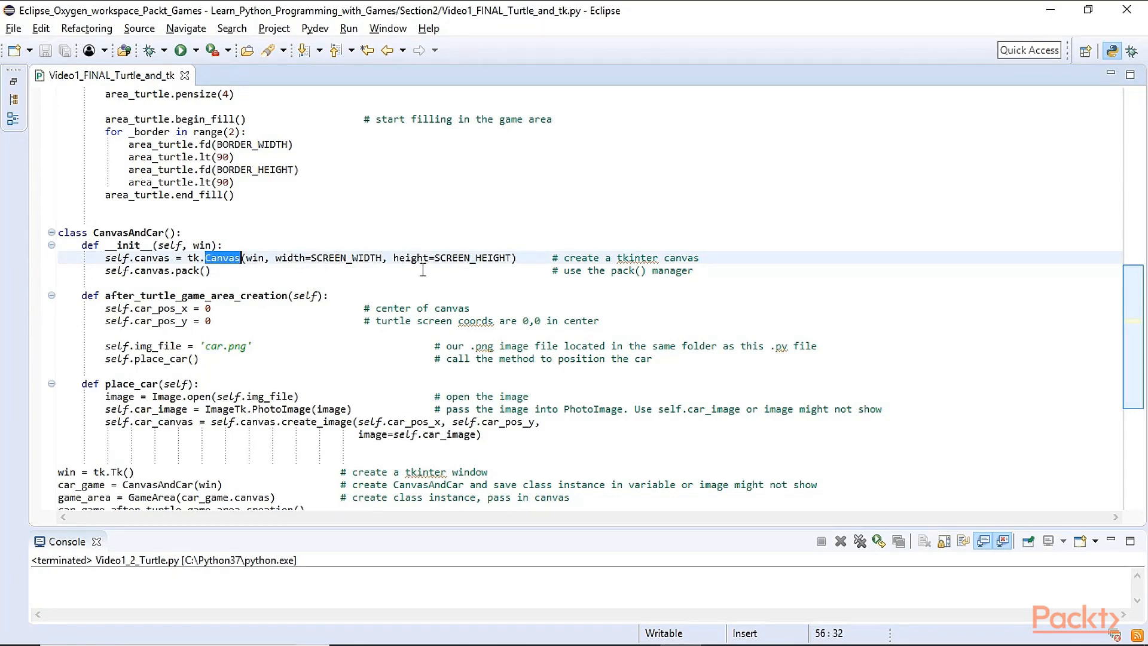
double_click(346, 258)
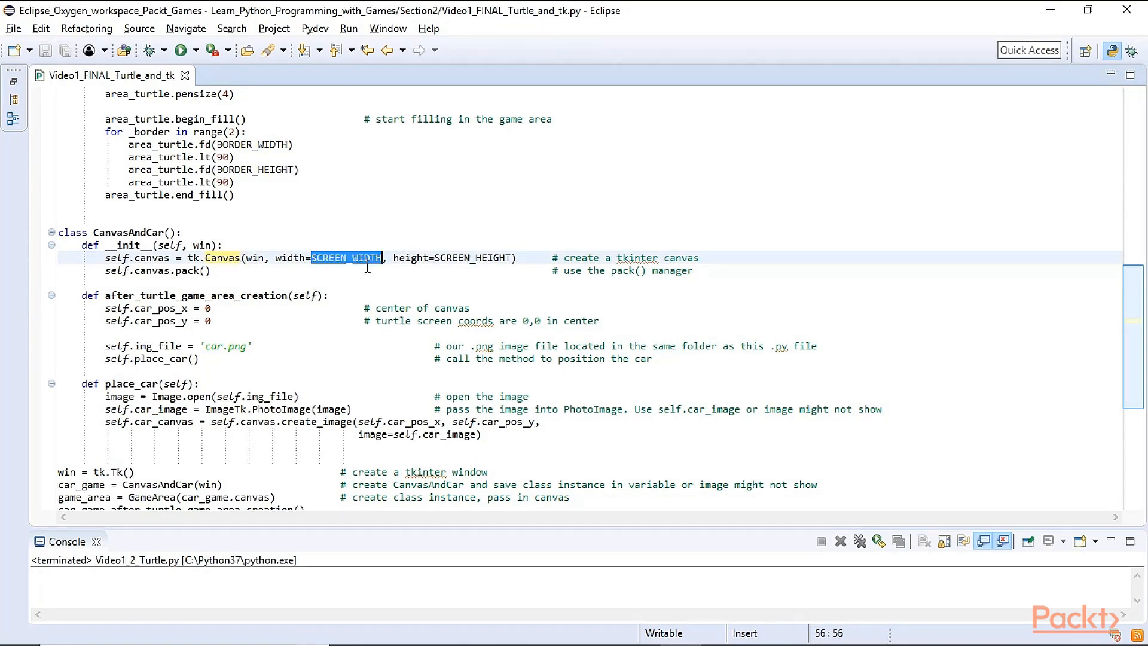
Trace SCREEN_WIDTH (800) and SCREEN_HEIGHT to their definitions, then run the finished script
scroll(up, 3)
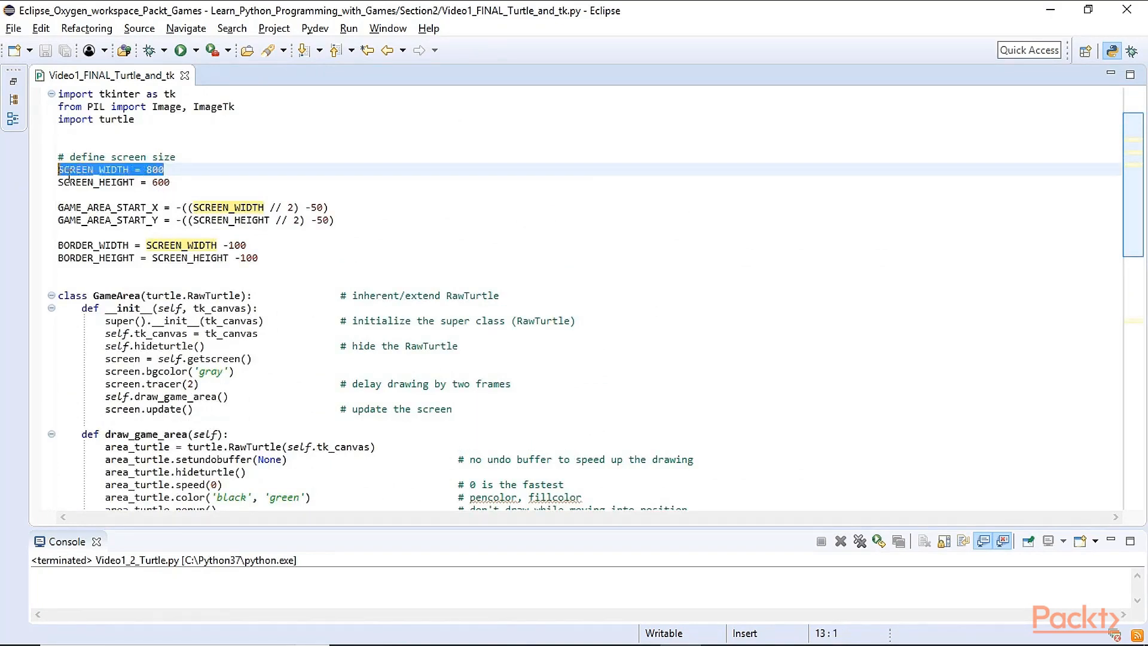
double_click(93, 169)
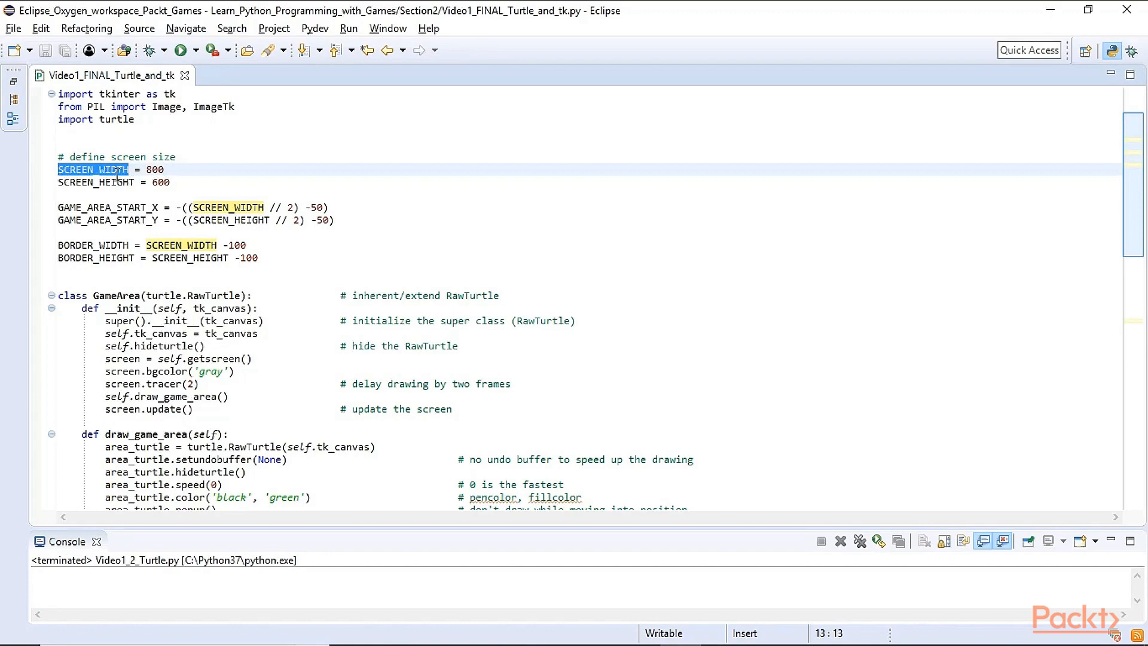
scroll(down, 3)
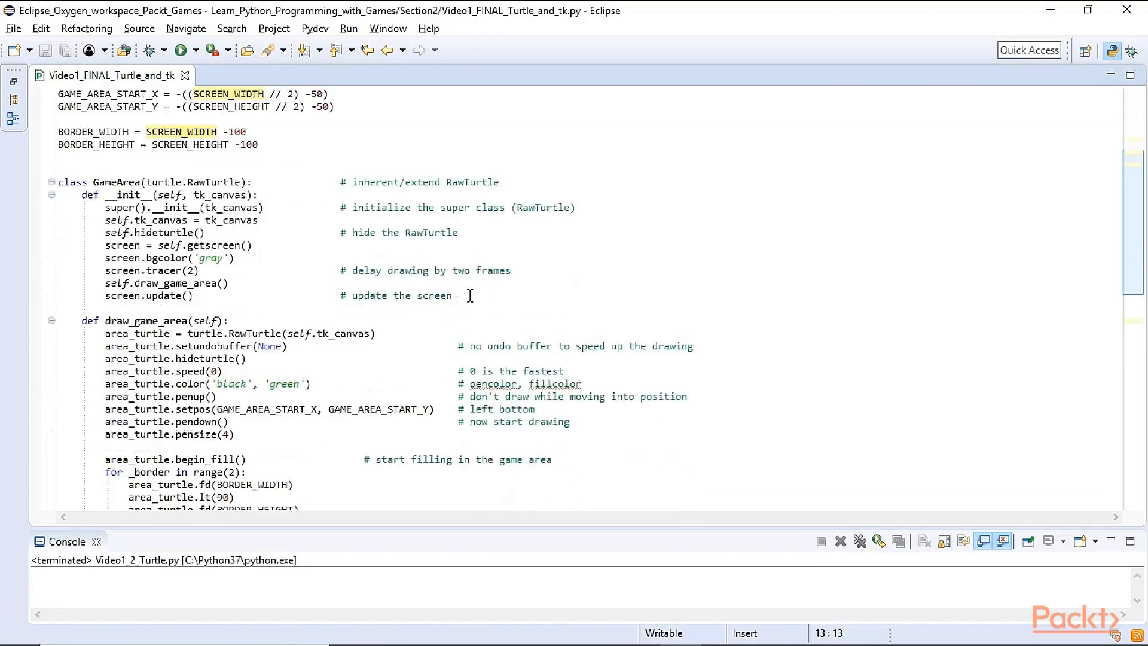
scroll(down, 3)
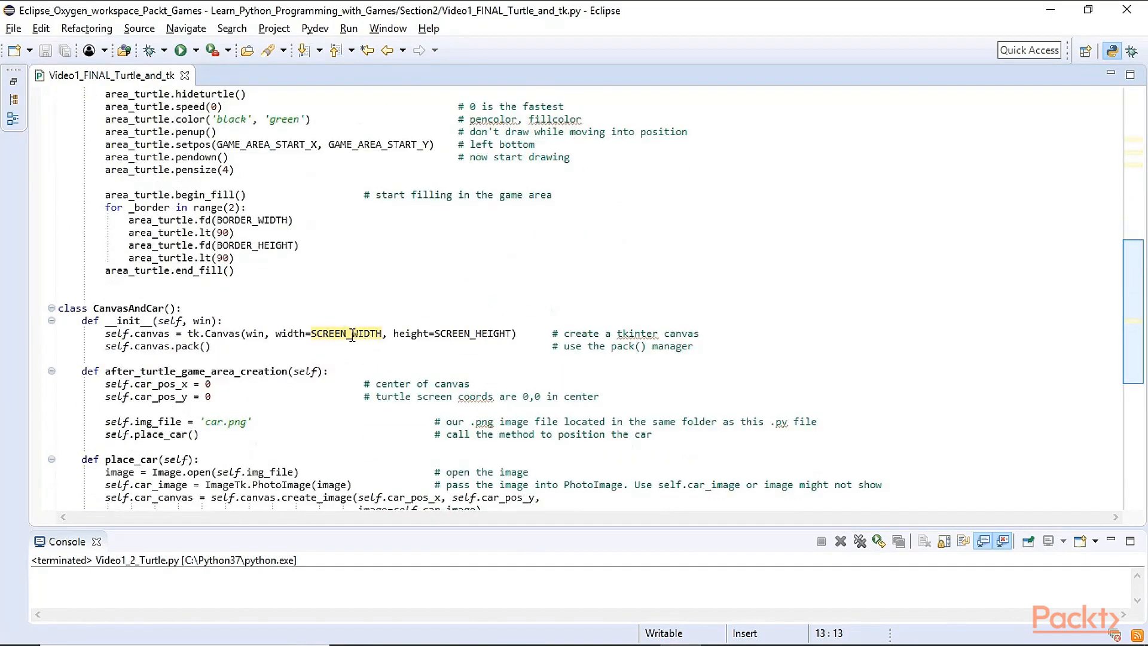
double_click(472, 333)
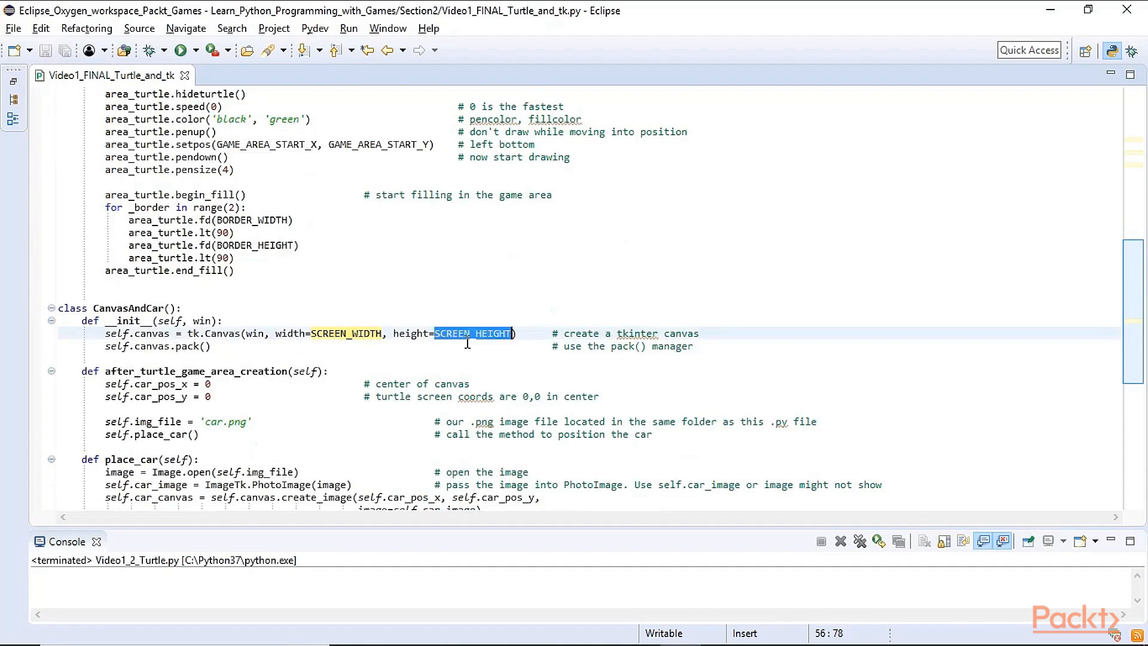
scroll(up, 3)
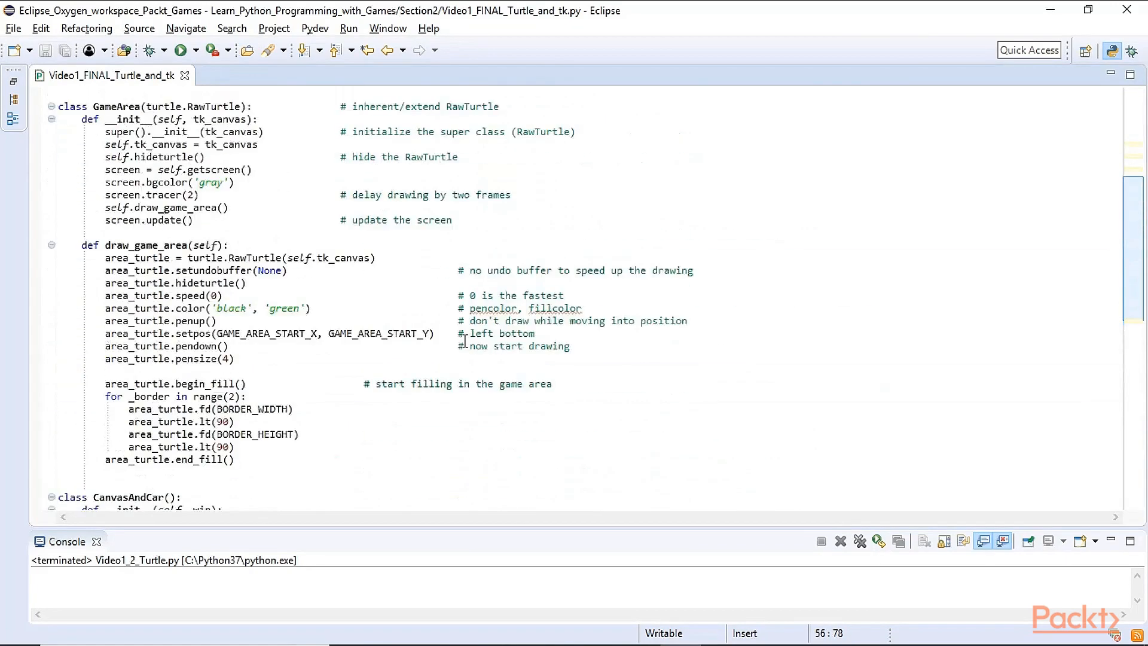
scroll(up, 3)
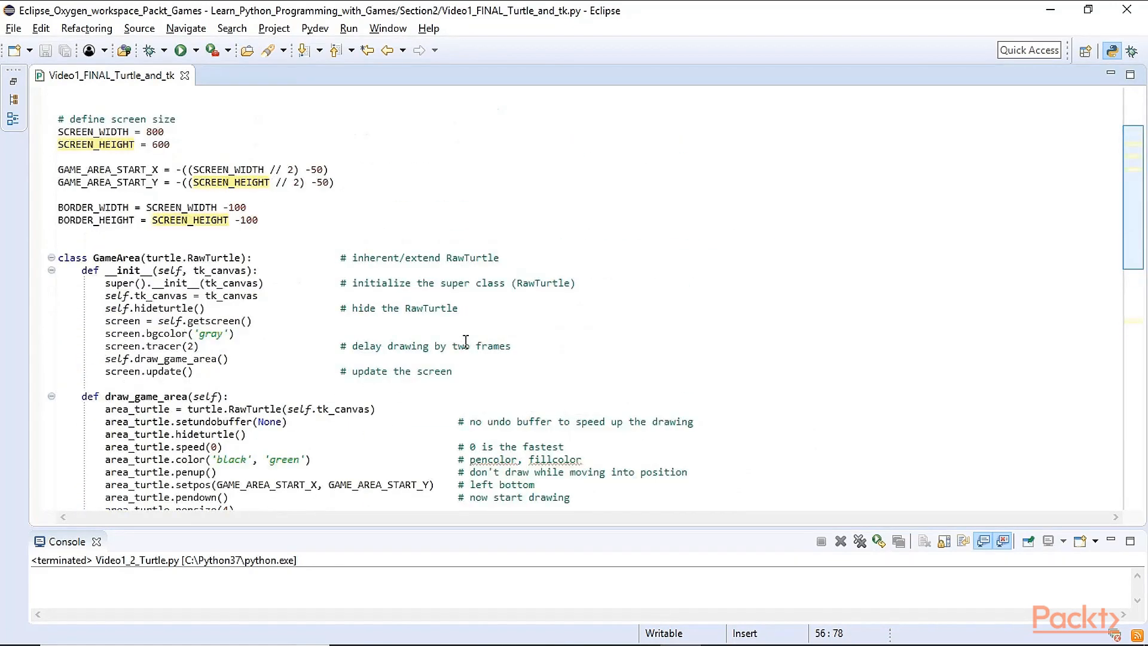
scroll(up, 3)
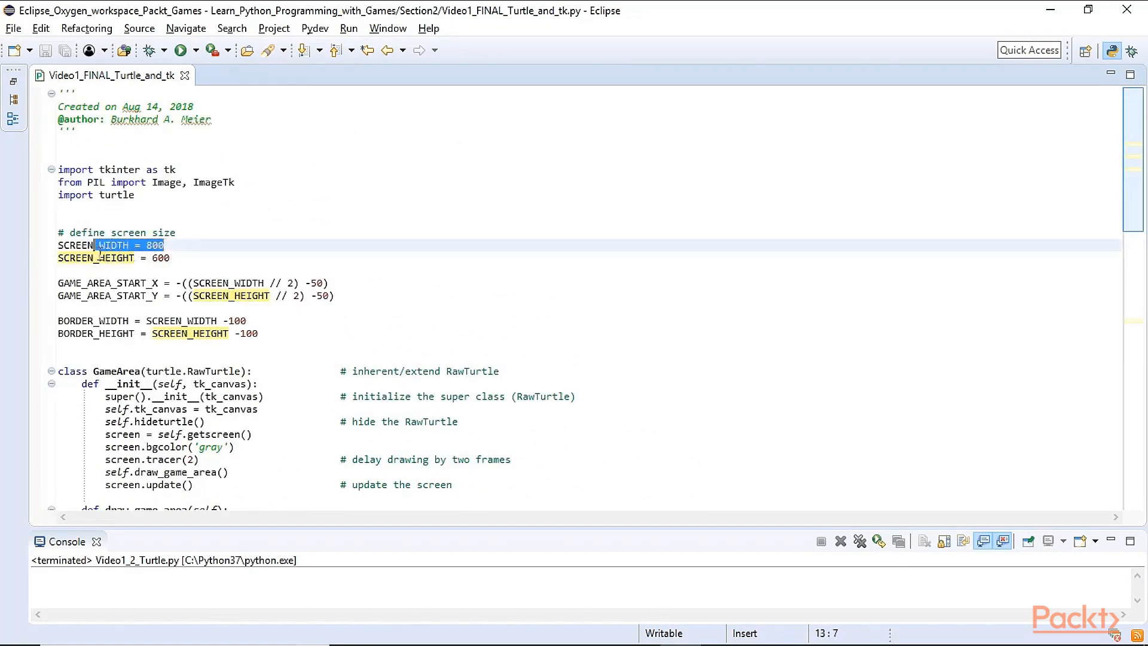
double_click(153, 245)
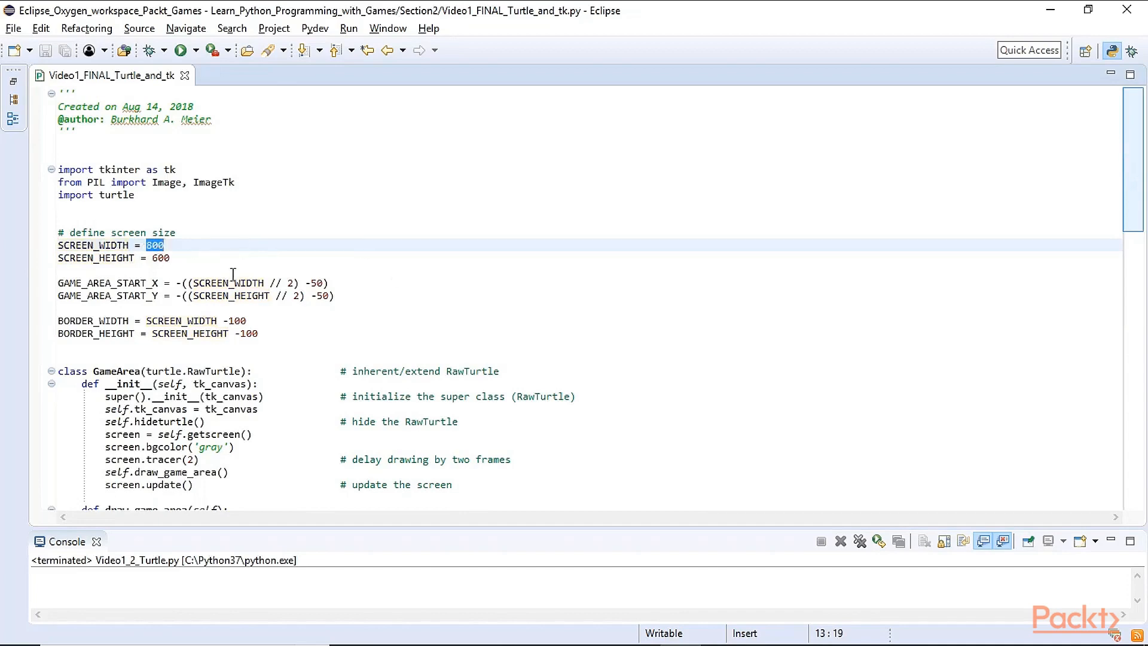
scroll(down, 3)
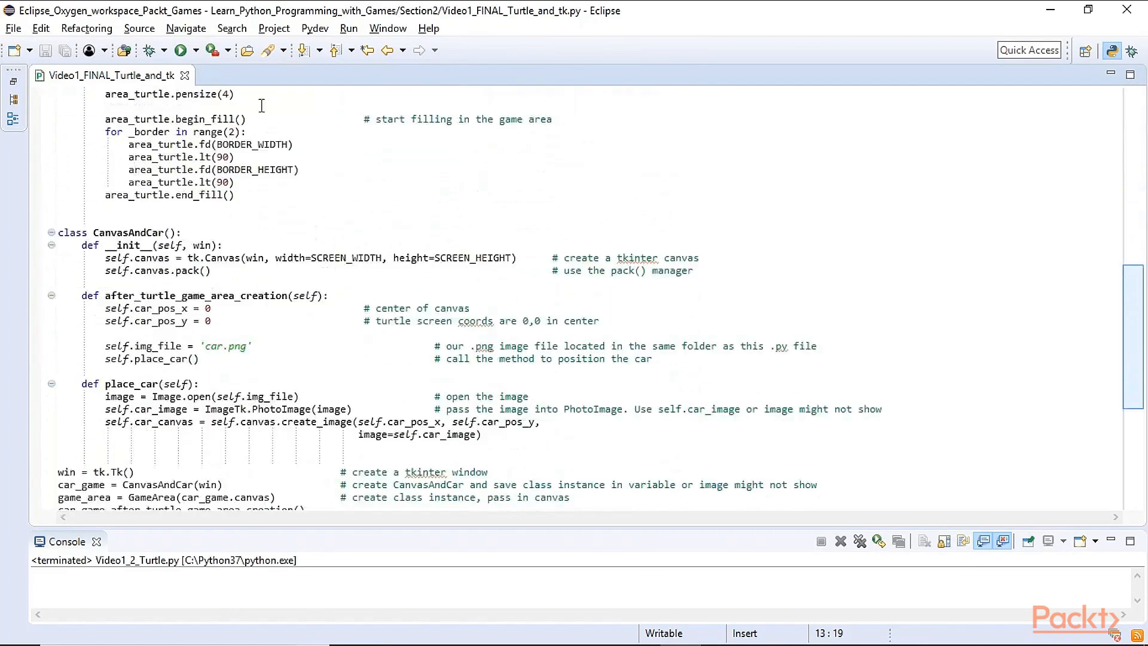
click(181, 50)
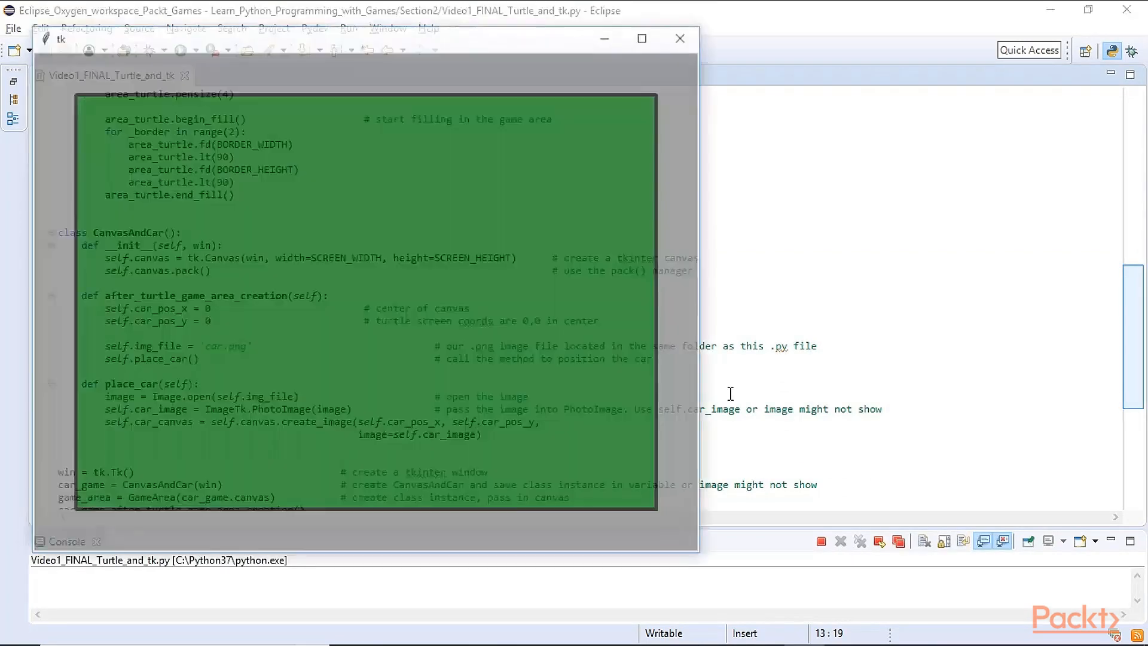